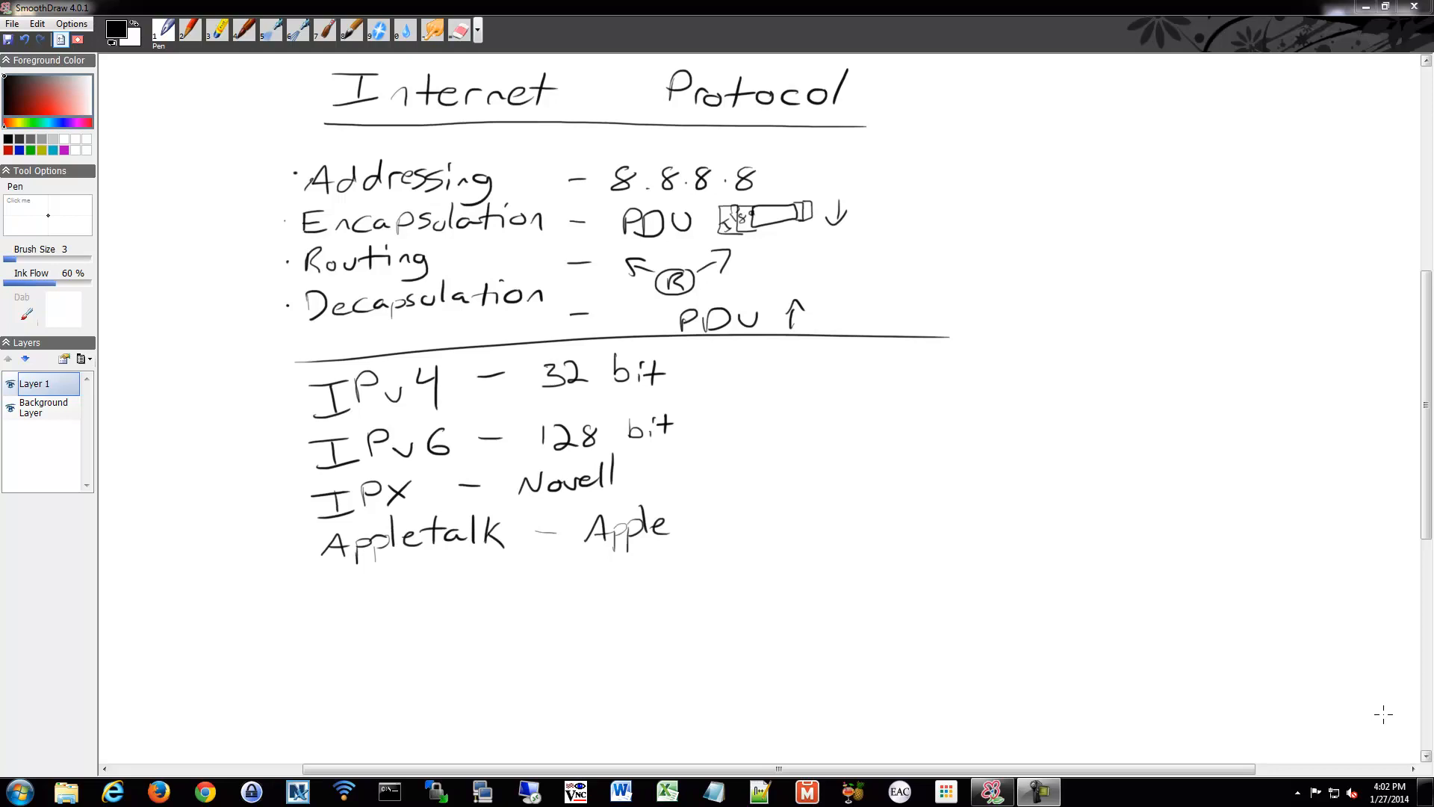
mouse_move(774, 170)
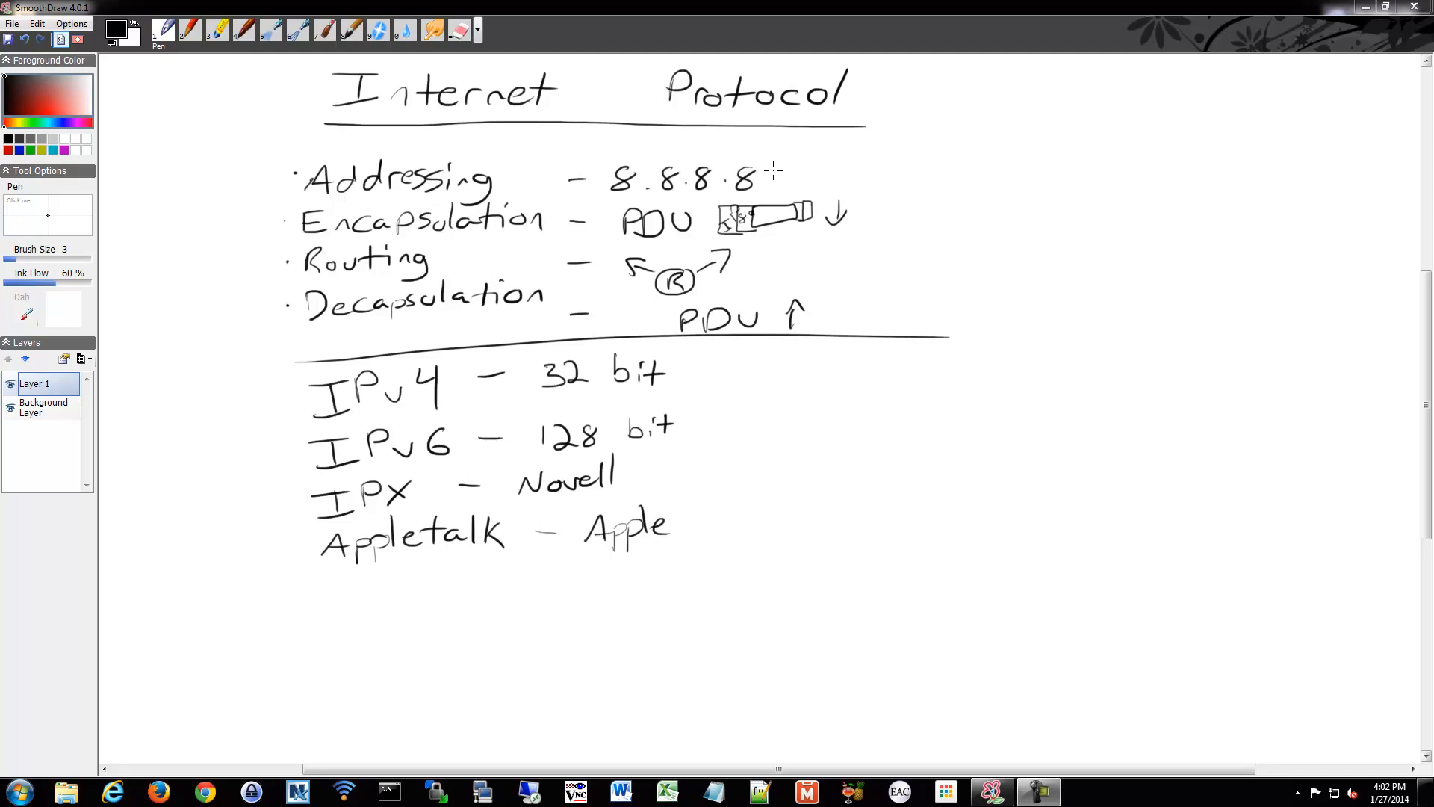
mouse_move(773, 171)
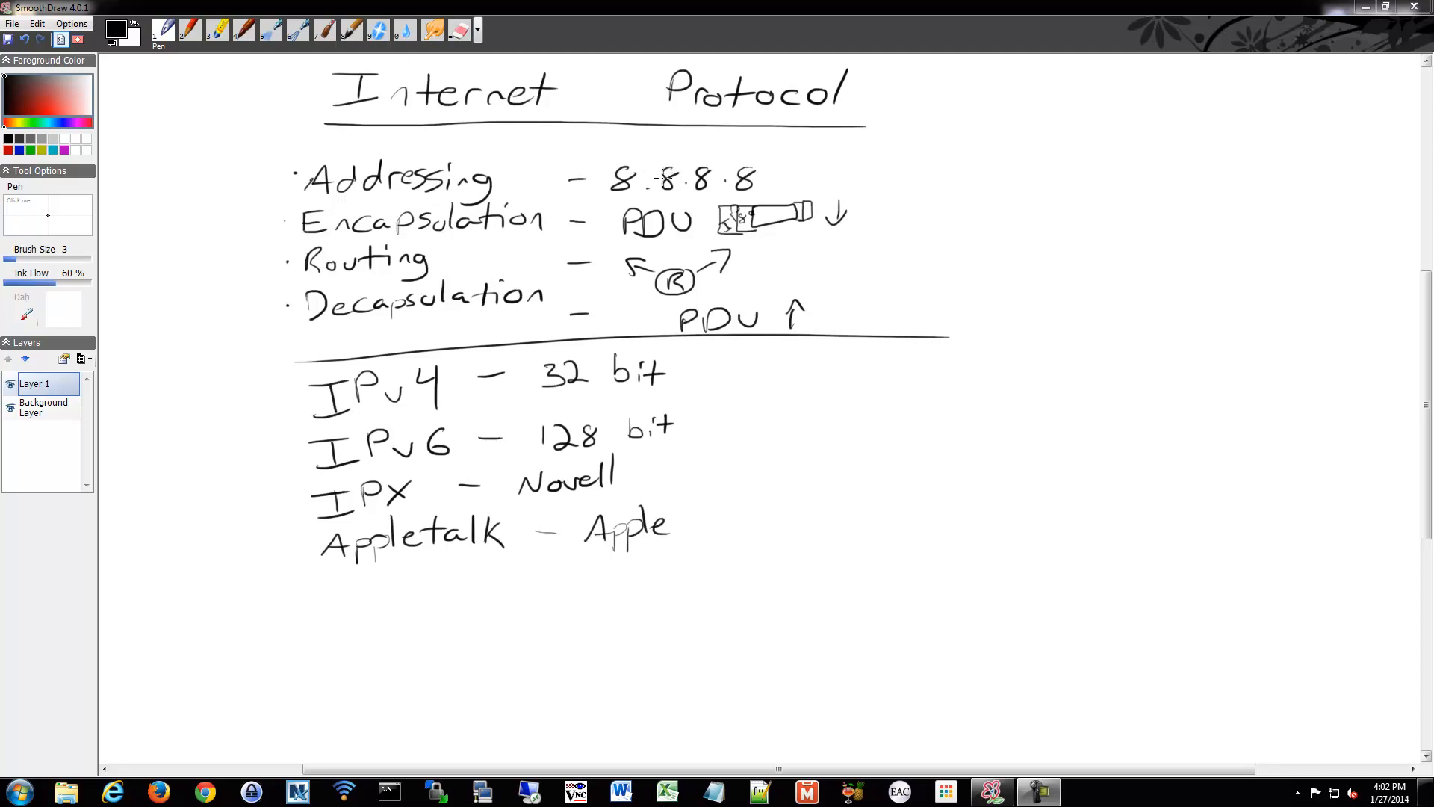
mouse_move(659, 174)
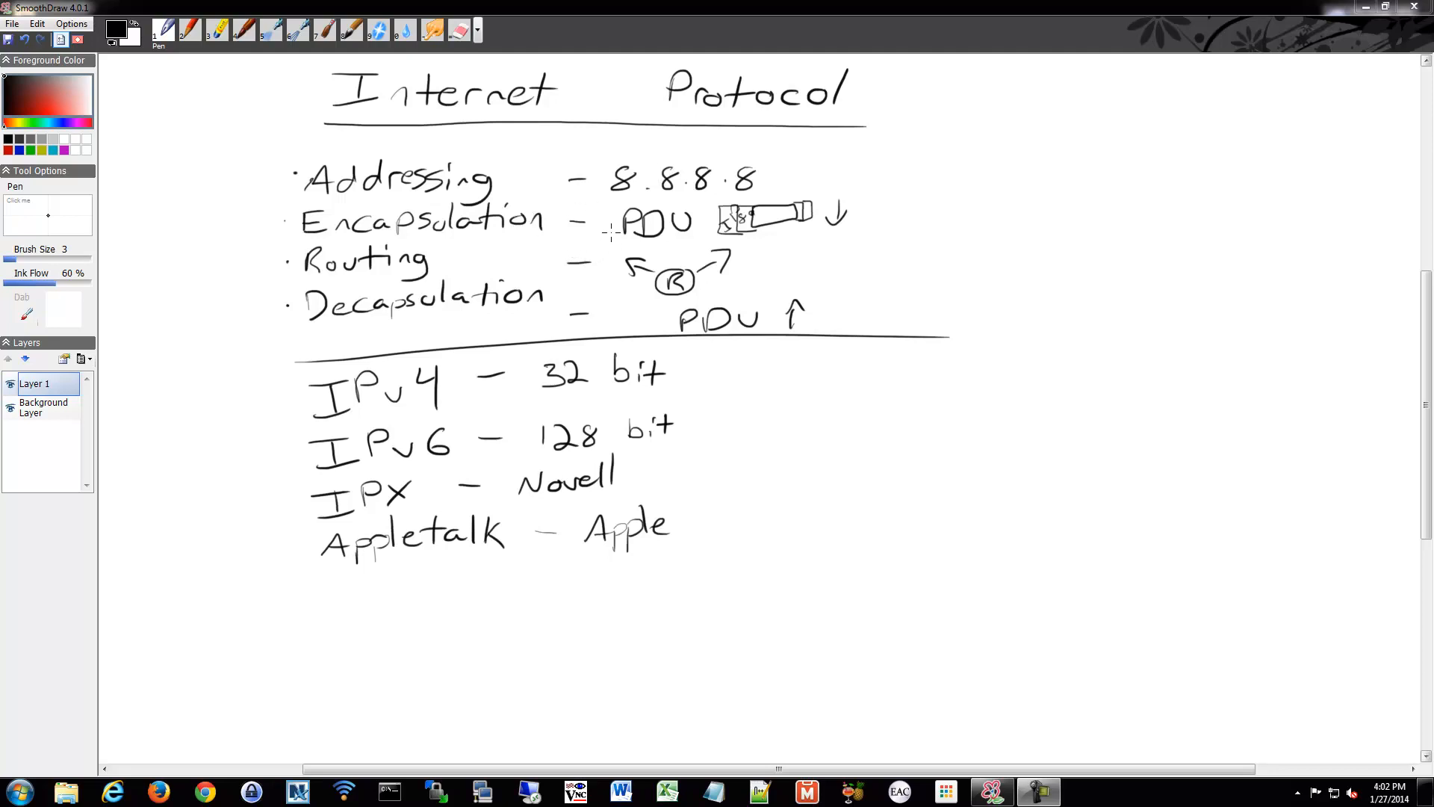
mouse_move(637, 199)
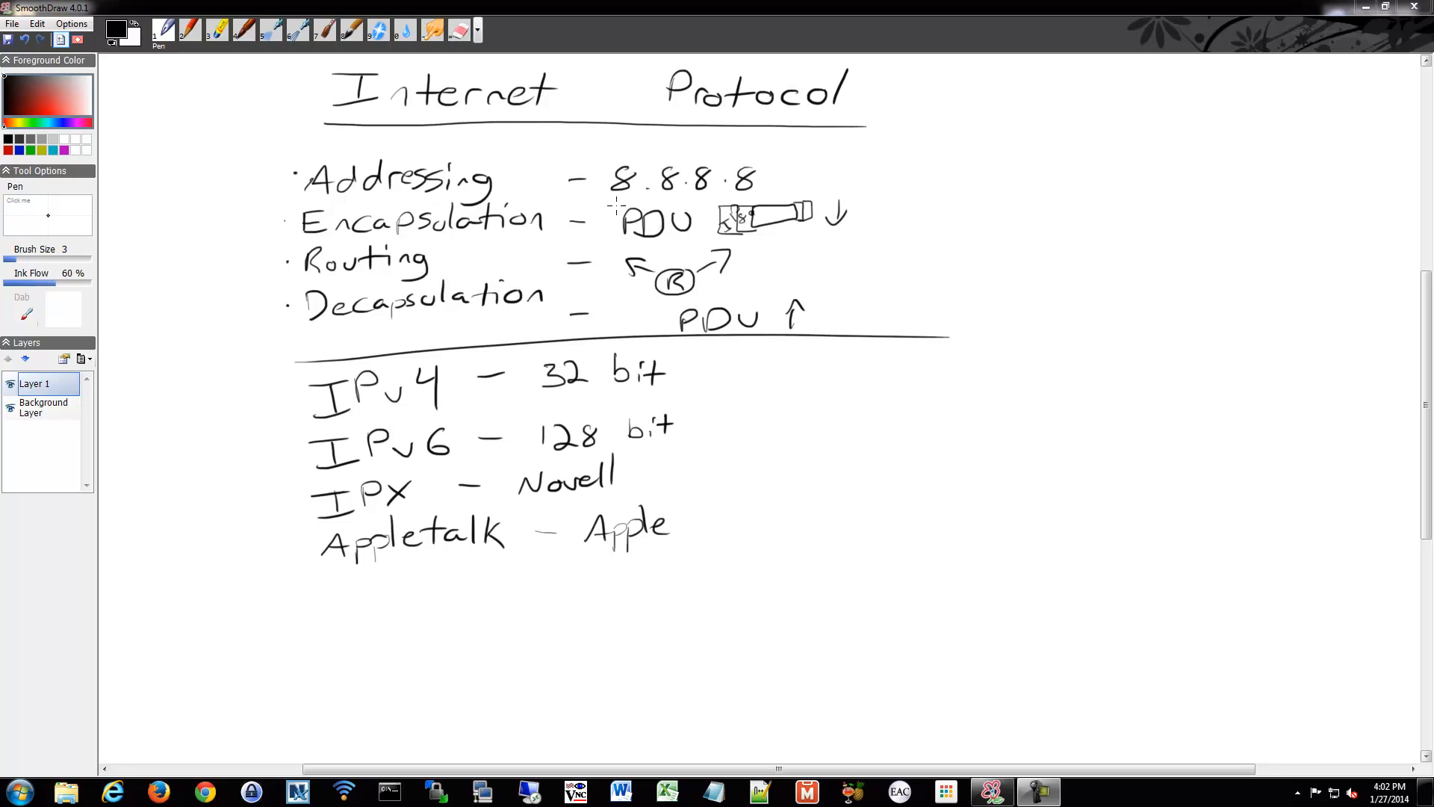
Step: Draw a small IP header label into the packet box beside PDU on the Encapsulation line
click(592, 179)
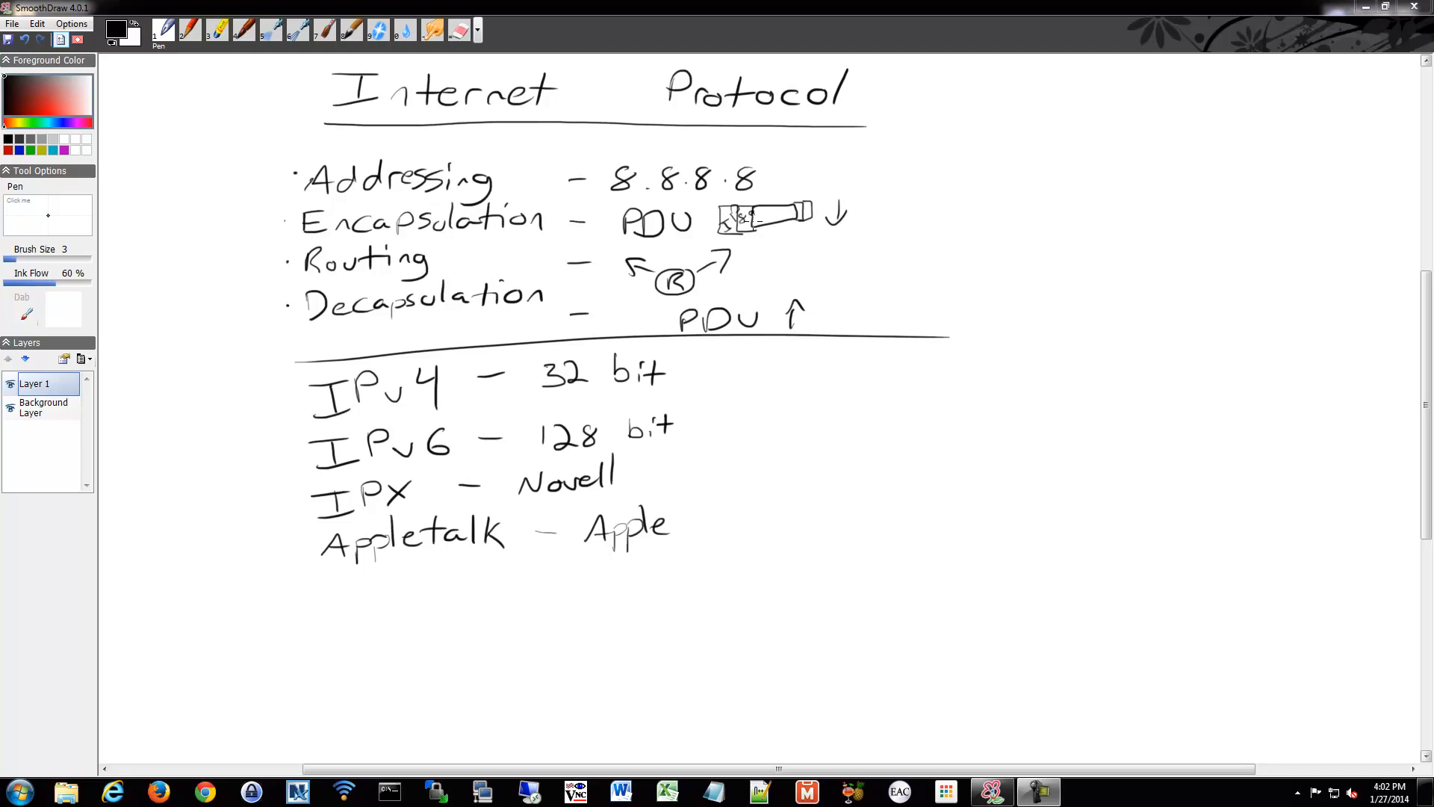
mouse_move(754, 227)
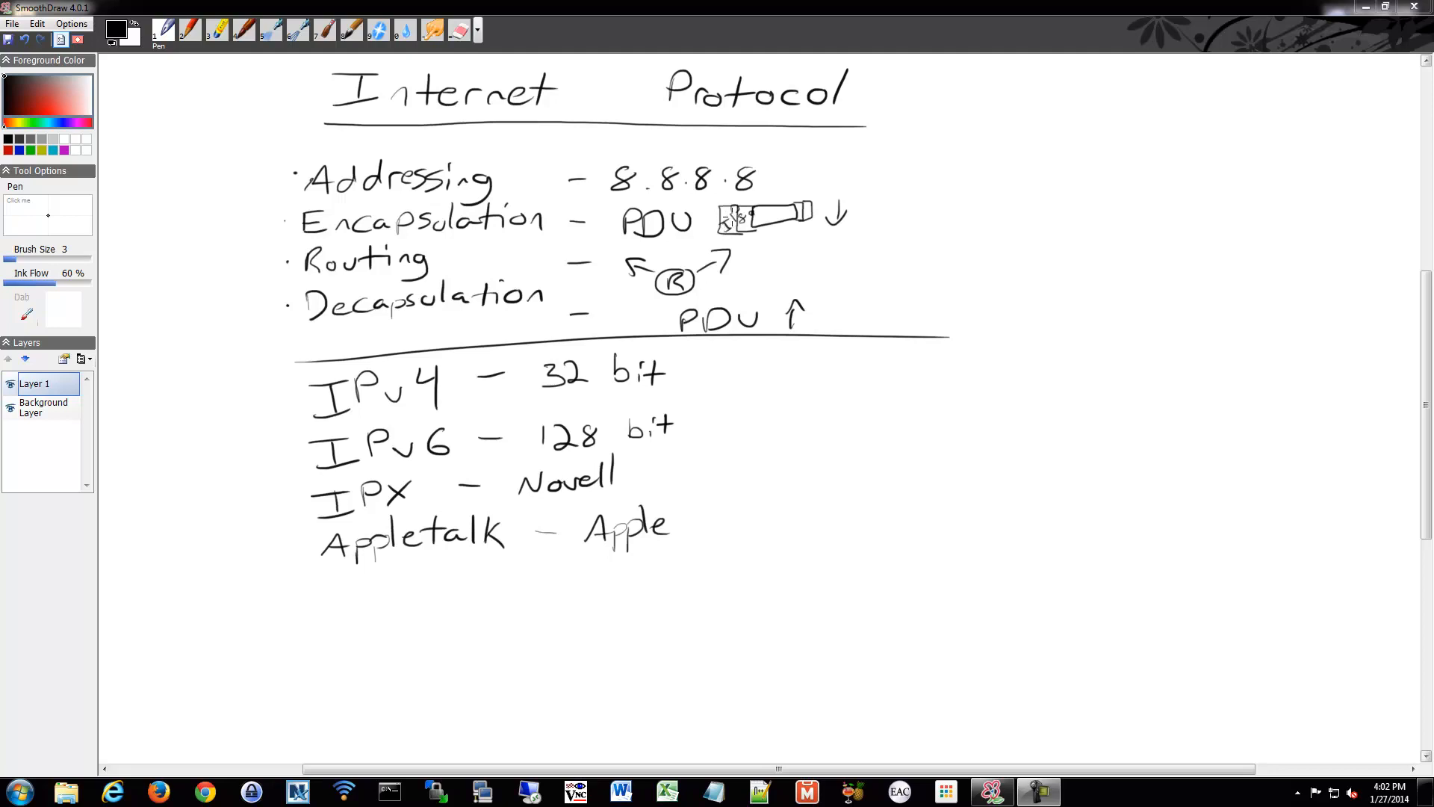
mouse_move(780, 189)
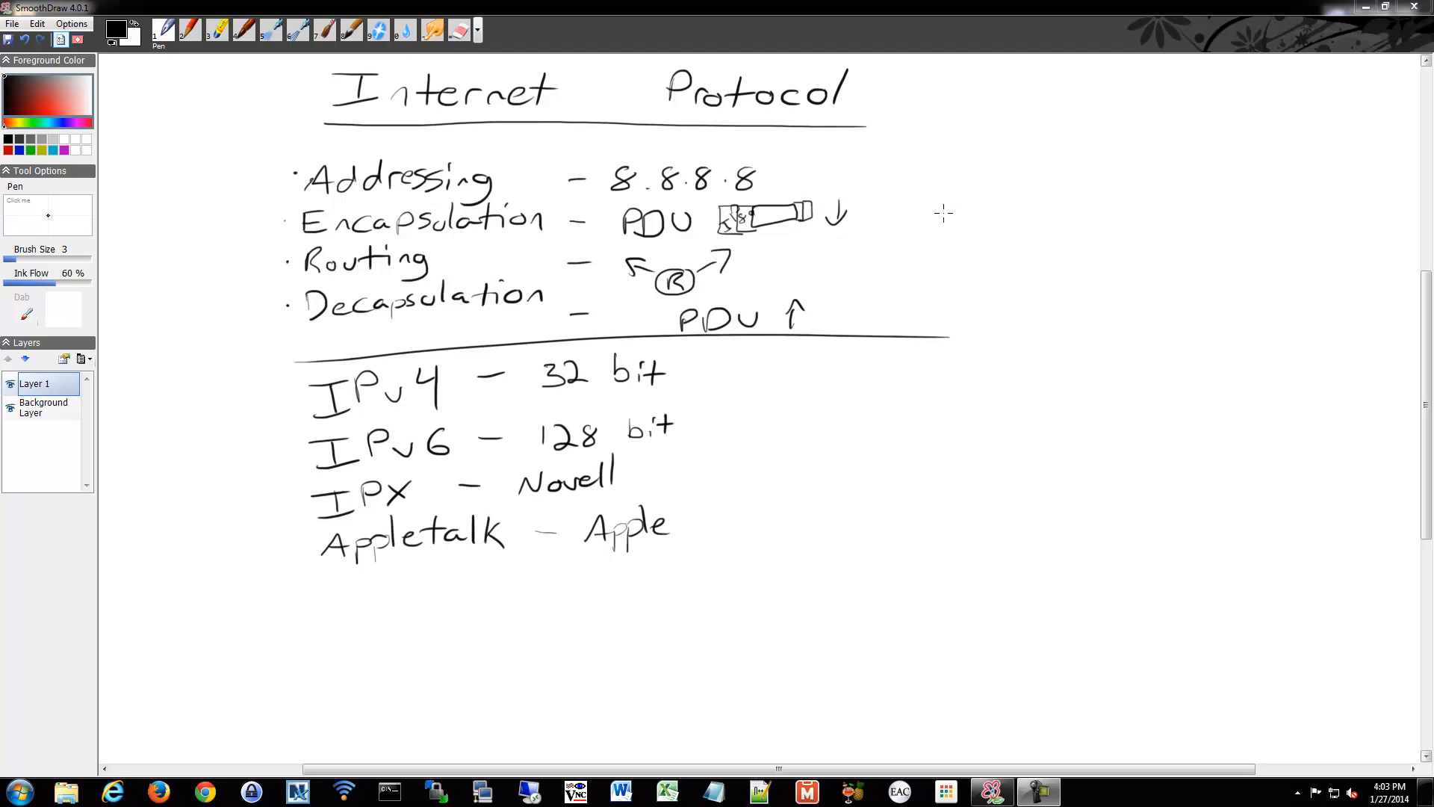
mouse_move(463, 248)
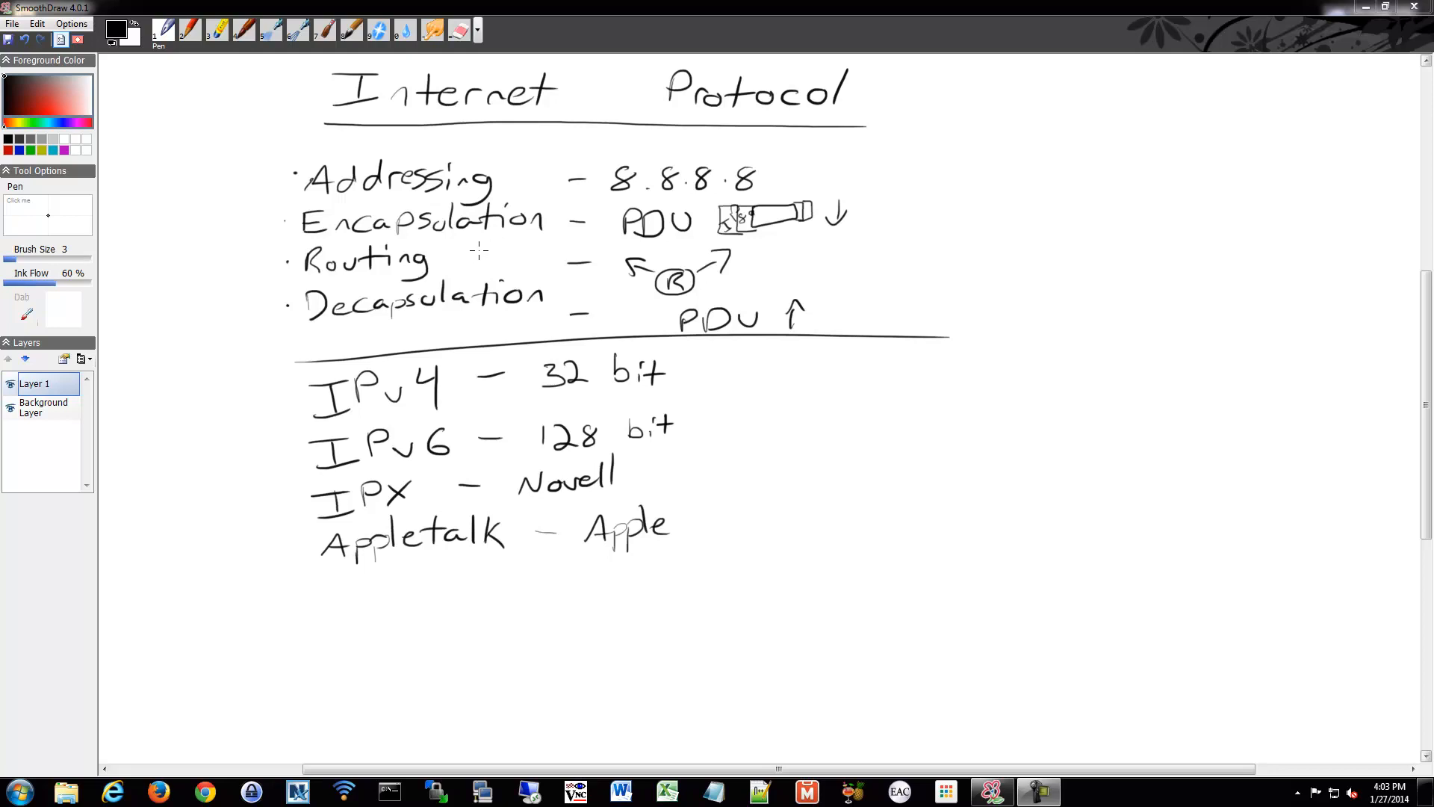
mouse_move(488, 245)
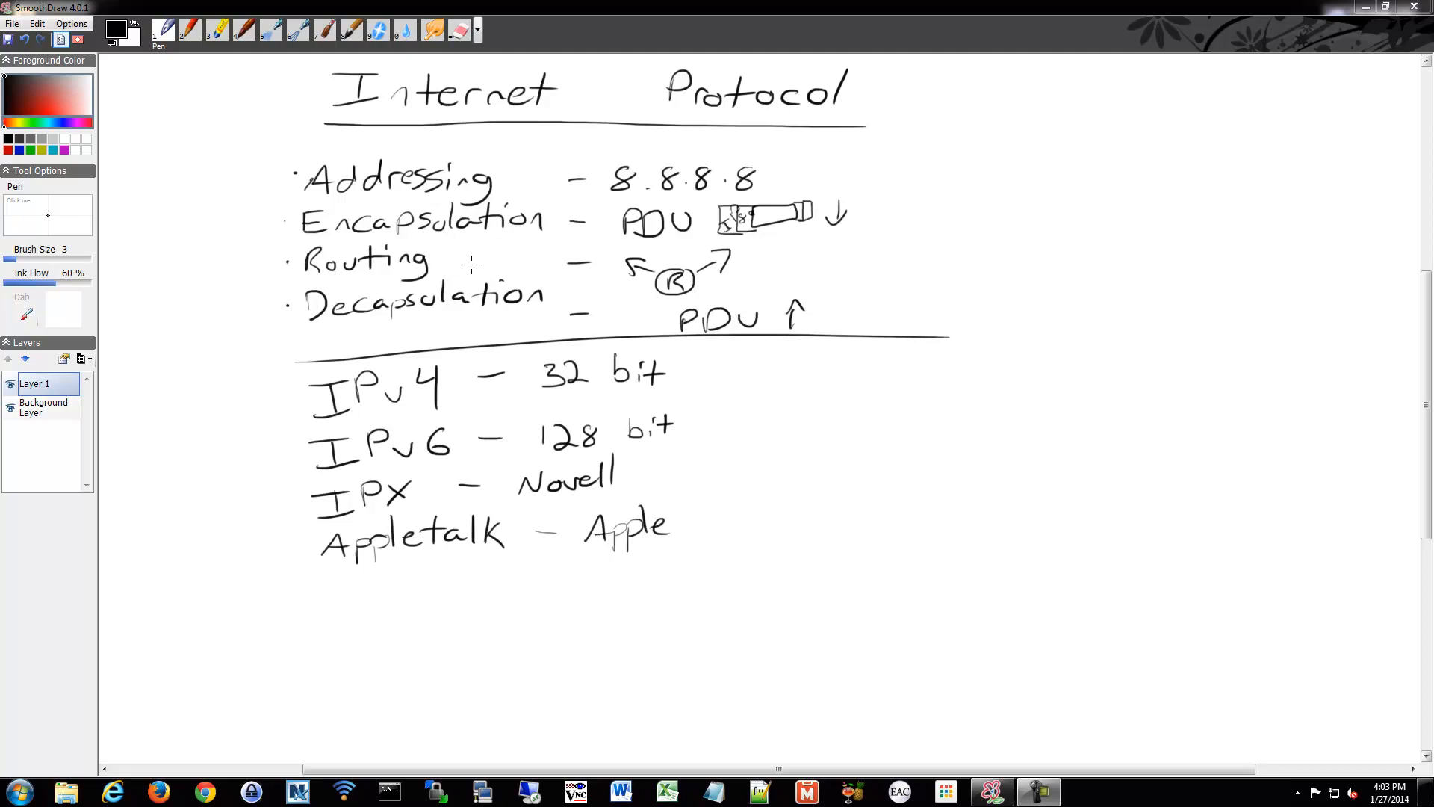
mouse_move(656, 261)
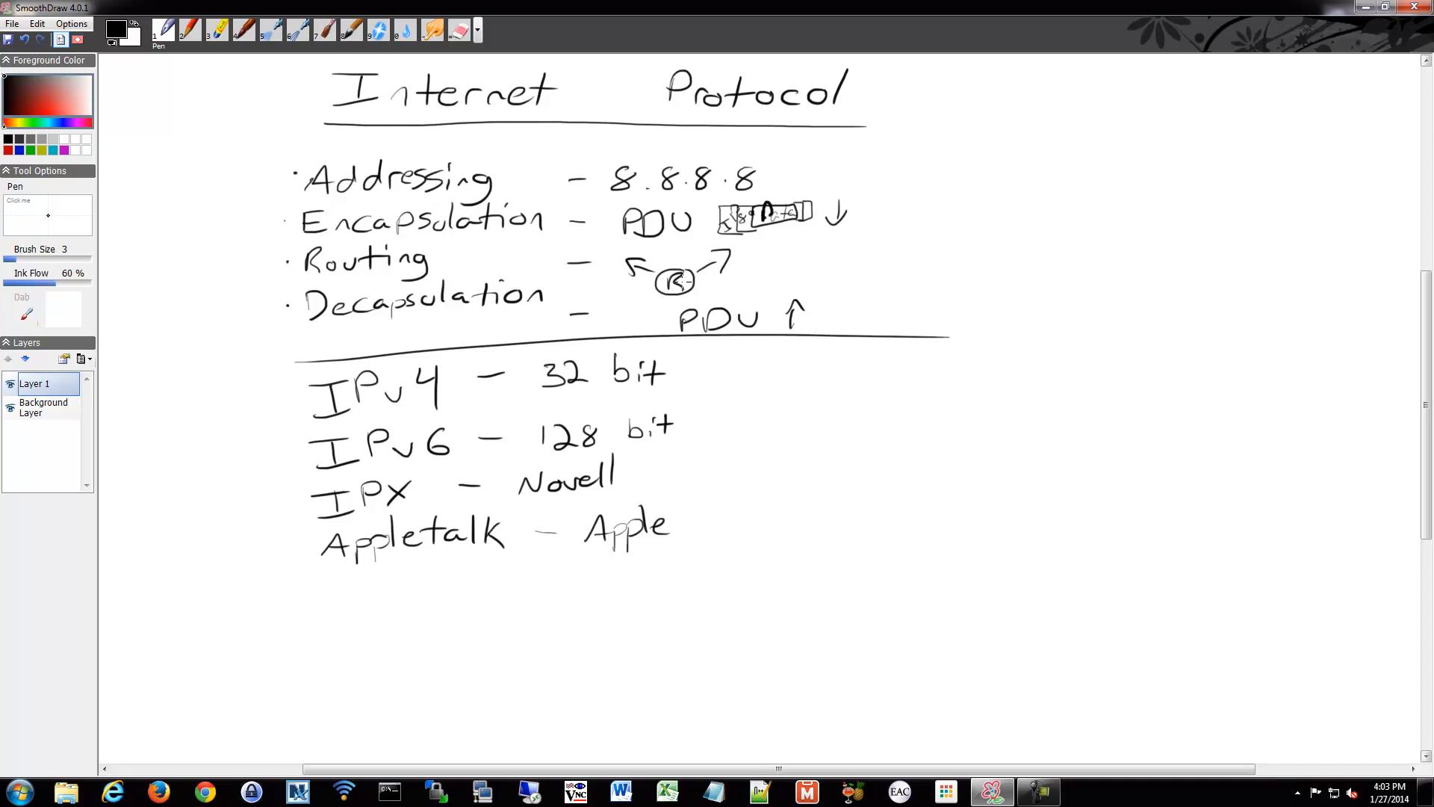
mouse_move(677, 279)
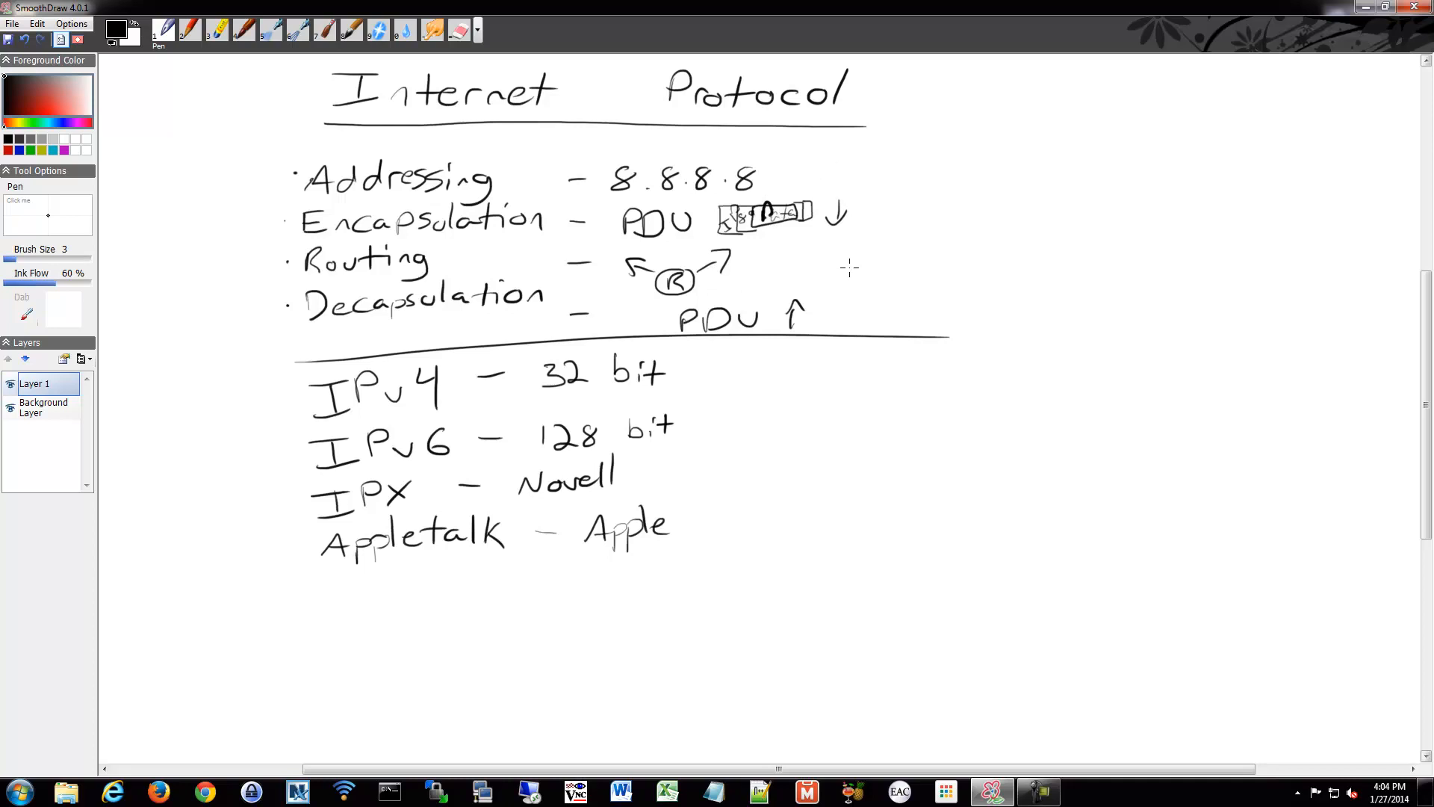
mouse_move(808, 341)
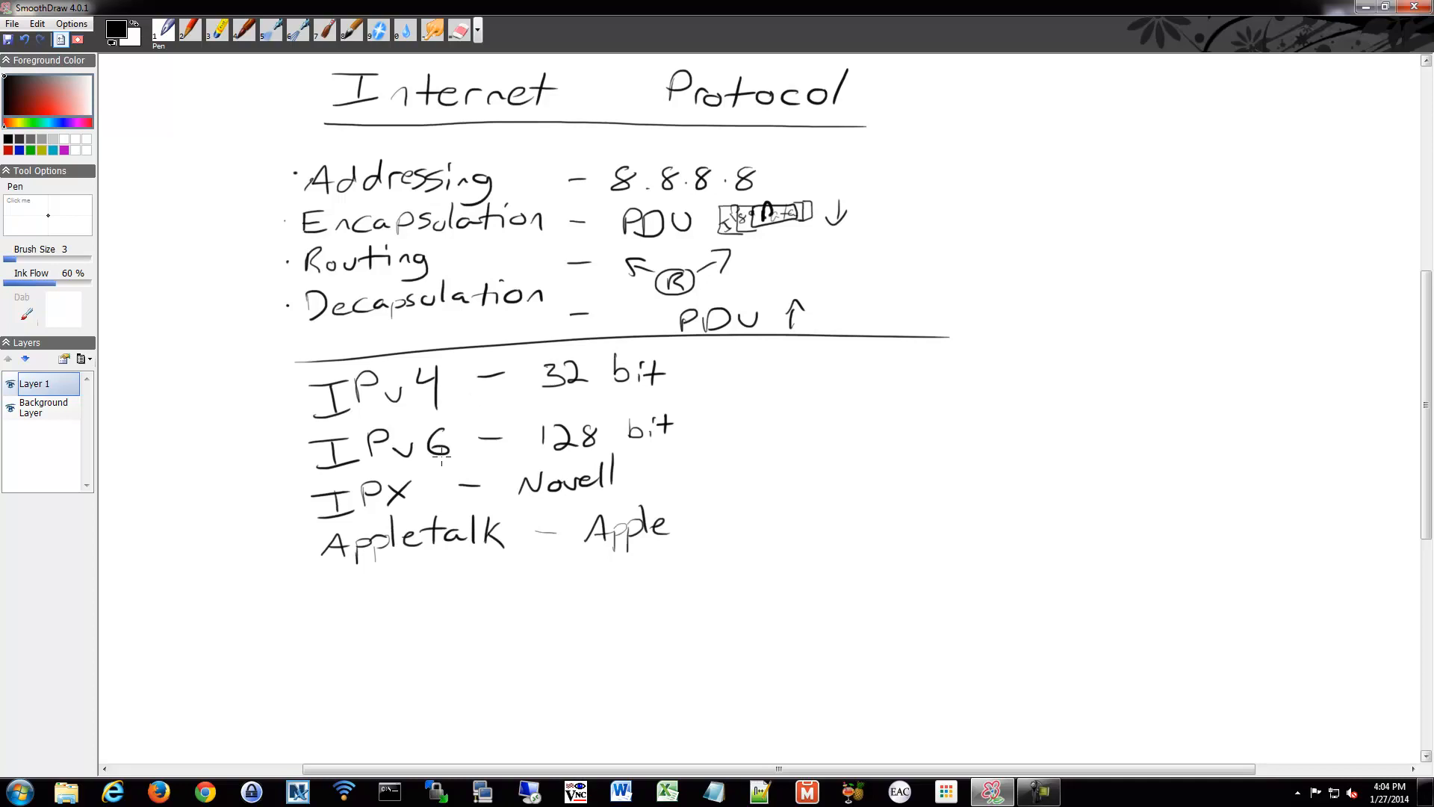
mouse_move(435, 466)
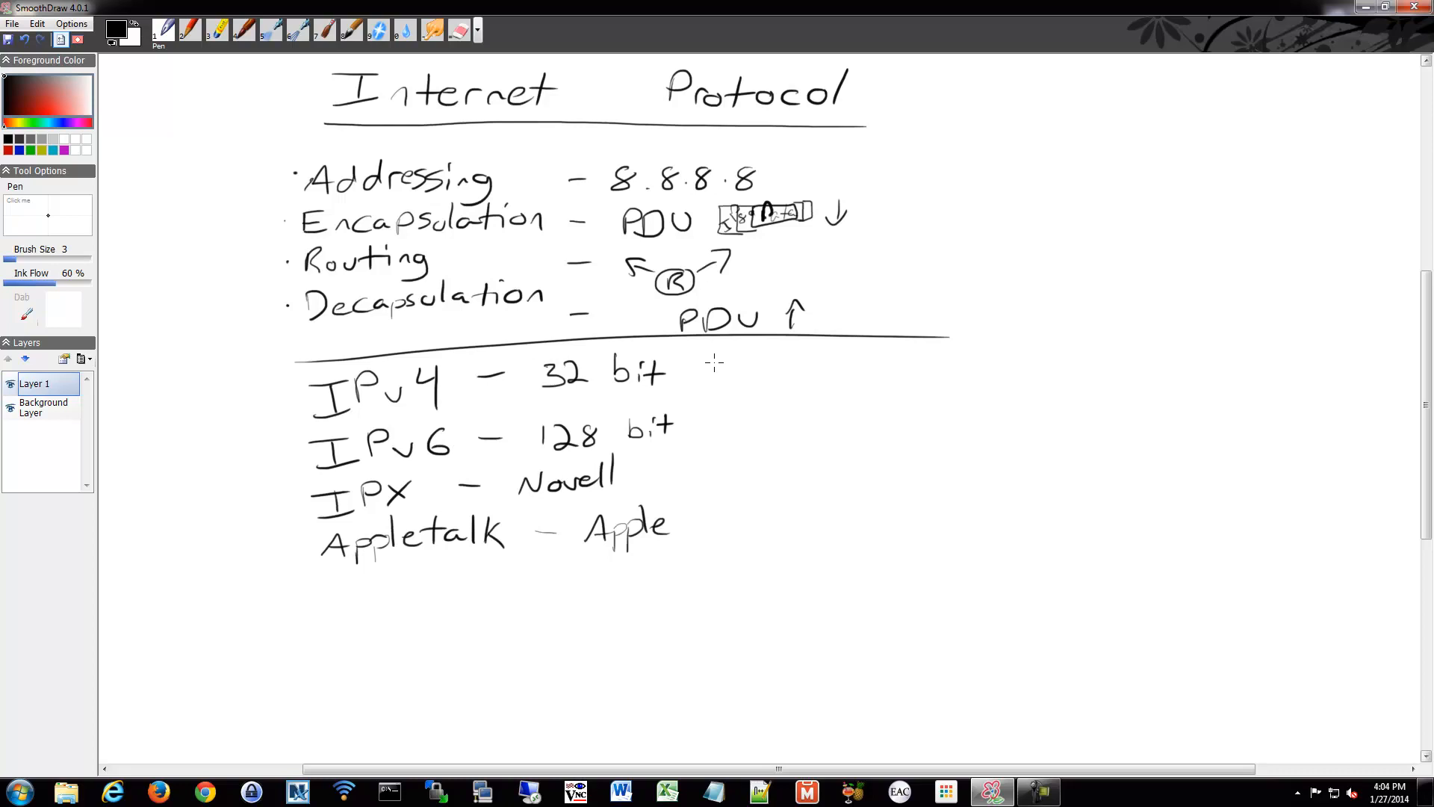
mouse_move(724, 375)
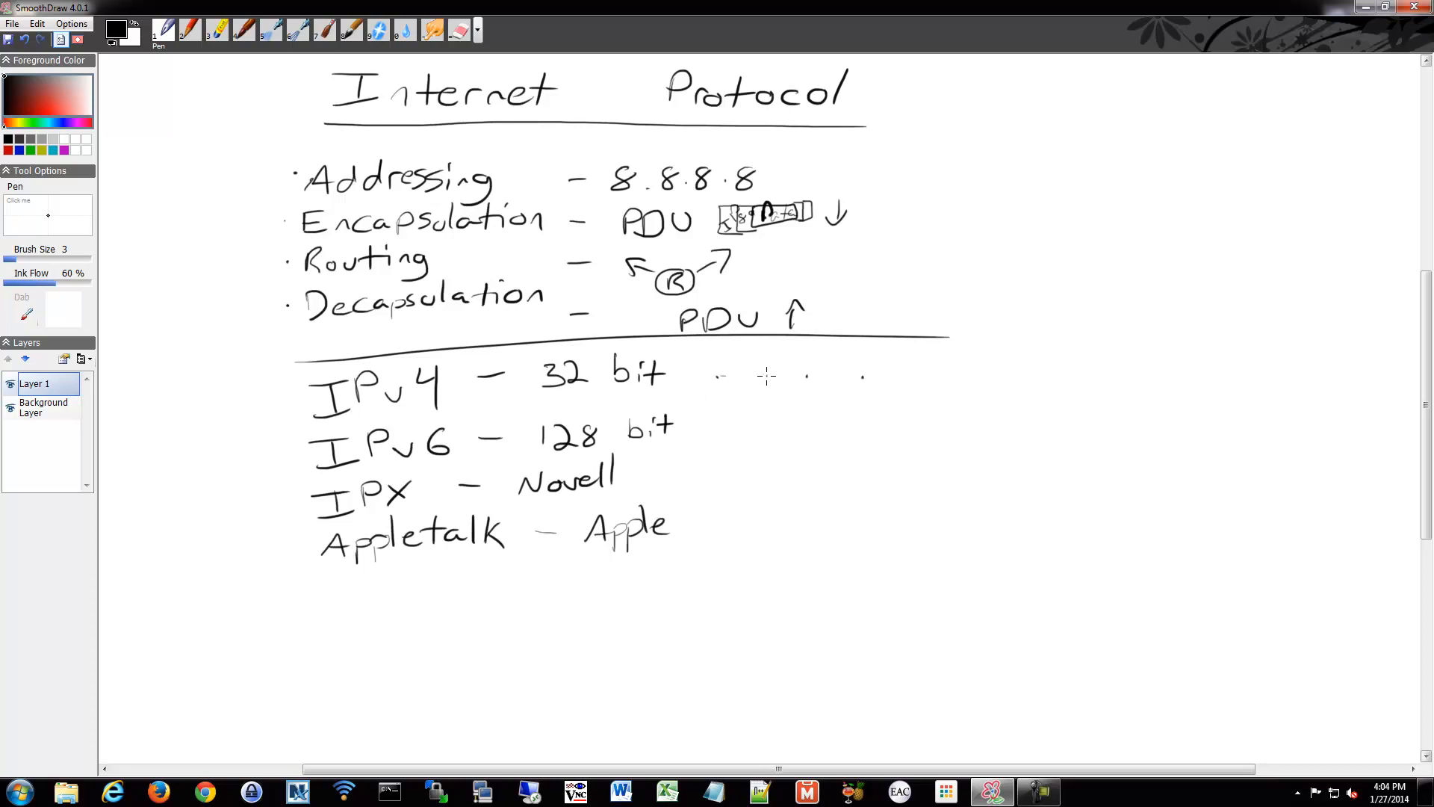
mouse_move(704, 375)
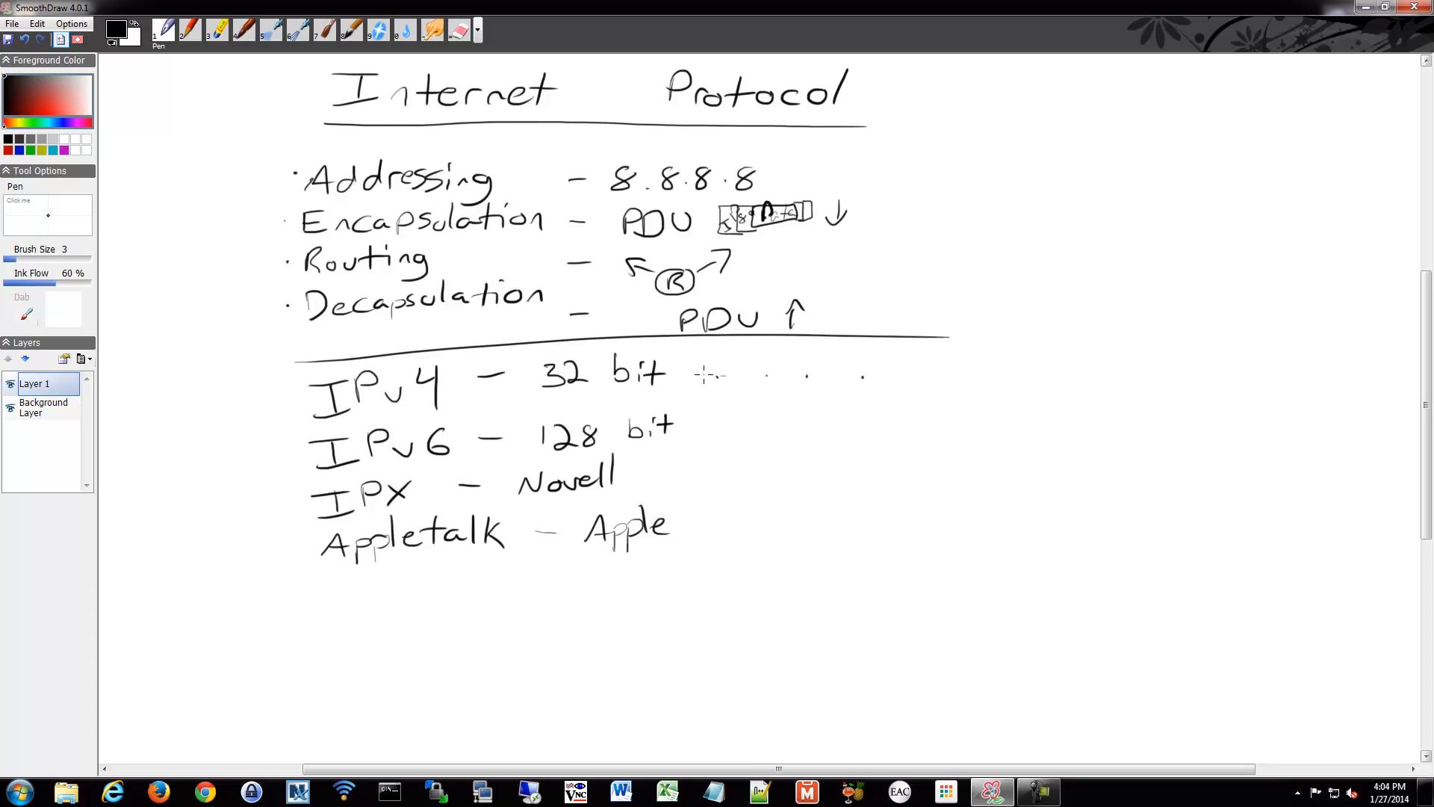
Step: Handwrite the example address 192.168.1.1 to the right of '32 bit' under IPv4
drag(681, 375, 727, 370)
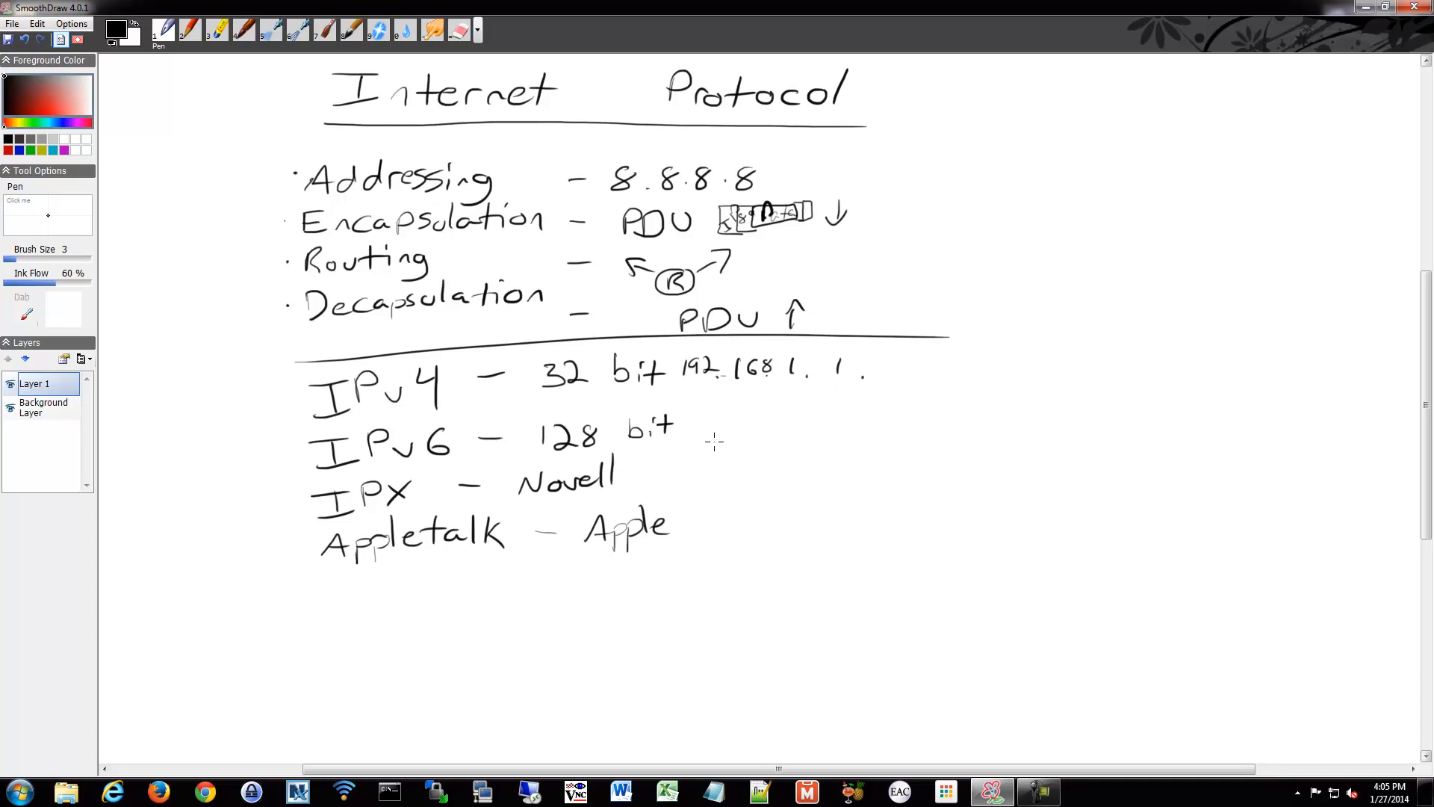
mouse_move(713, 423)
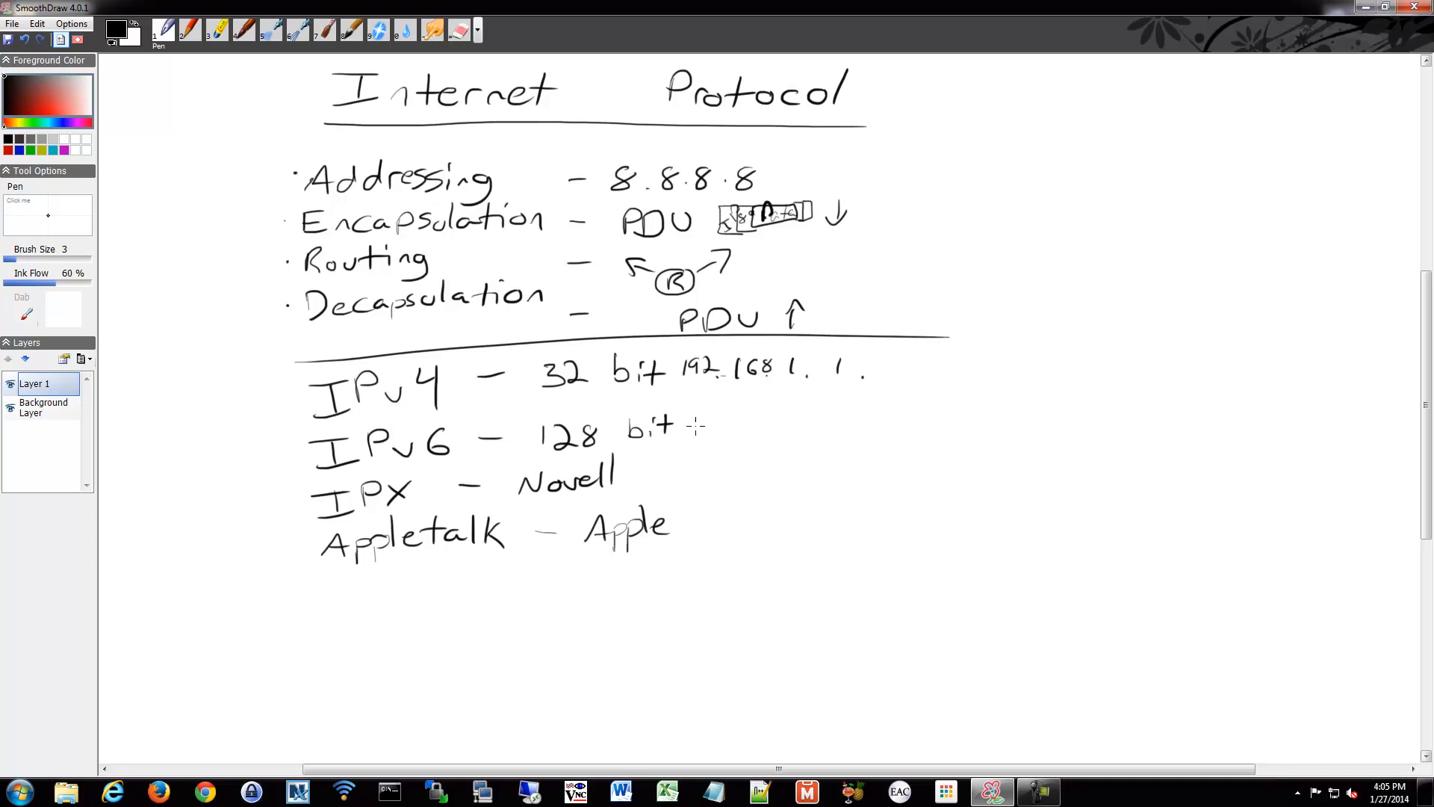
Step: Handwrite FE80, a double colon, then 0001 to the right of '128 bit'
drag(695, 425, 732, 426)
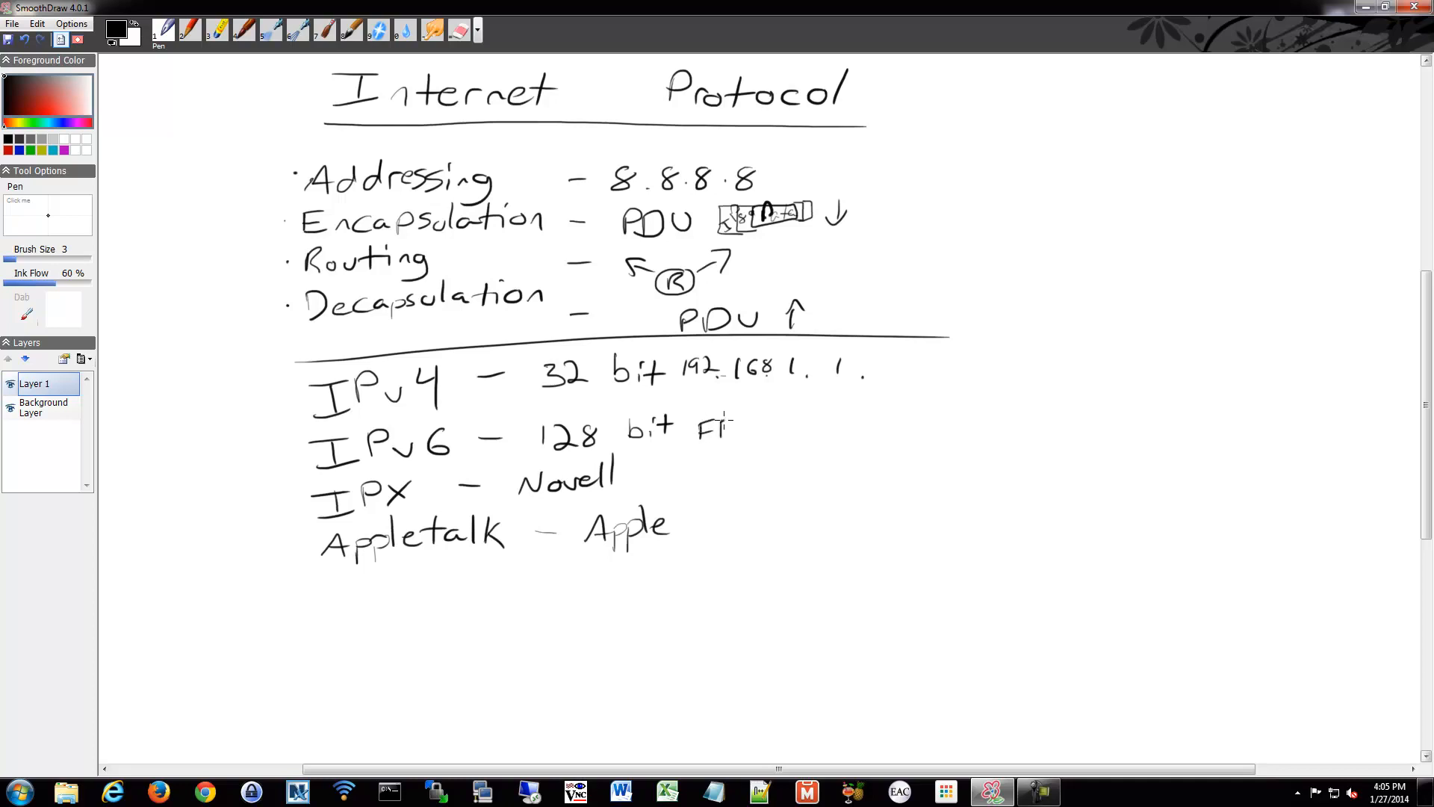
drag(723, 425, 787, 430)
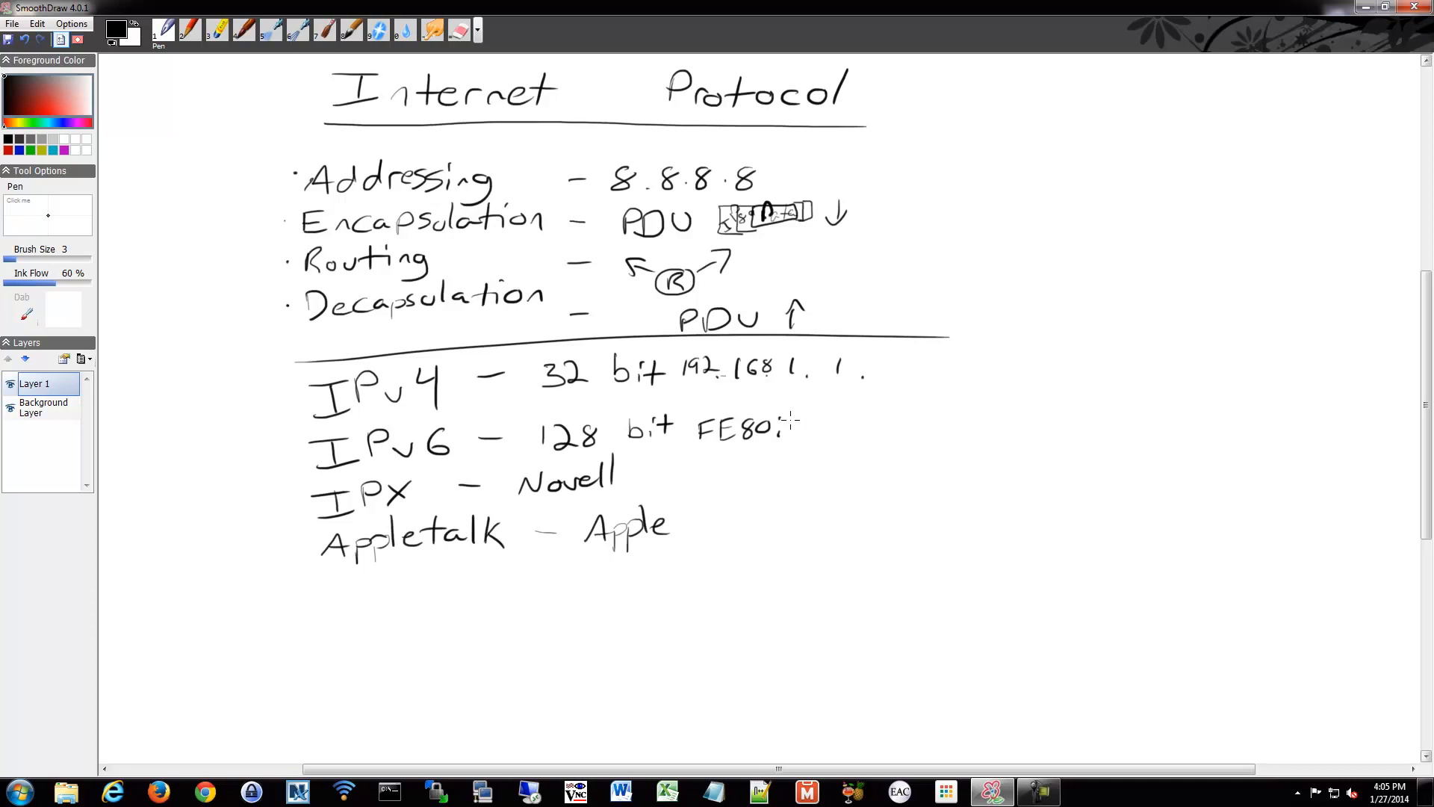
mouse_move(779, 420)
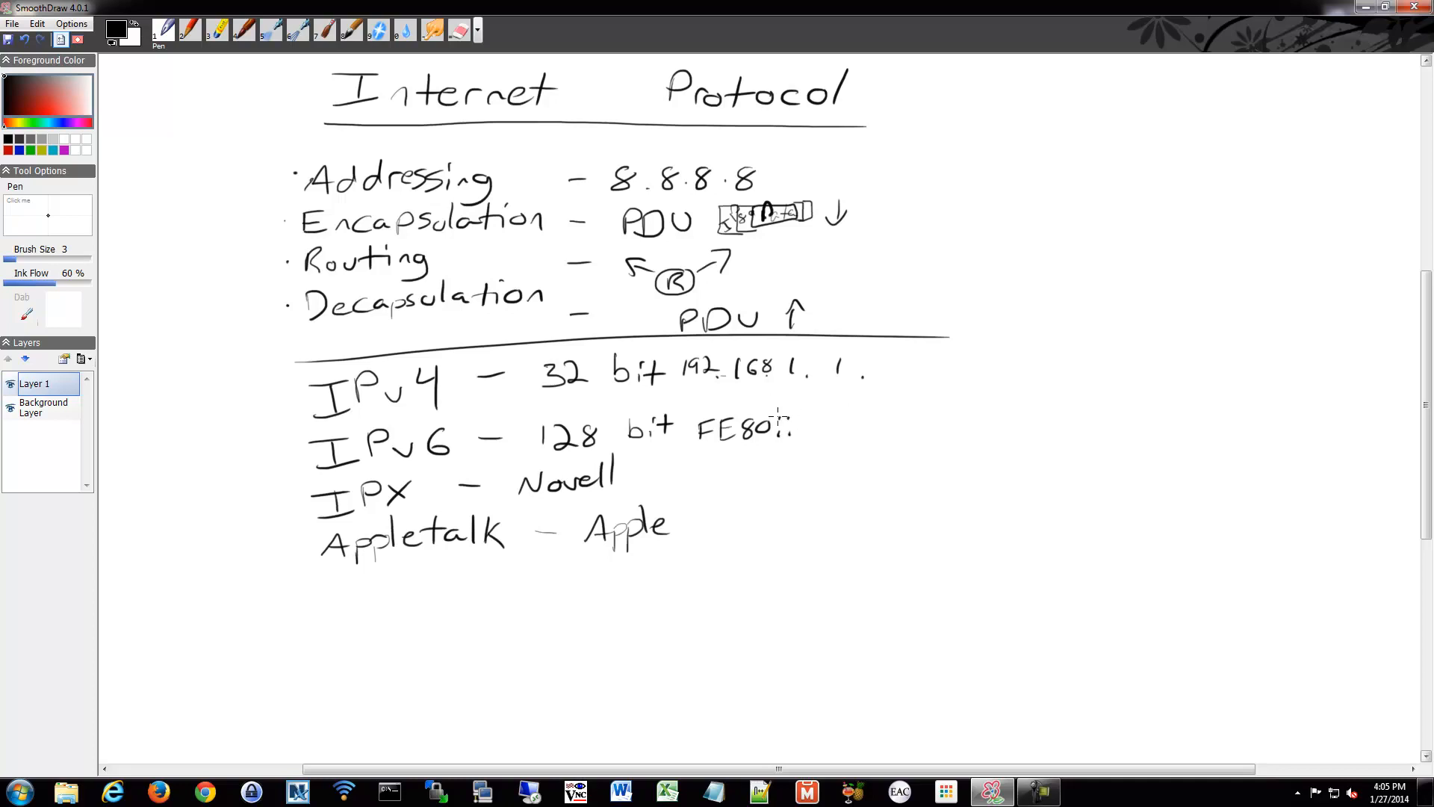
click(800, 420)
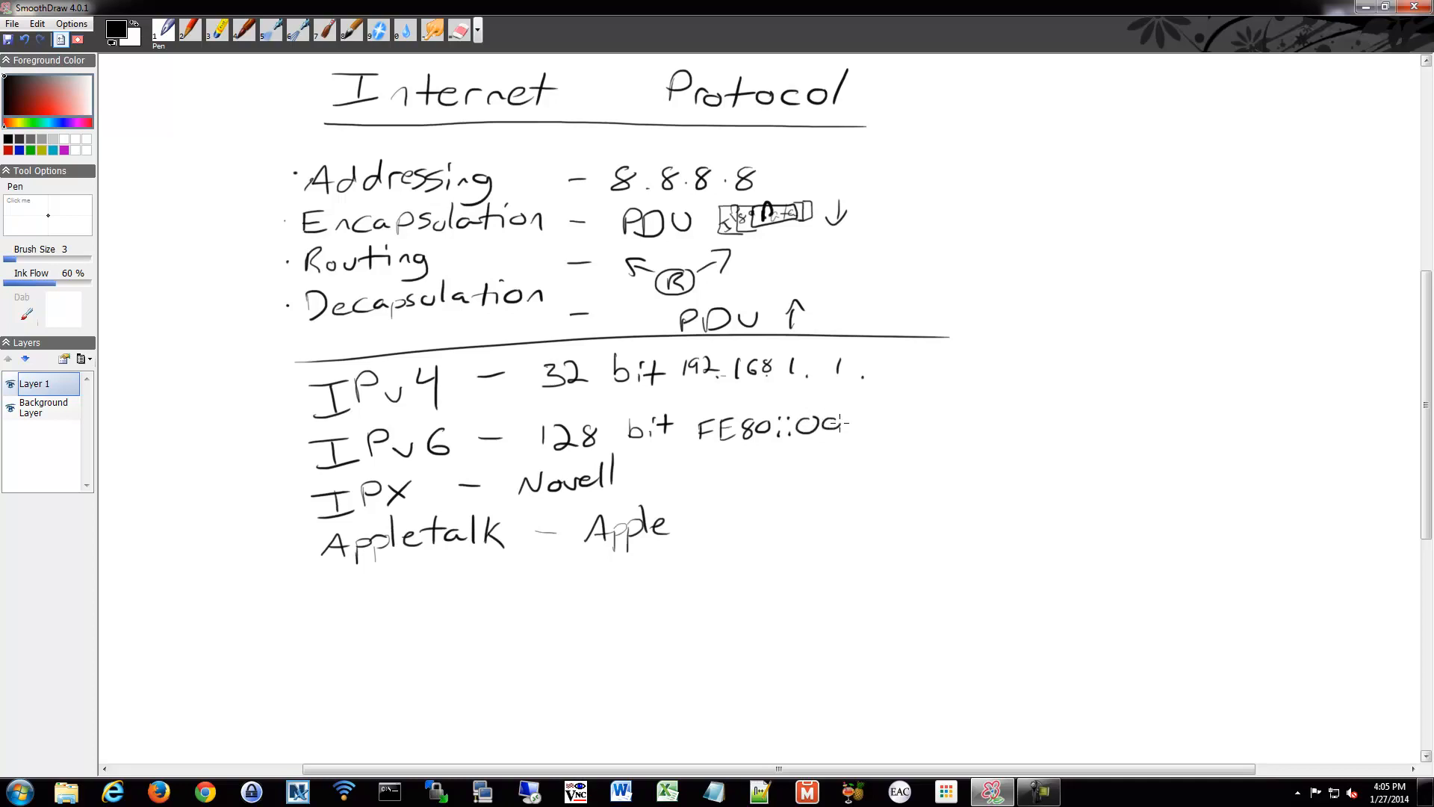
drag(832, 425, 864, 431)
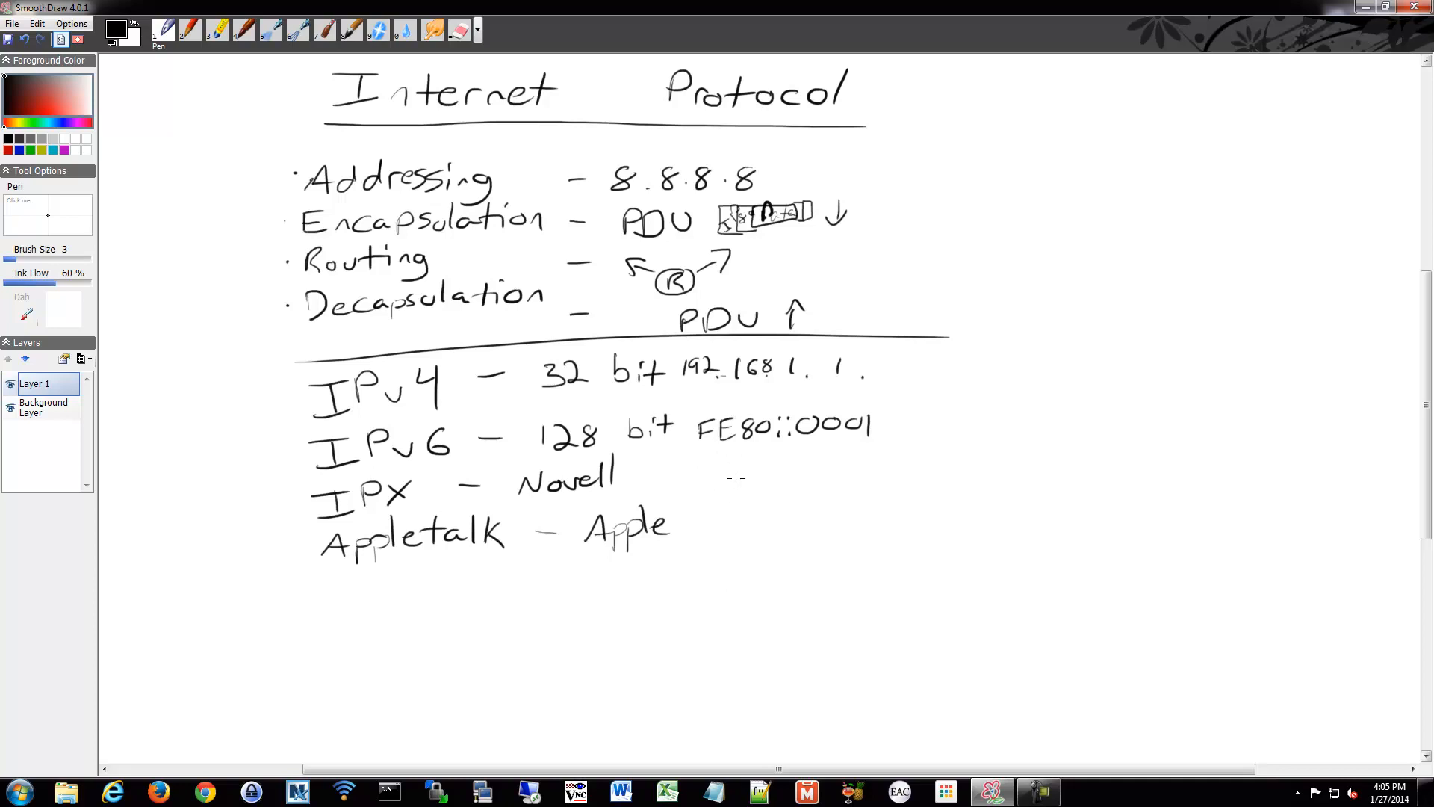
mouse_move(611, 394)
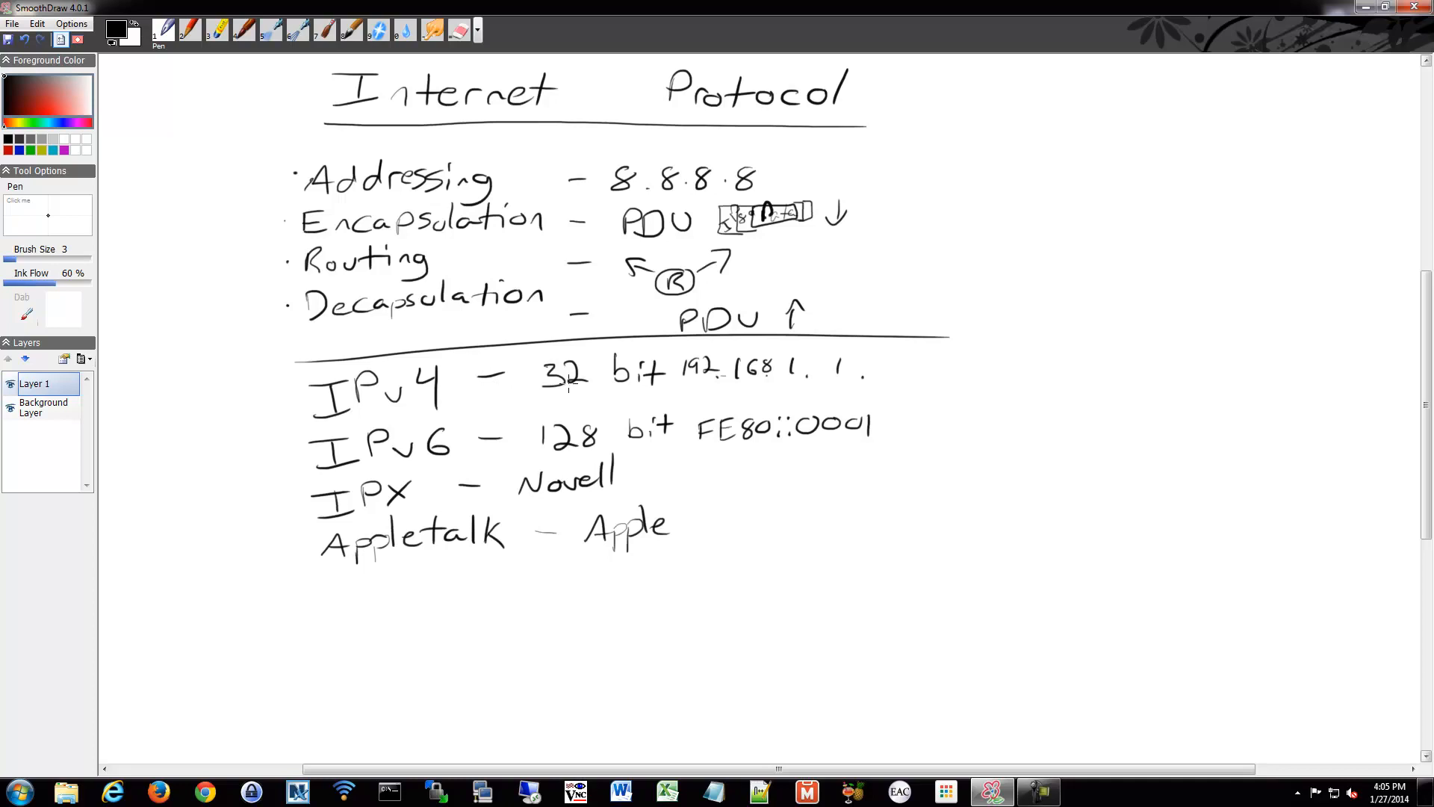
mouse_move(565, 379)
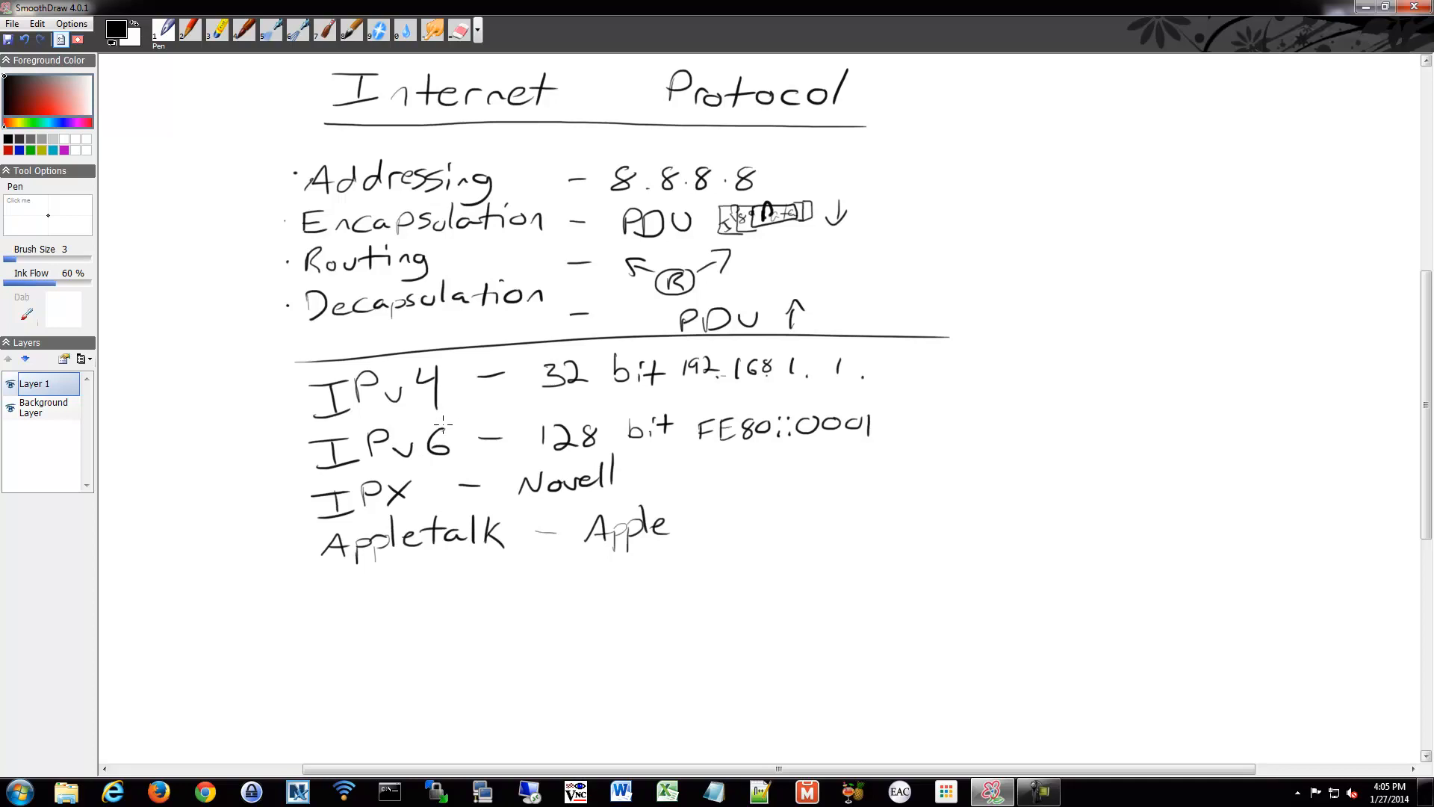
mouse_move(449, 418)
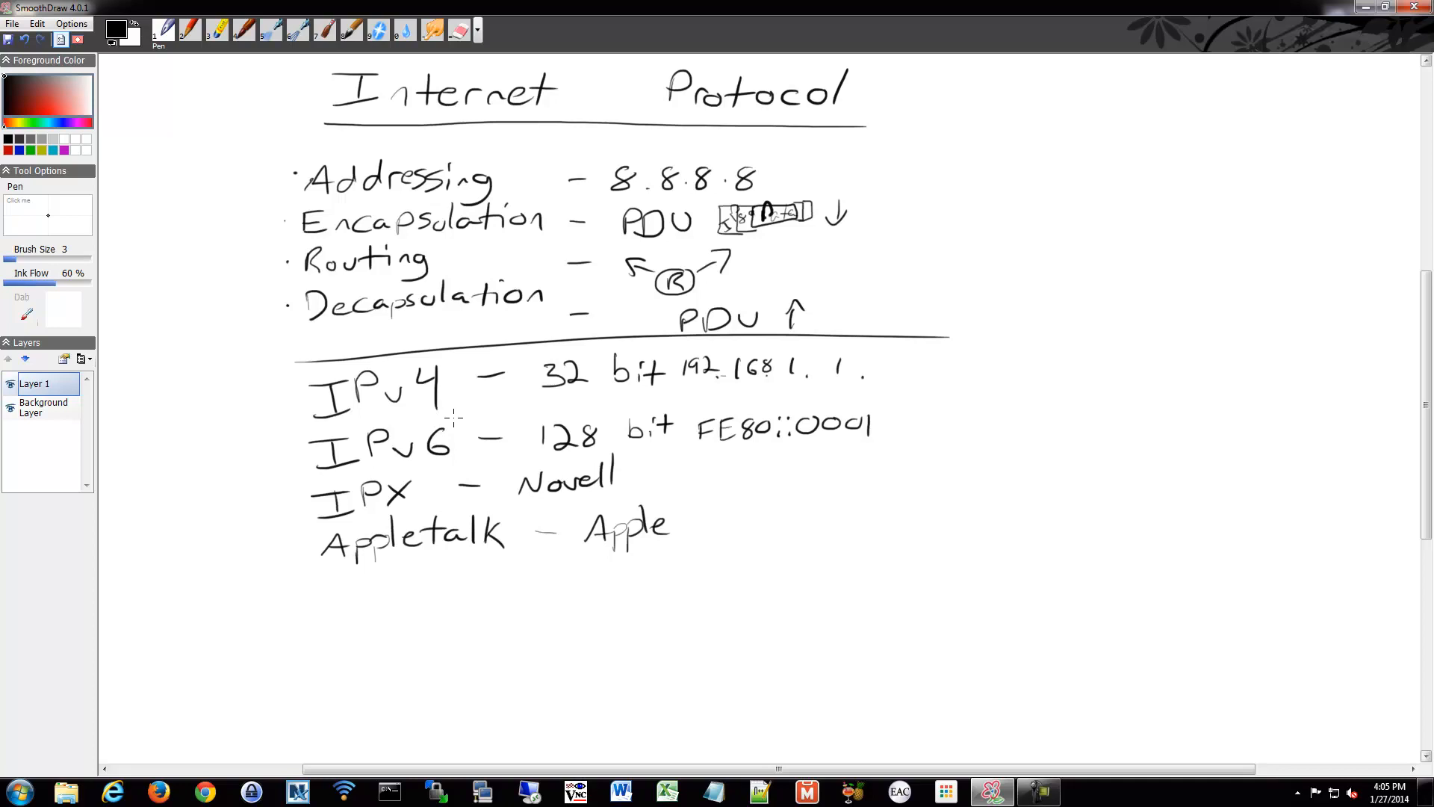
mouse_move(455, 439)
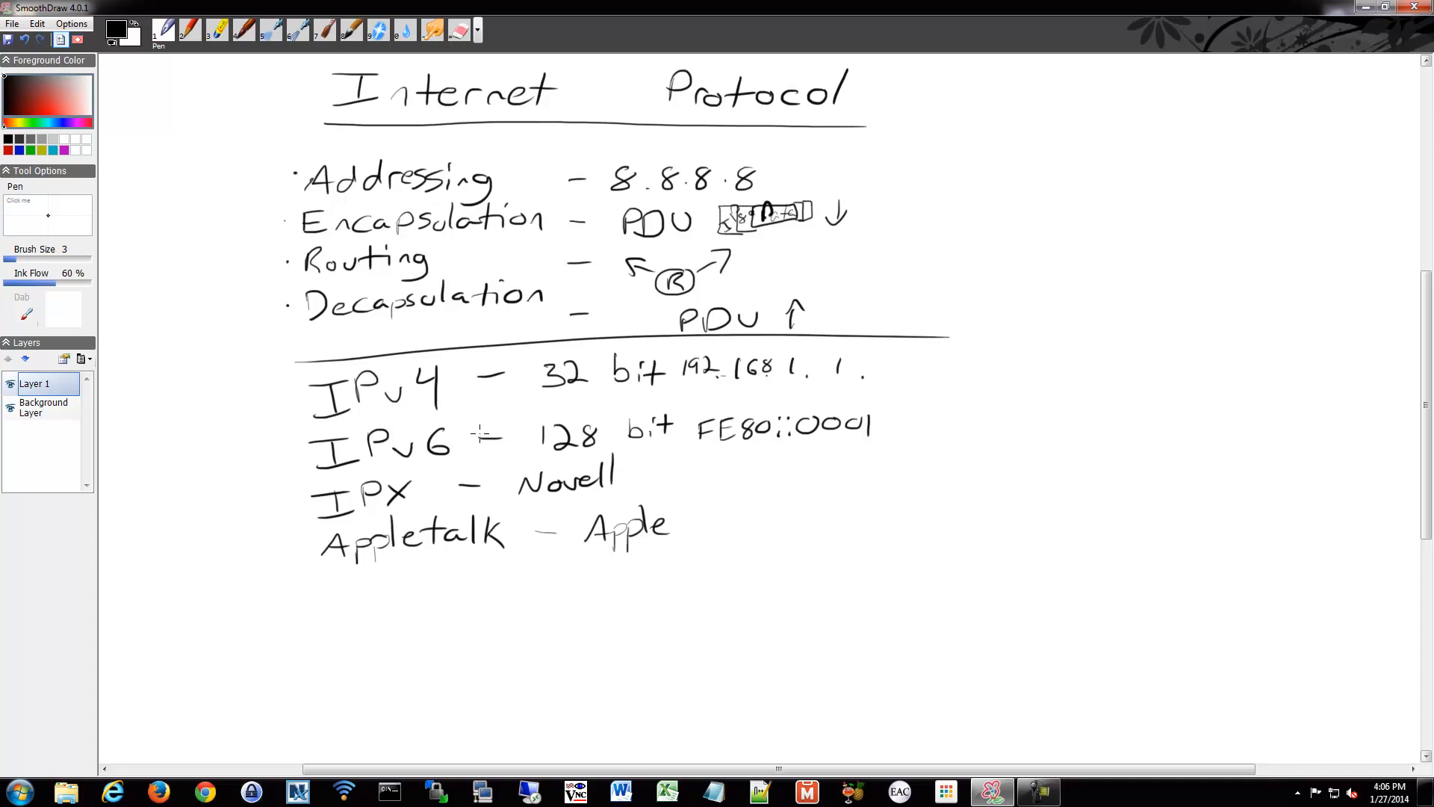
mouse_move(479, 431)
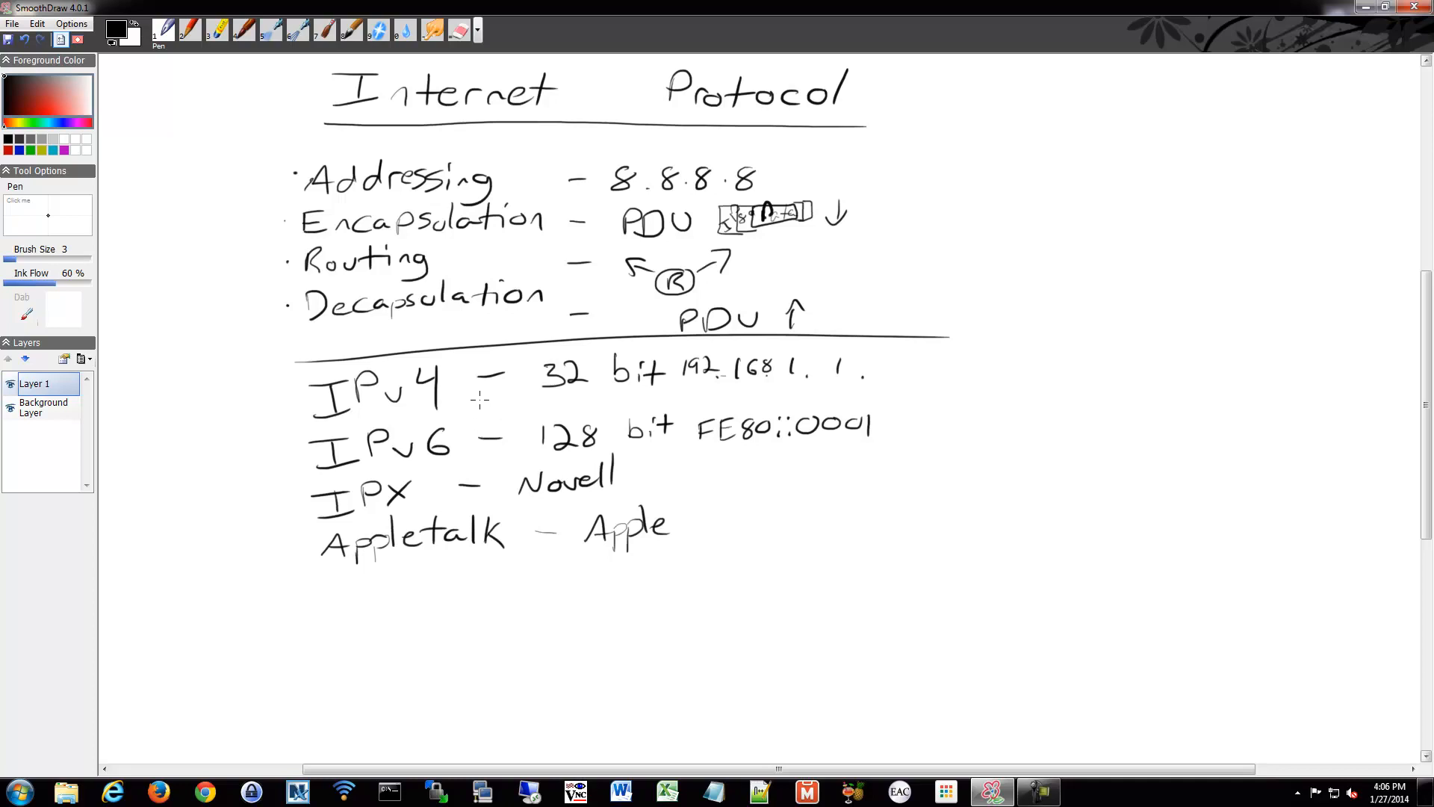
mouse_move(443, 441)
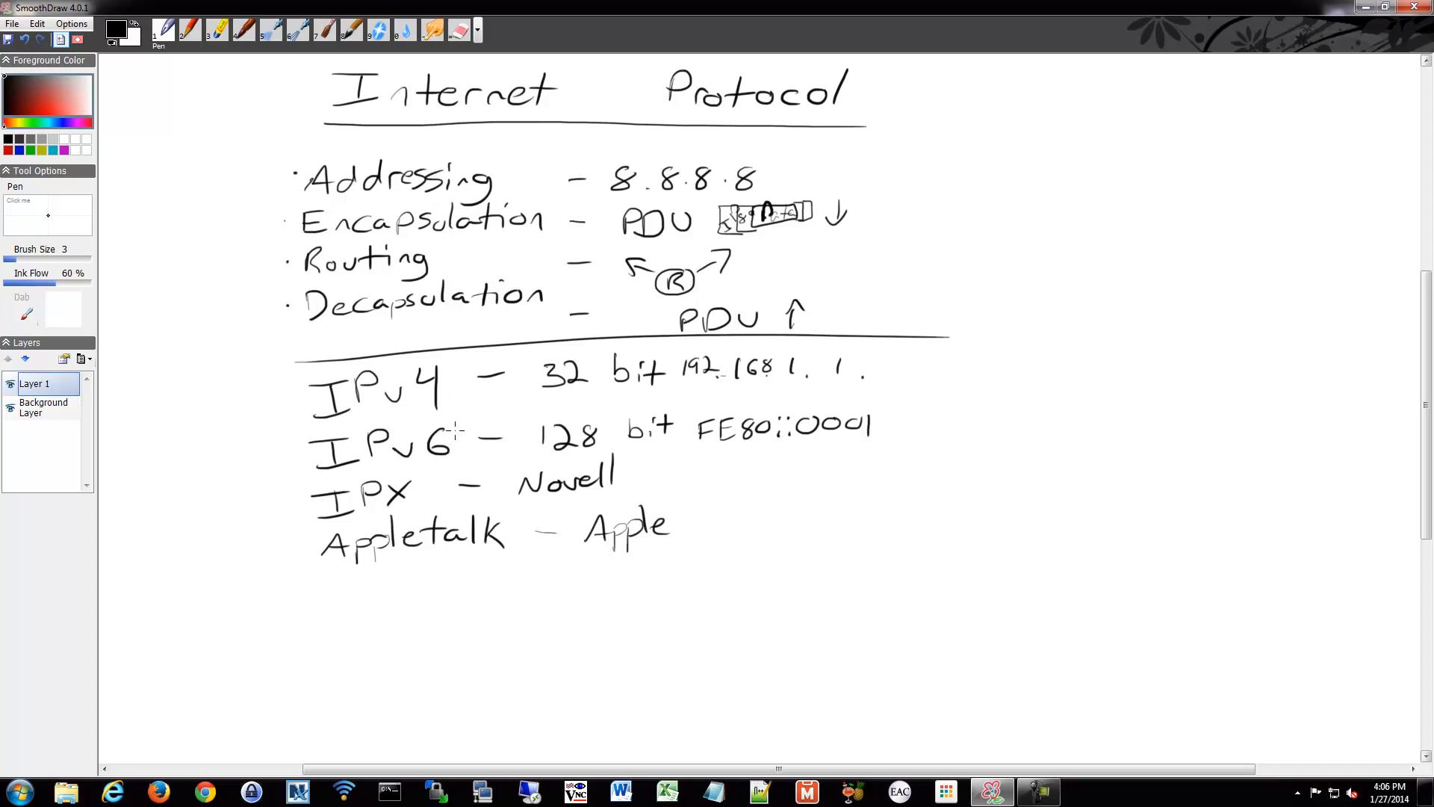
mouse_move(453, 431)
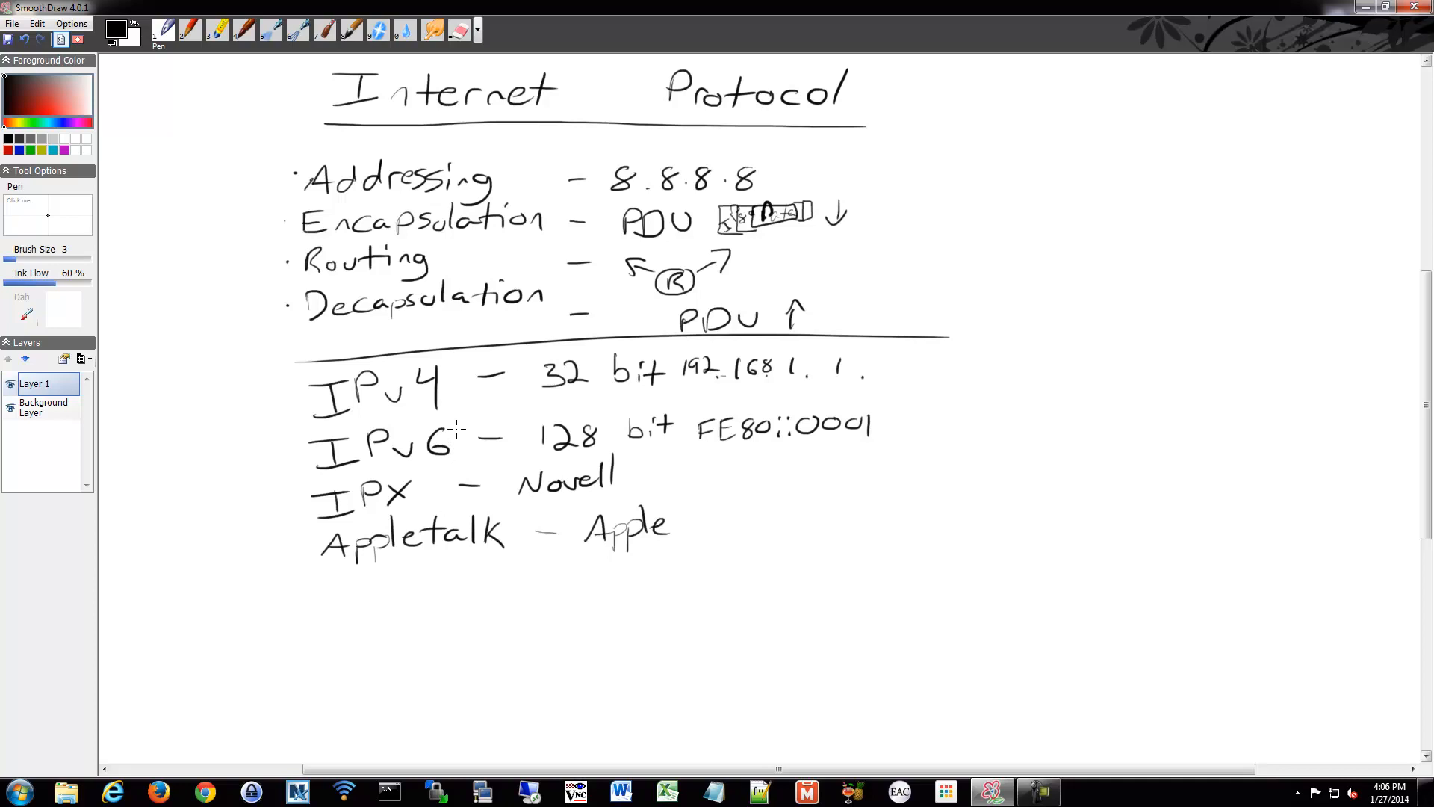
mouse_move(456, 428)
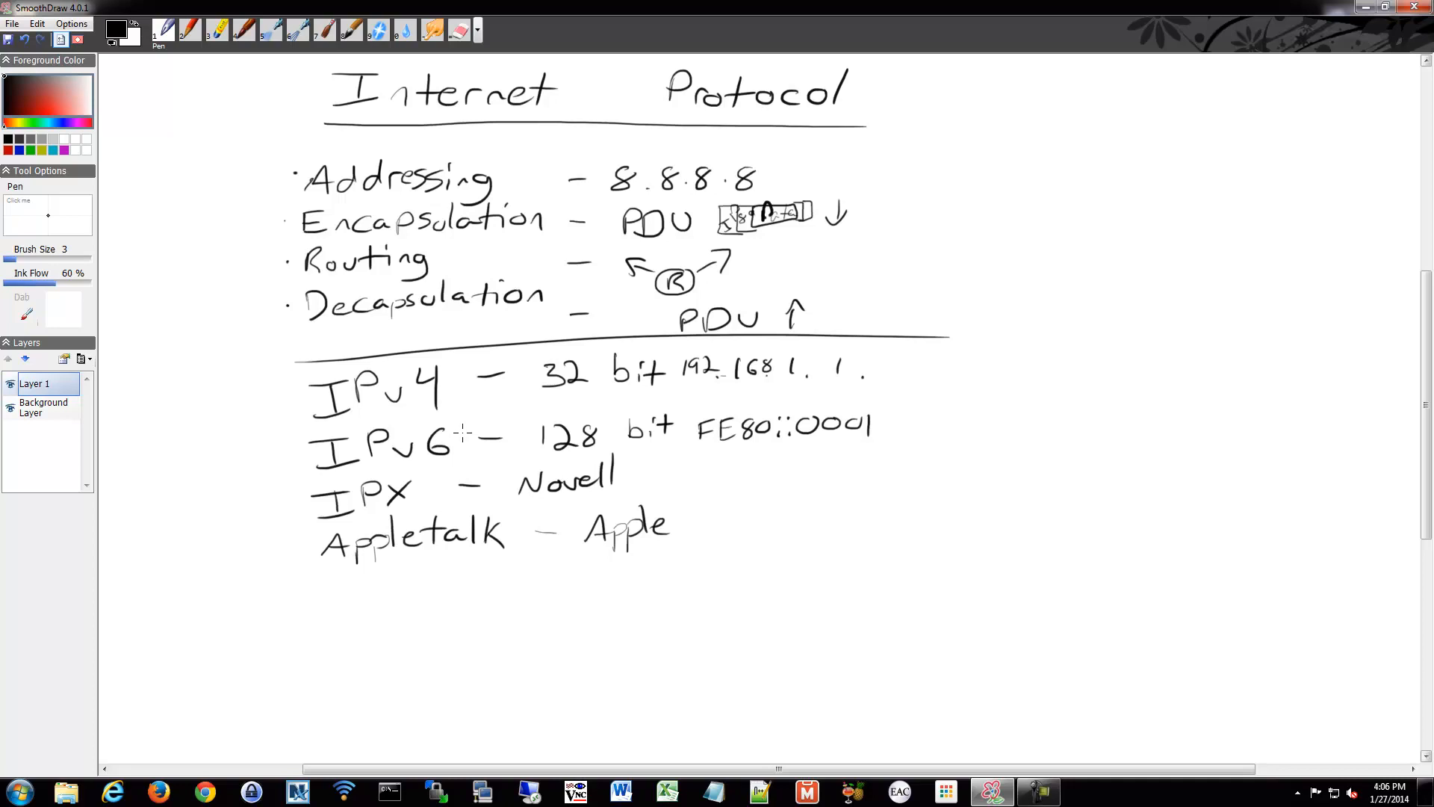
mouse_move(457, 434)
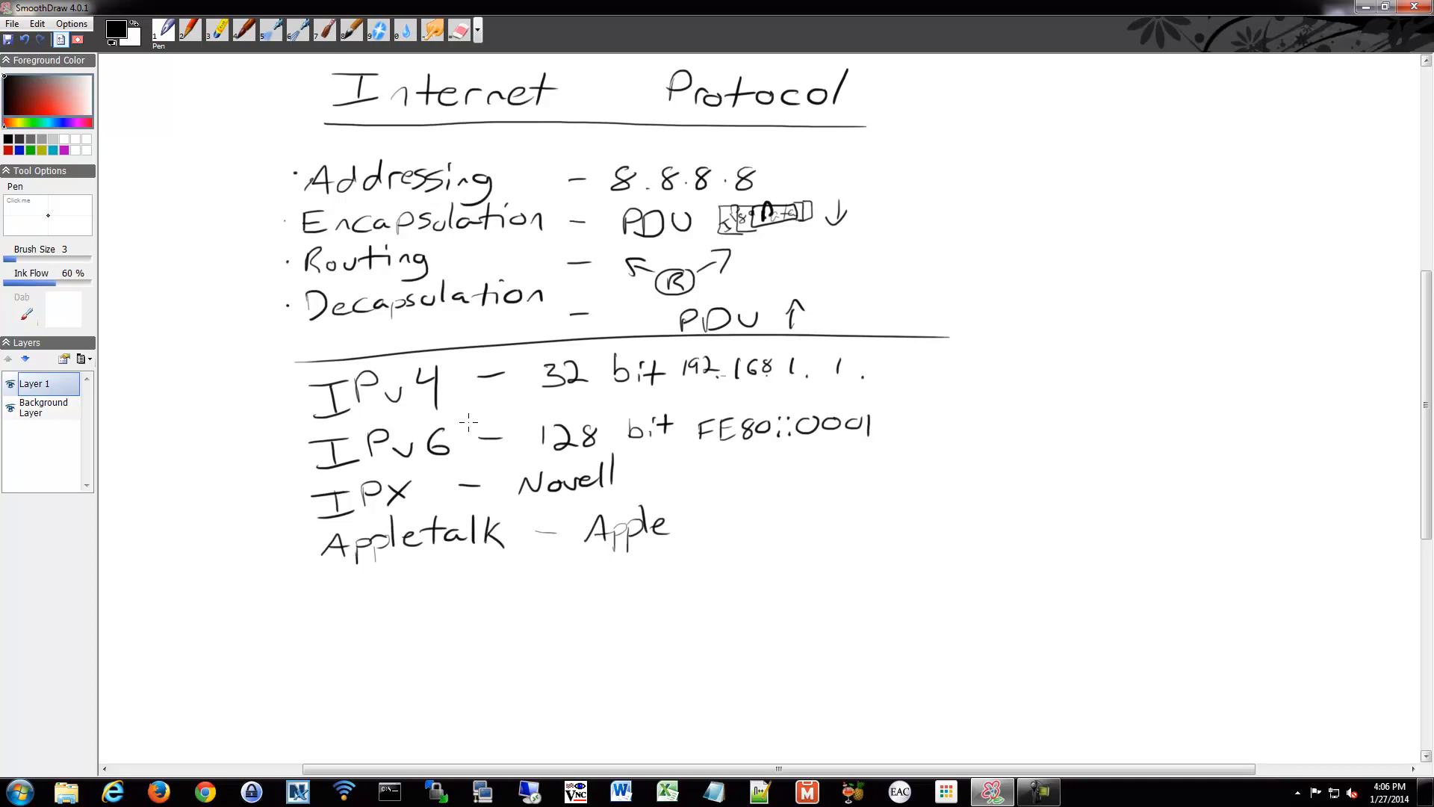
mouse_move(468, 396)
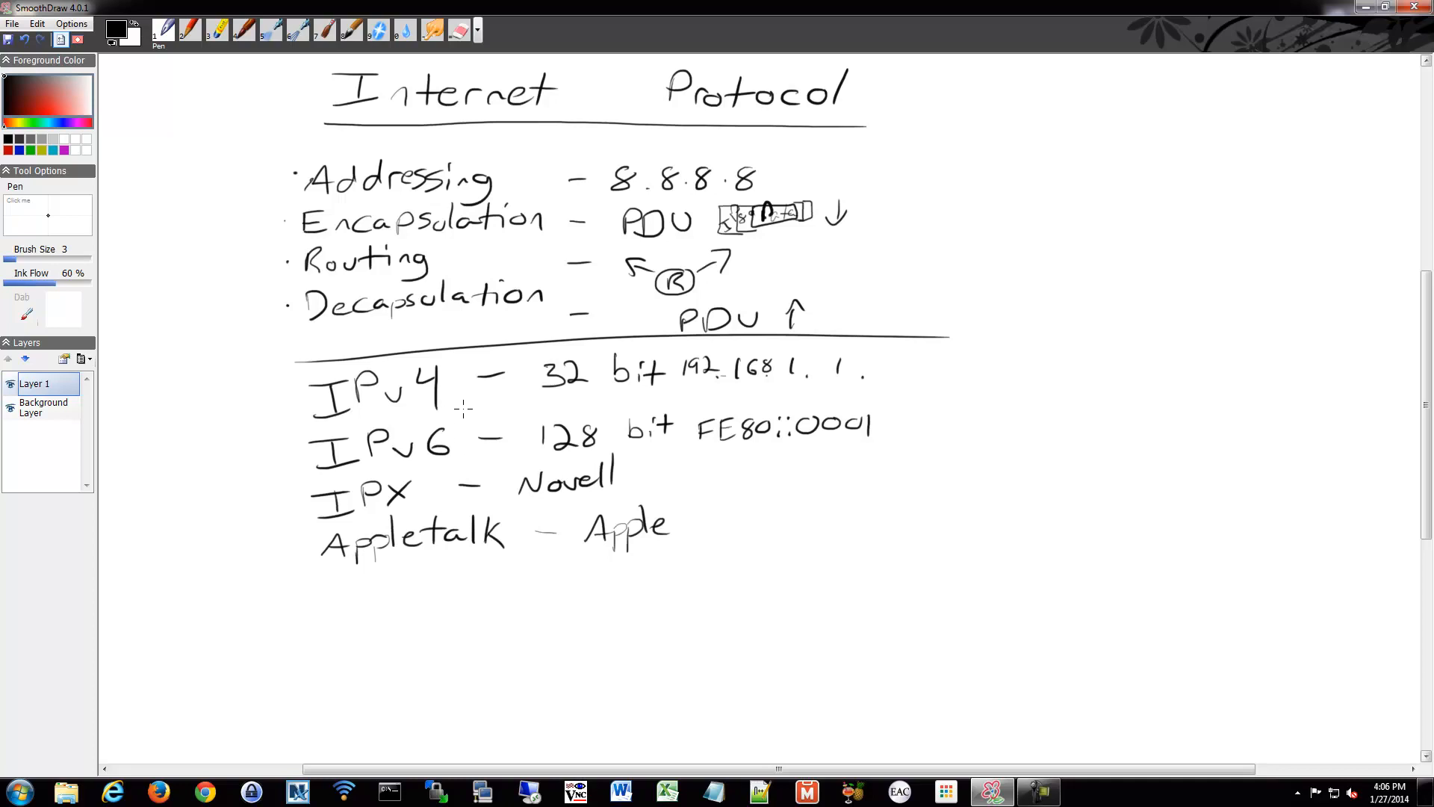
mouse_move(481, 398)
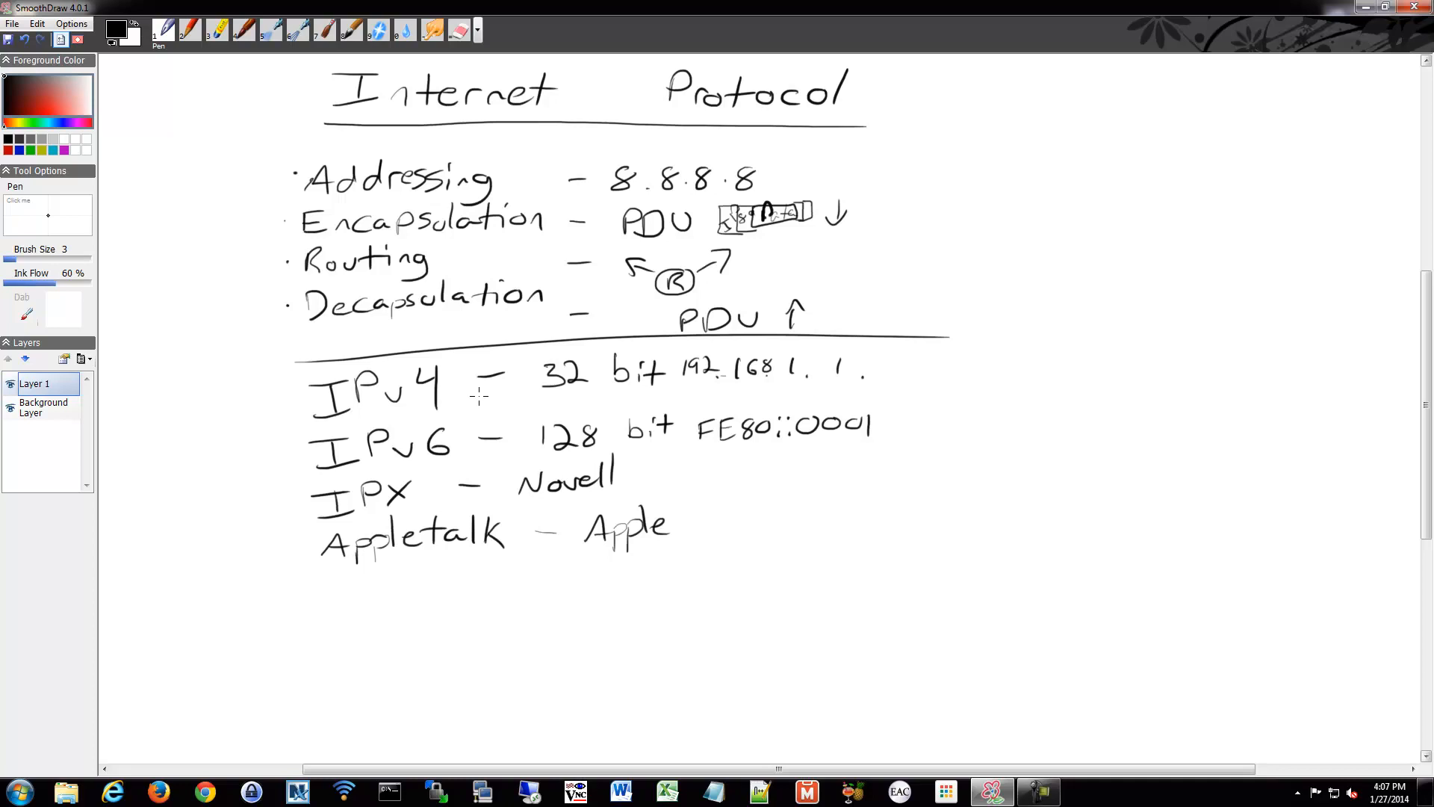
mouse_move(406, 455)
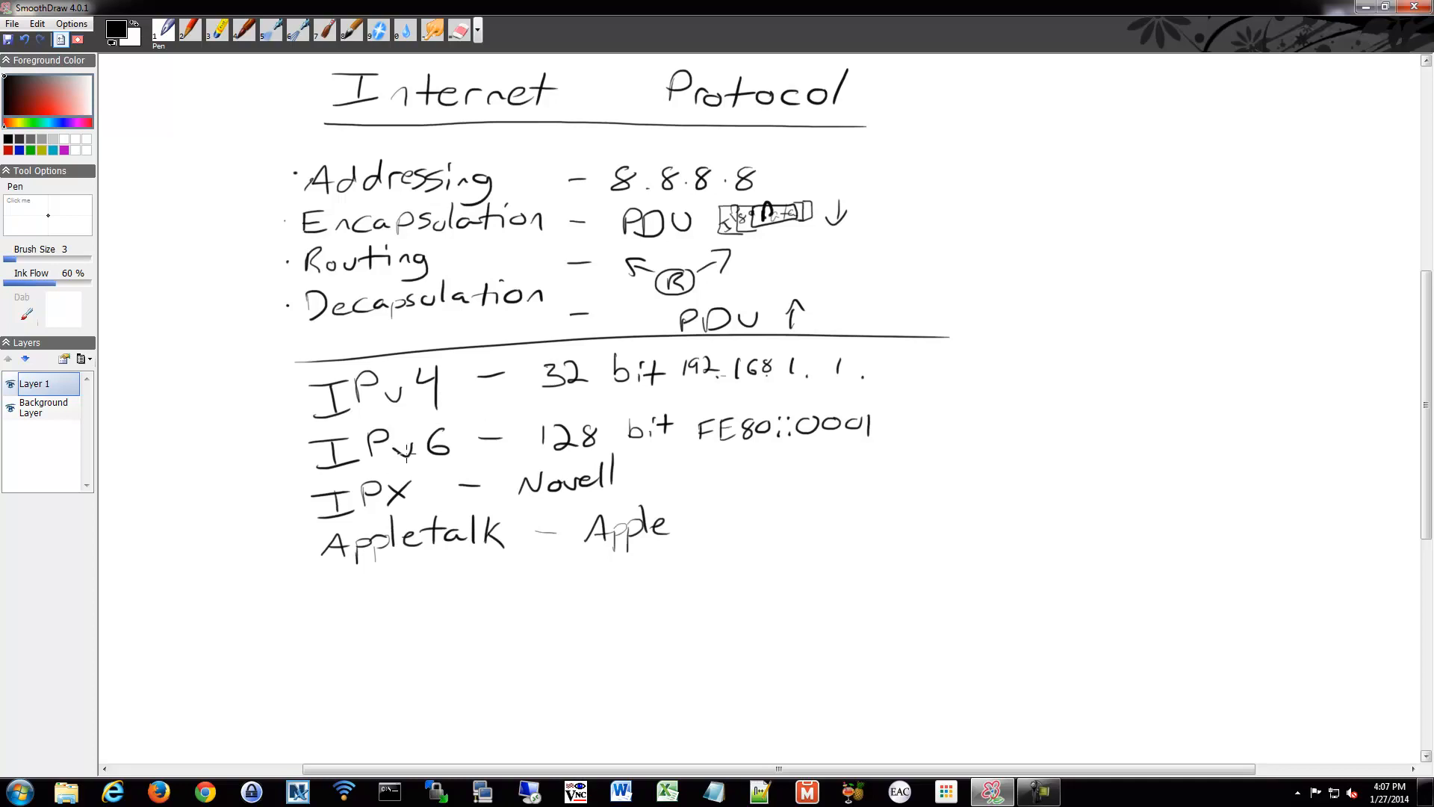
mouse_move(465, 431)
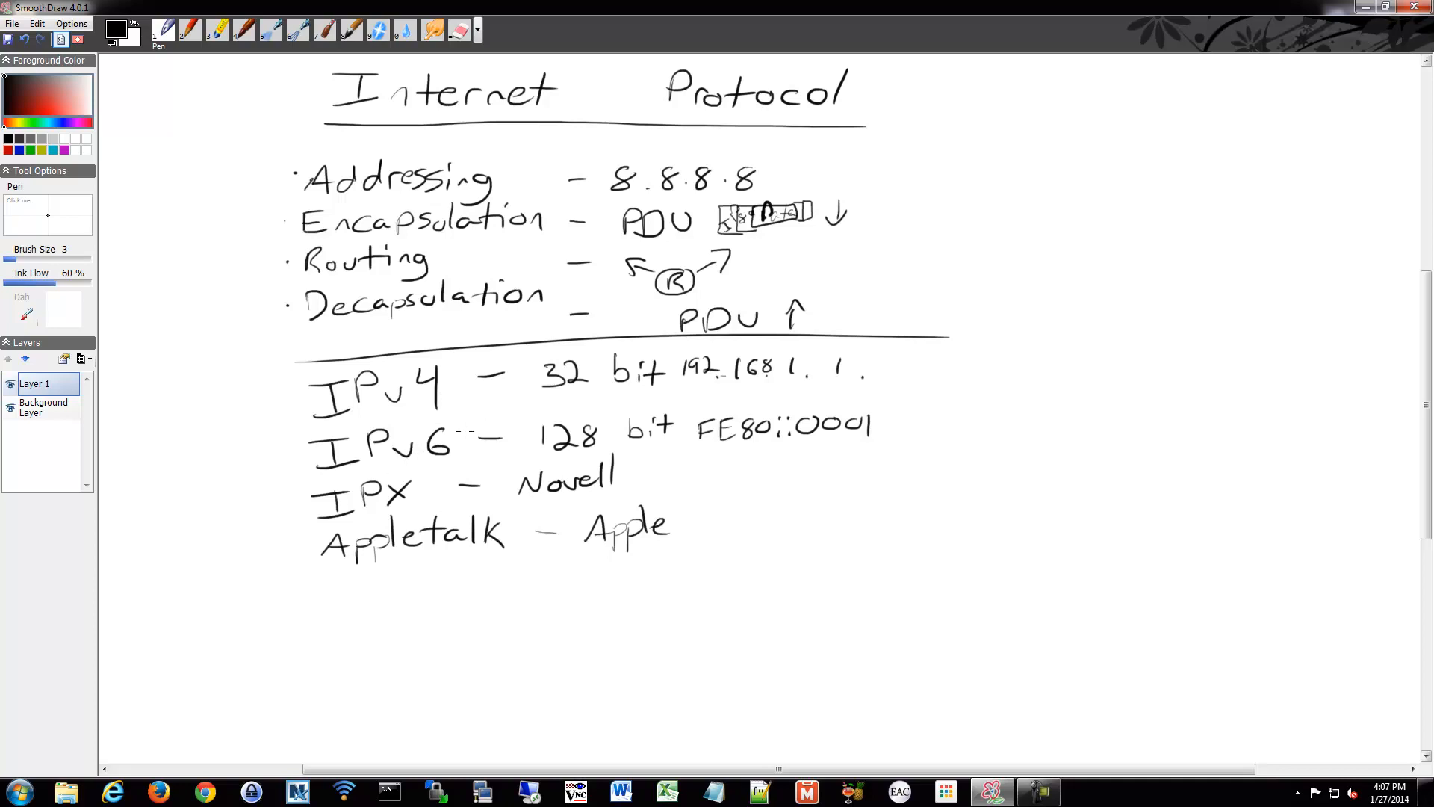
mouse_move(498, 445)
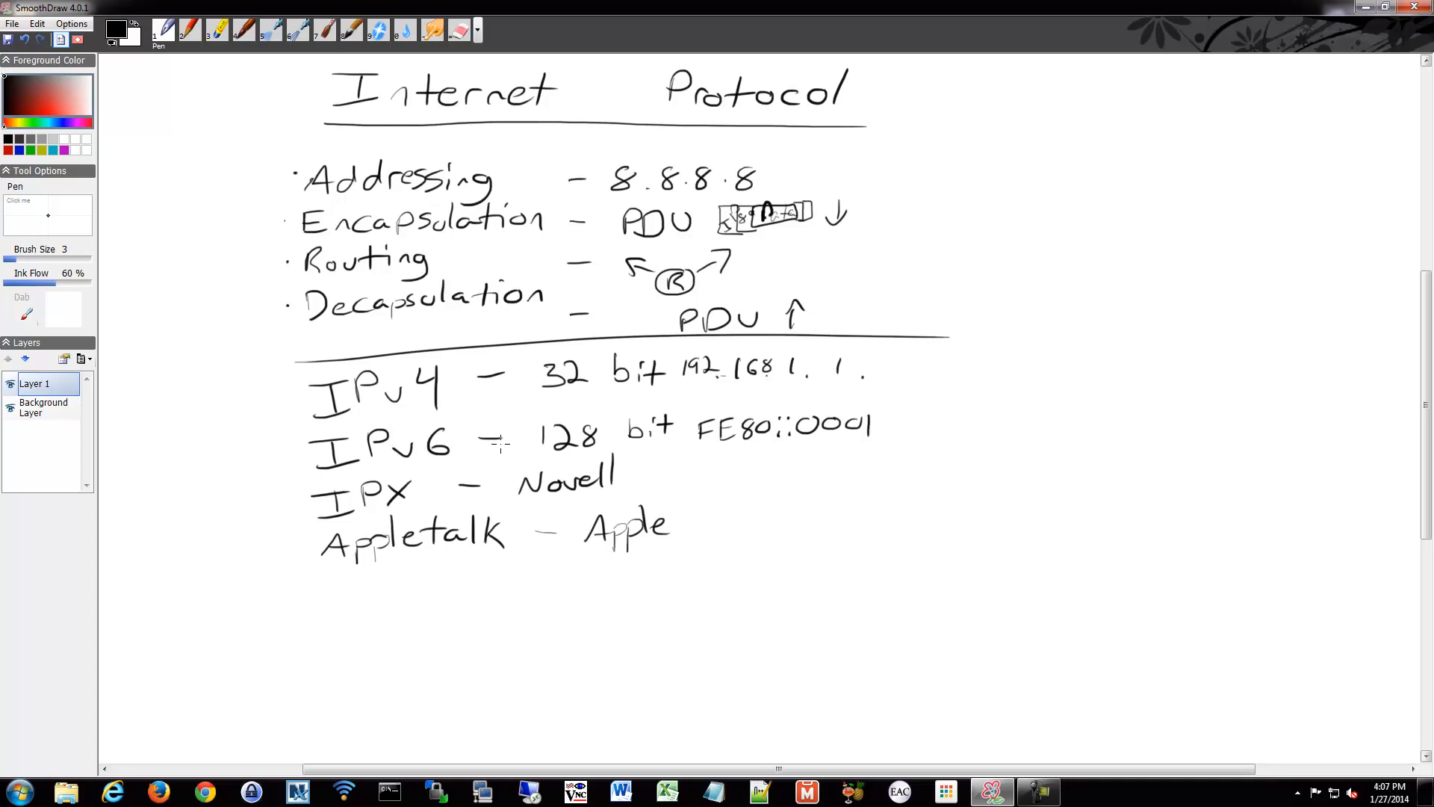
mouse_move(489, 449)
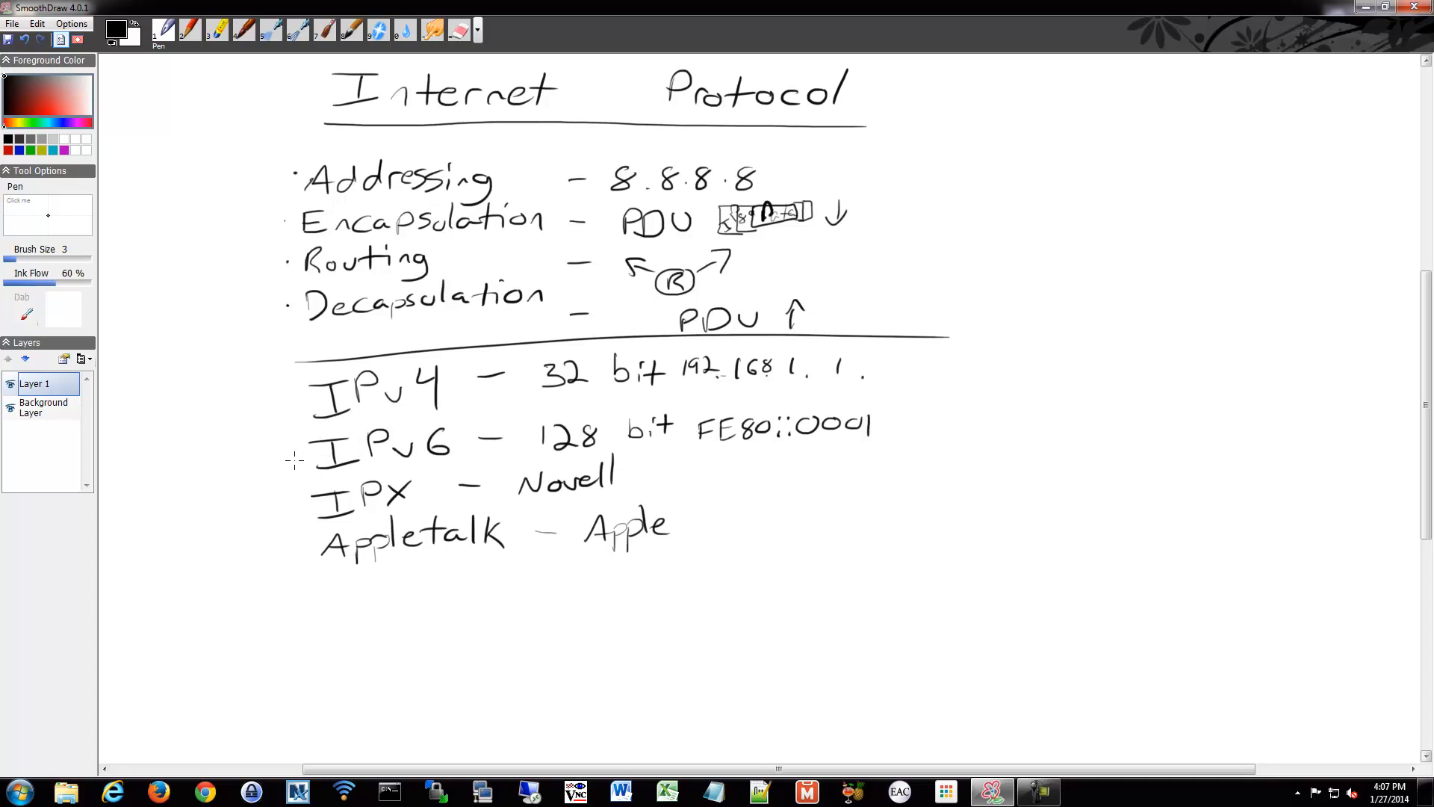
mouse_move(288, 473)
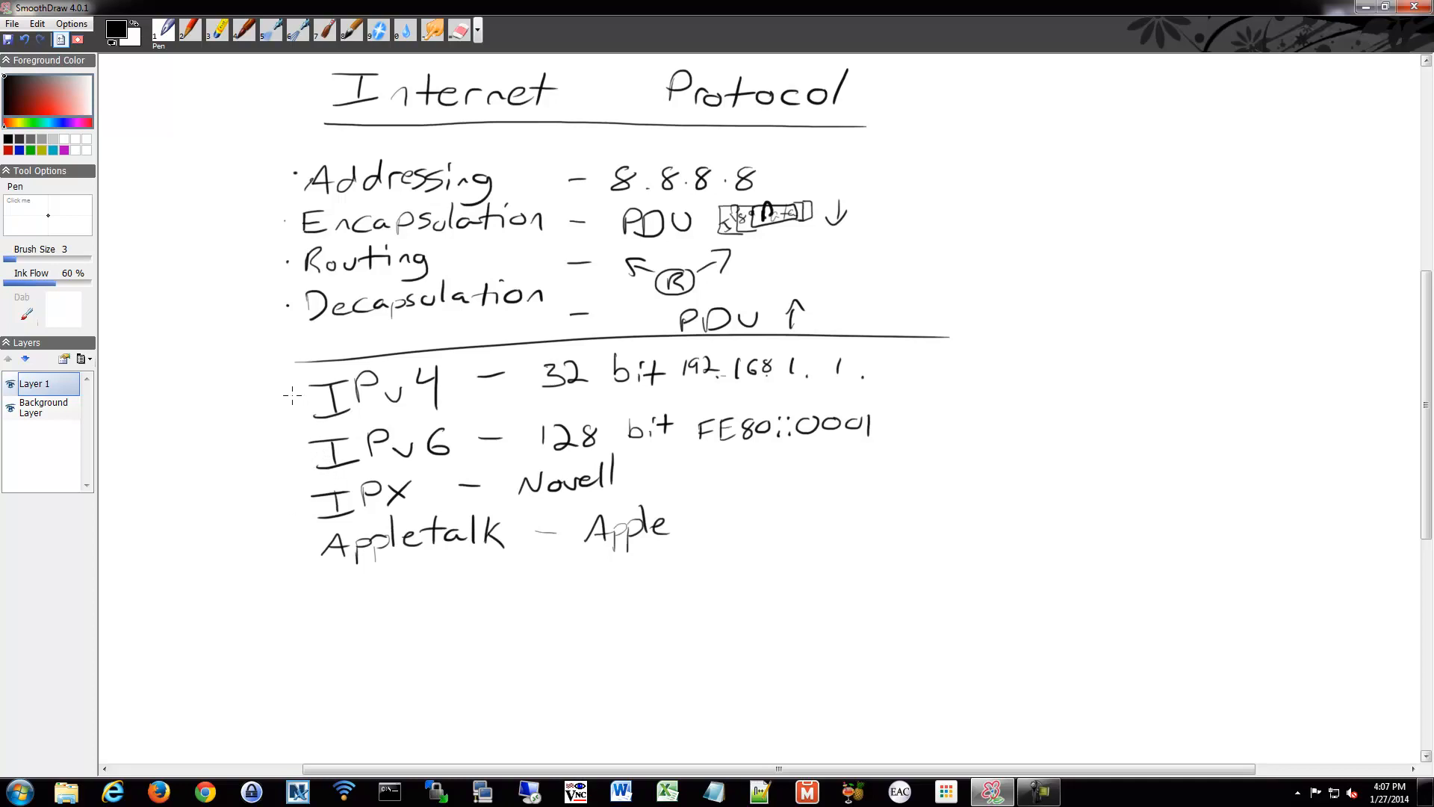
mouse_move(309, 462)
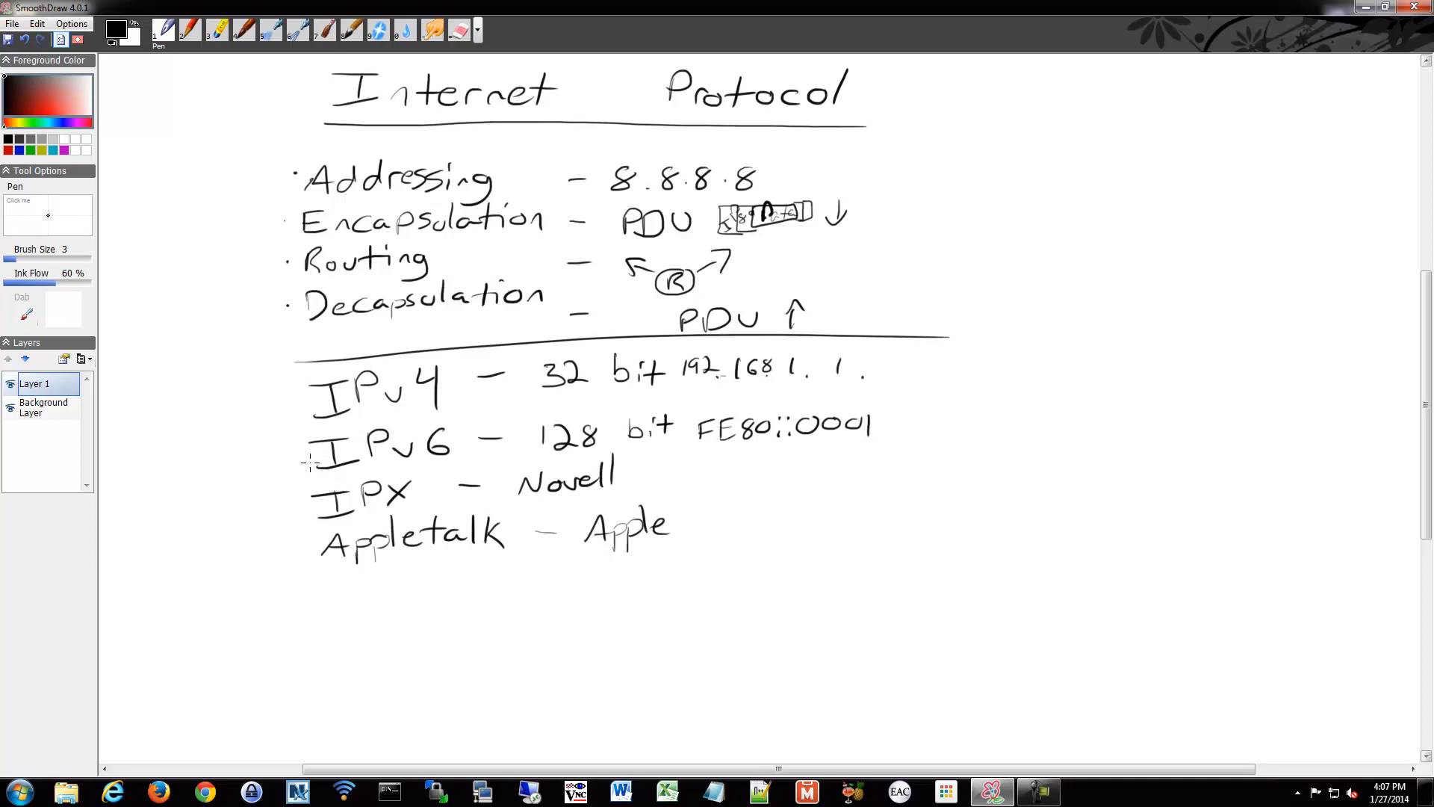
mouse_move(284, 471)
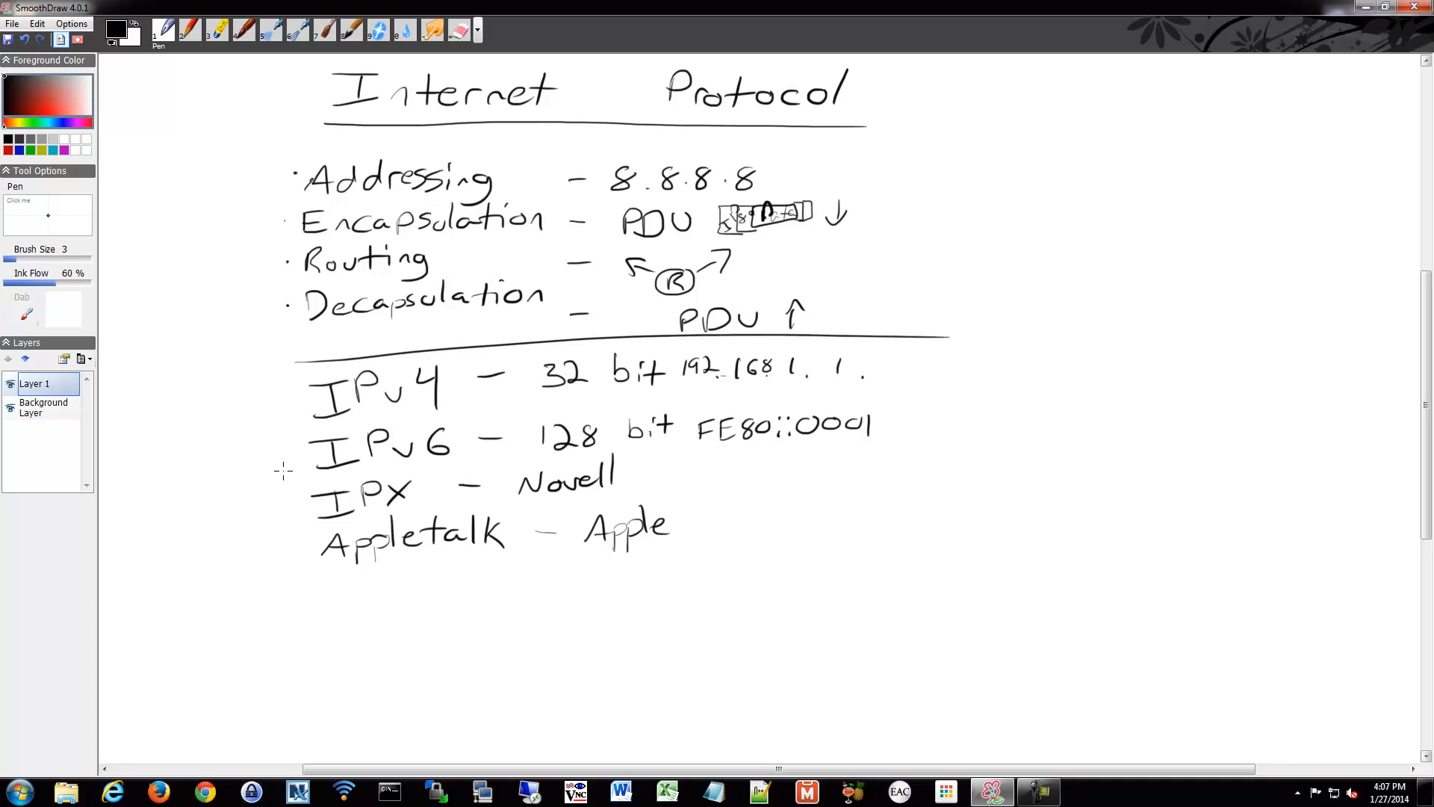
mouse_move(321, 483)
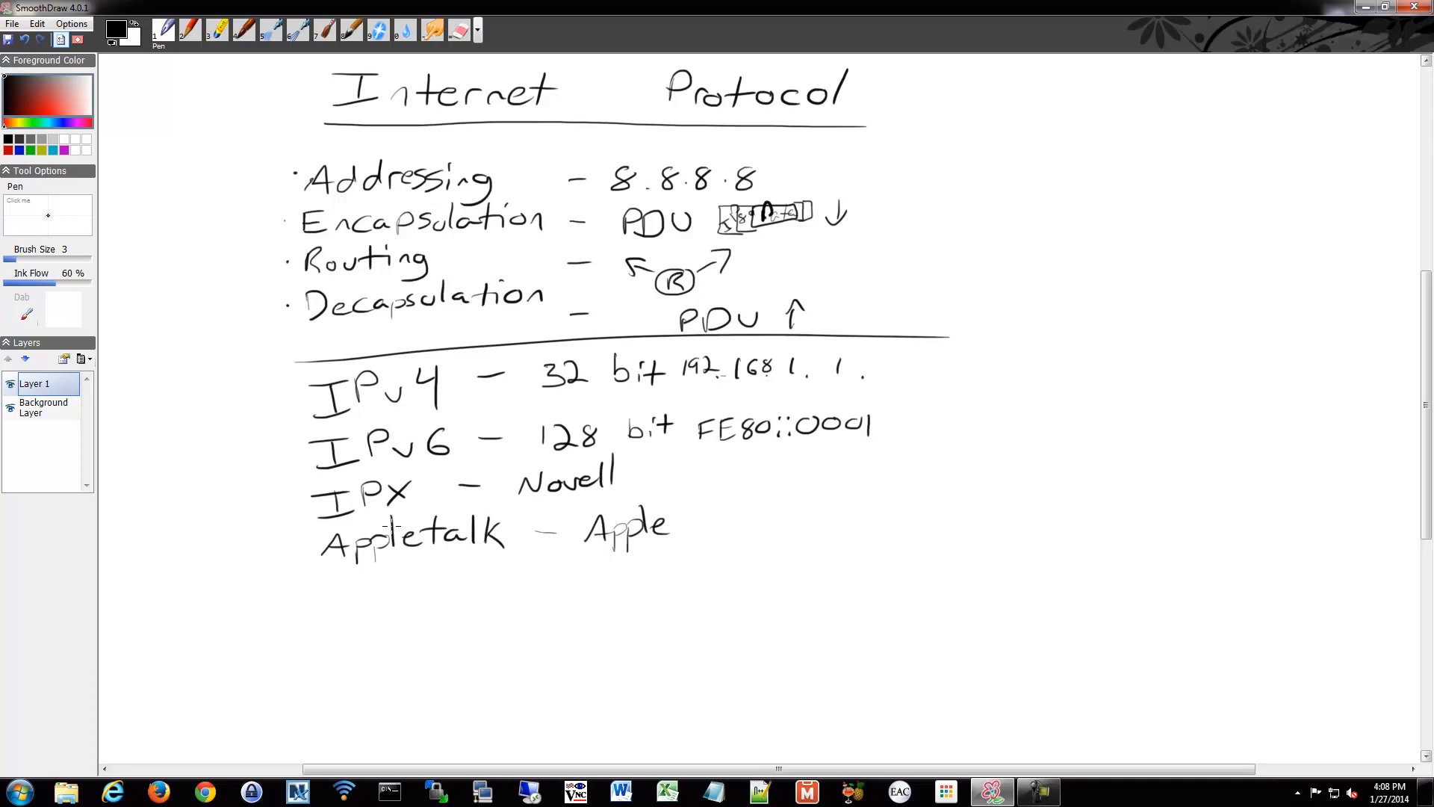
mouse_move(386, 522)
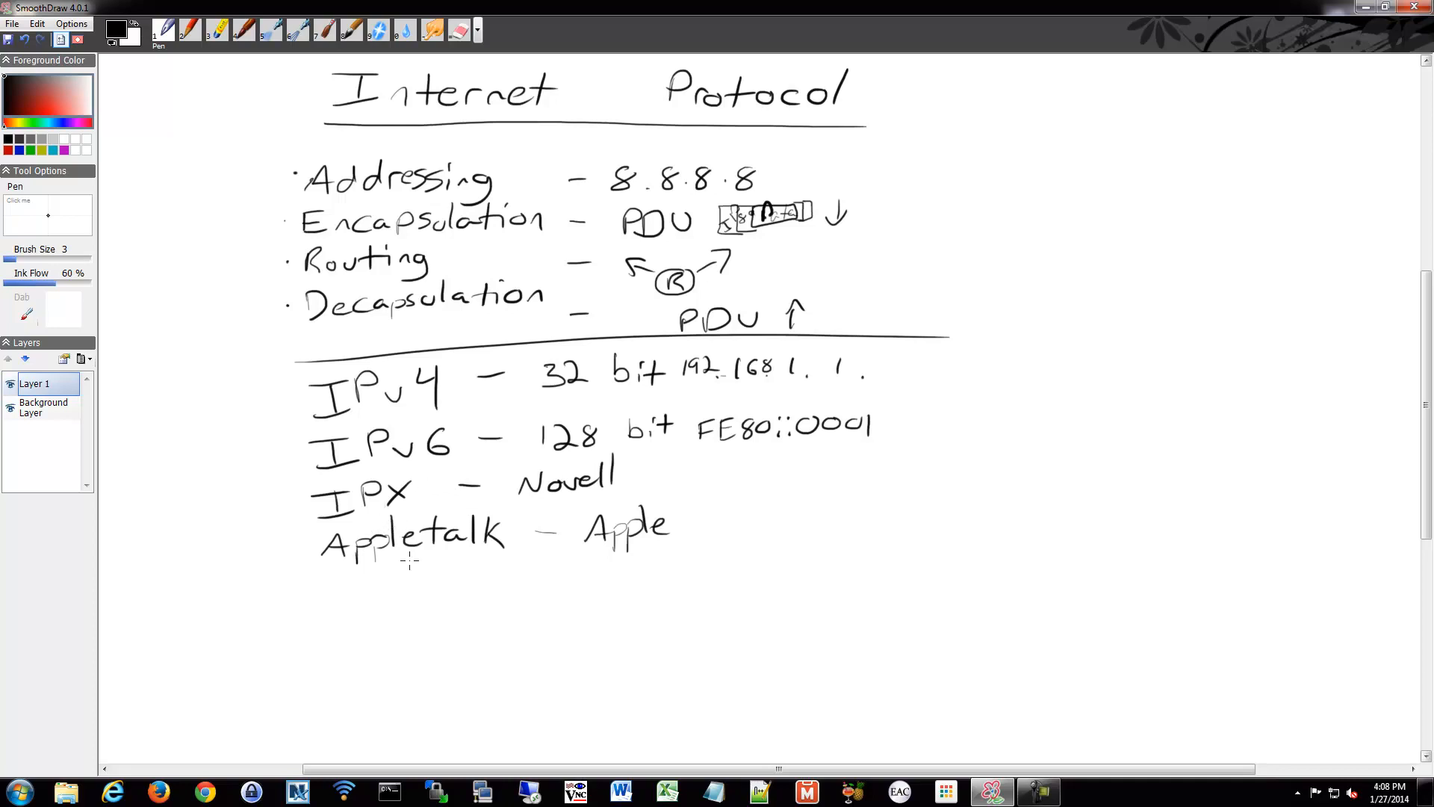
mouse_move(445, 565)
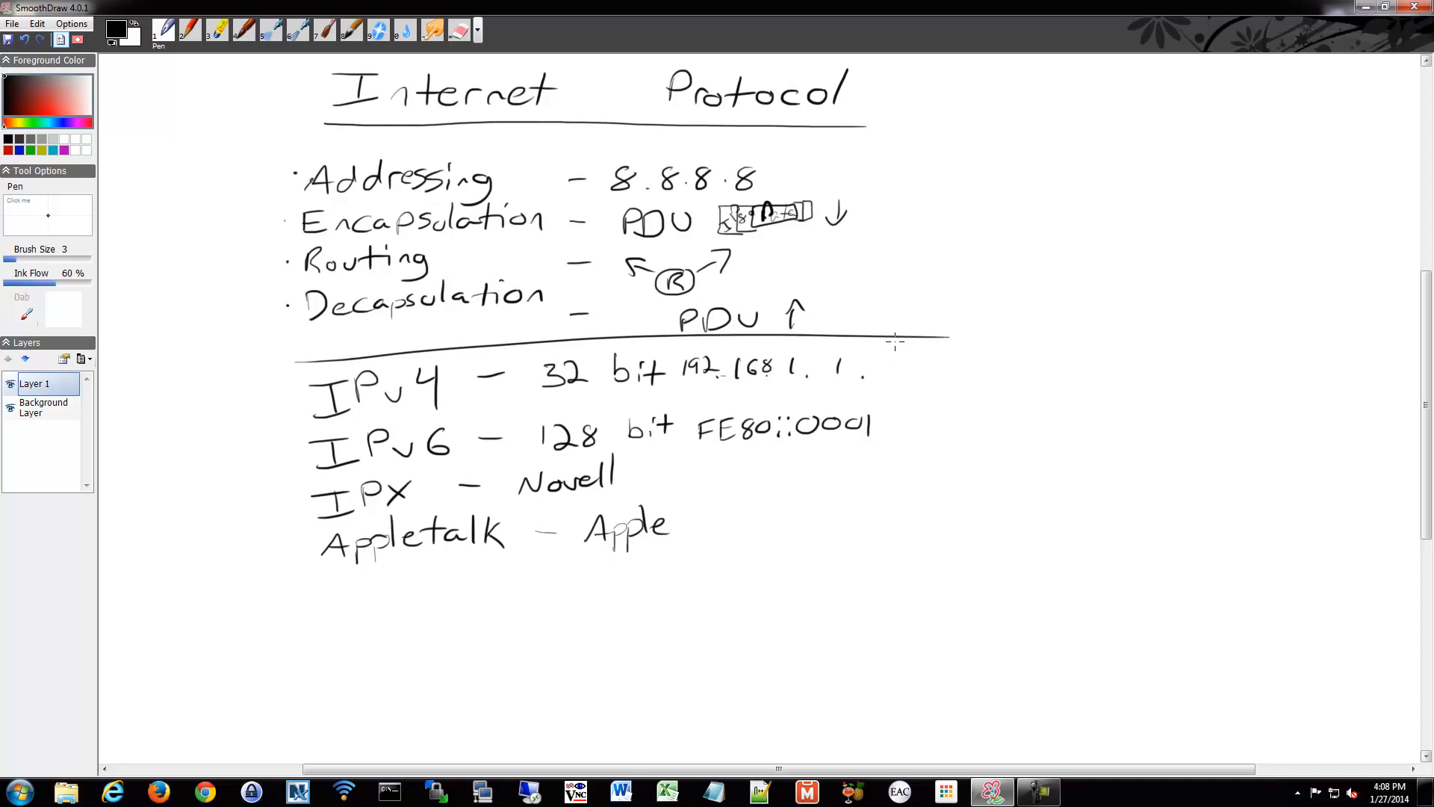
mouse_move(901, 338)
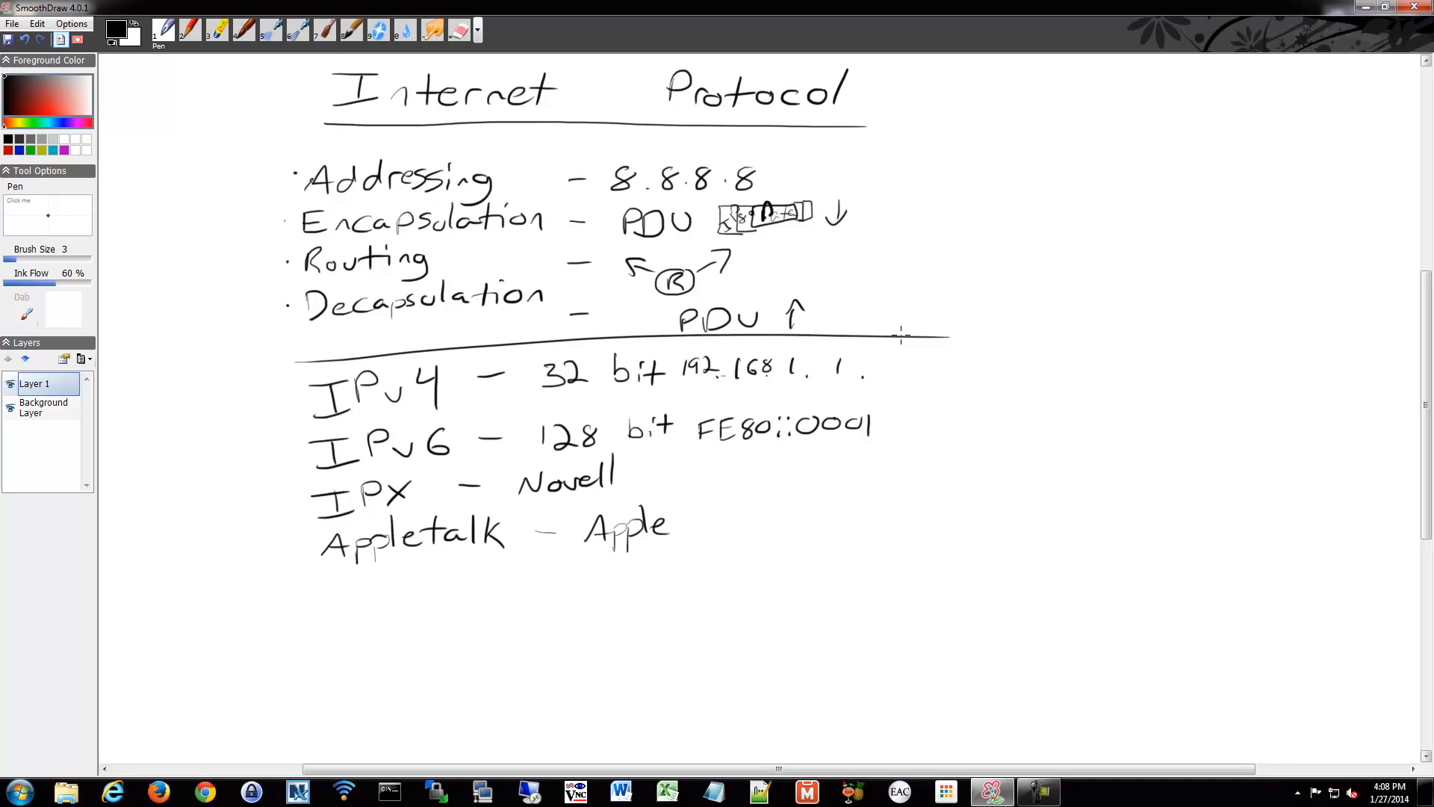
mouse_move(997, 213)
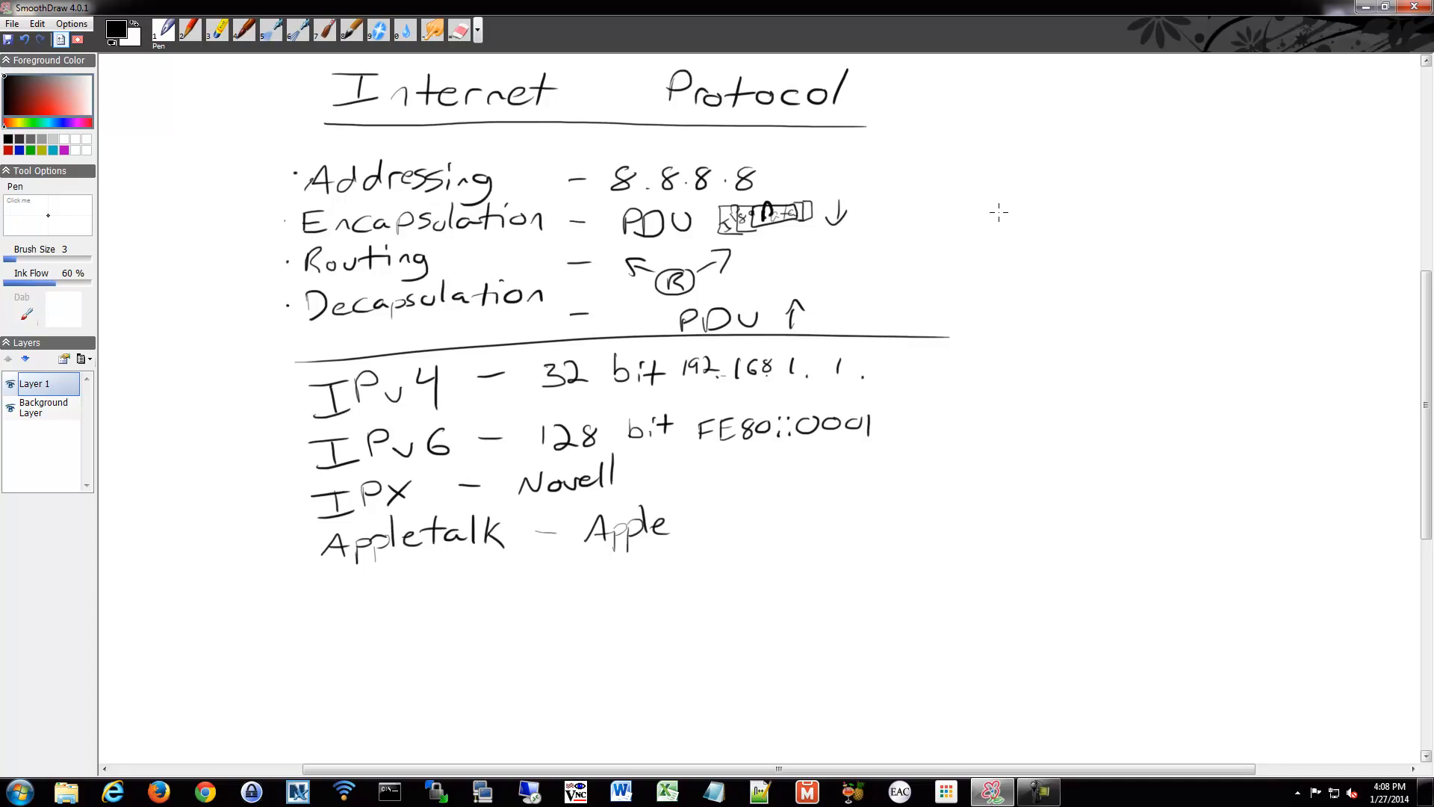
mouse_move(974, 212)
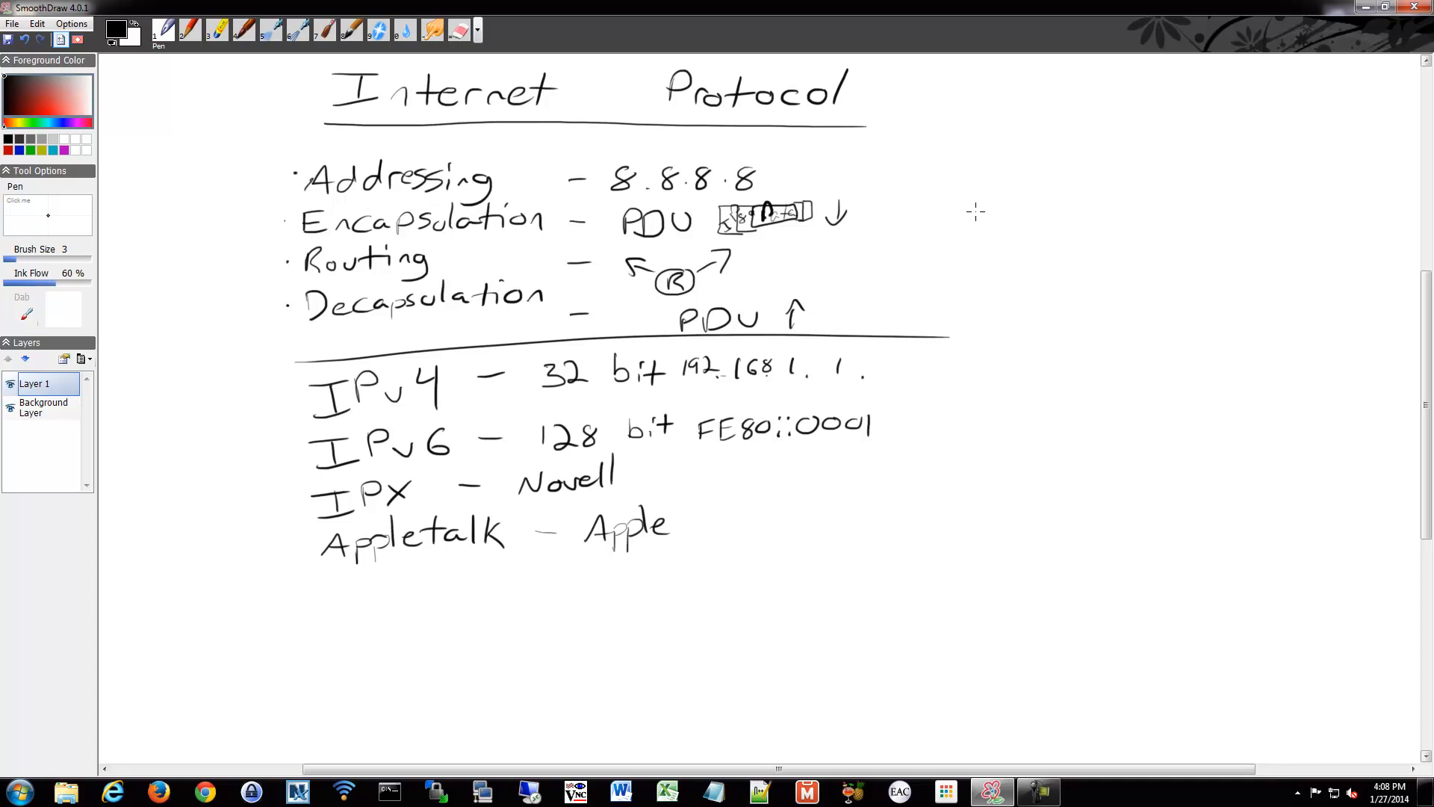
mouse_move(883, 338)
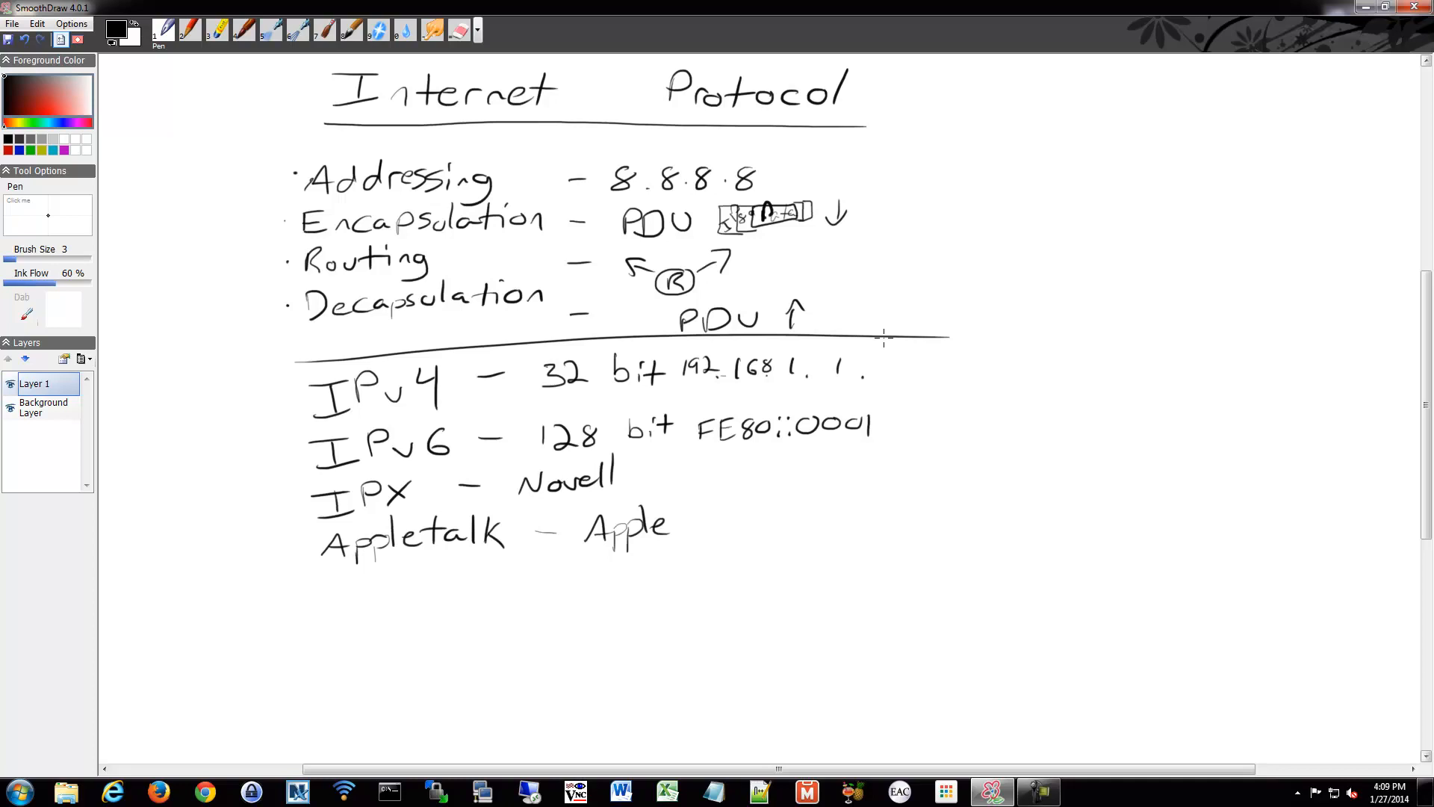
mouse_move(903, 347)
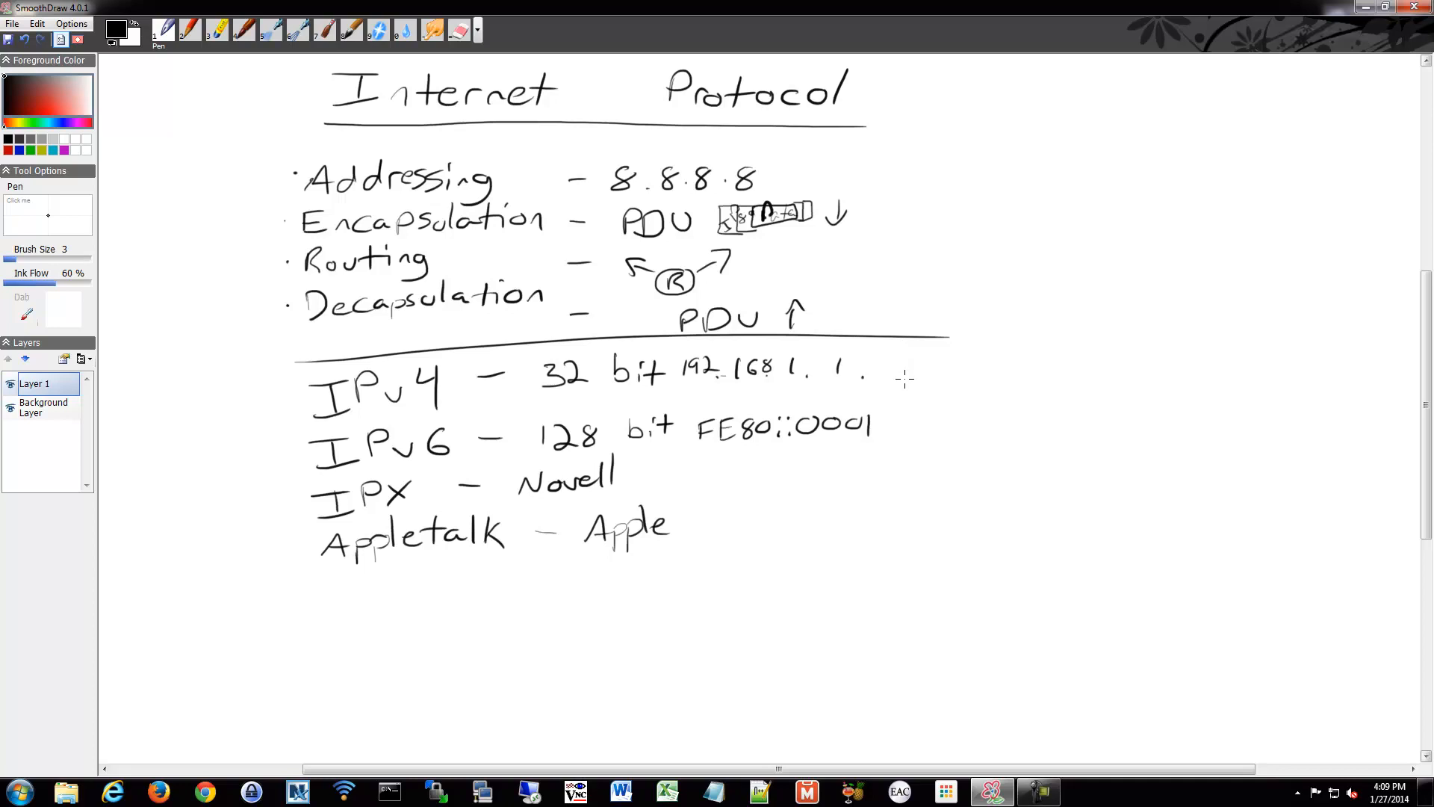
mouse_move(916, 421)
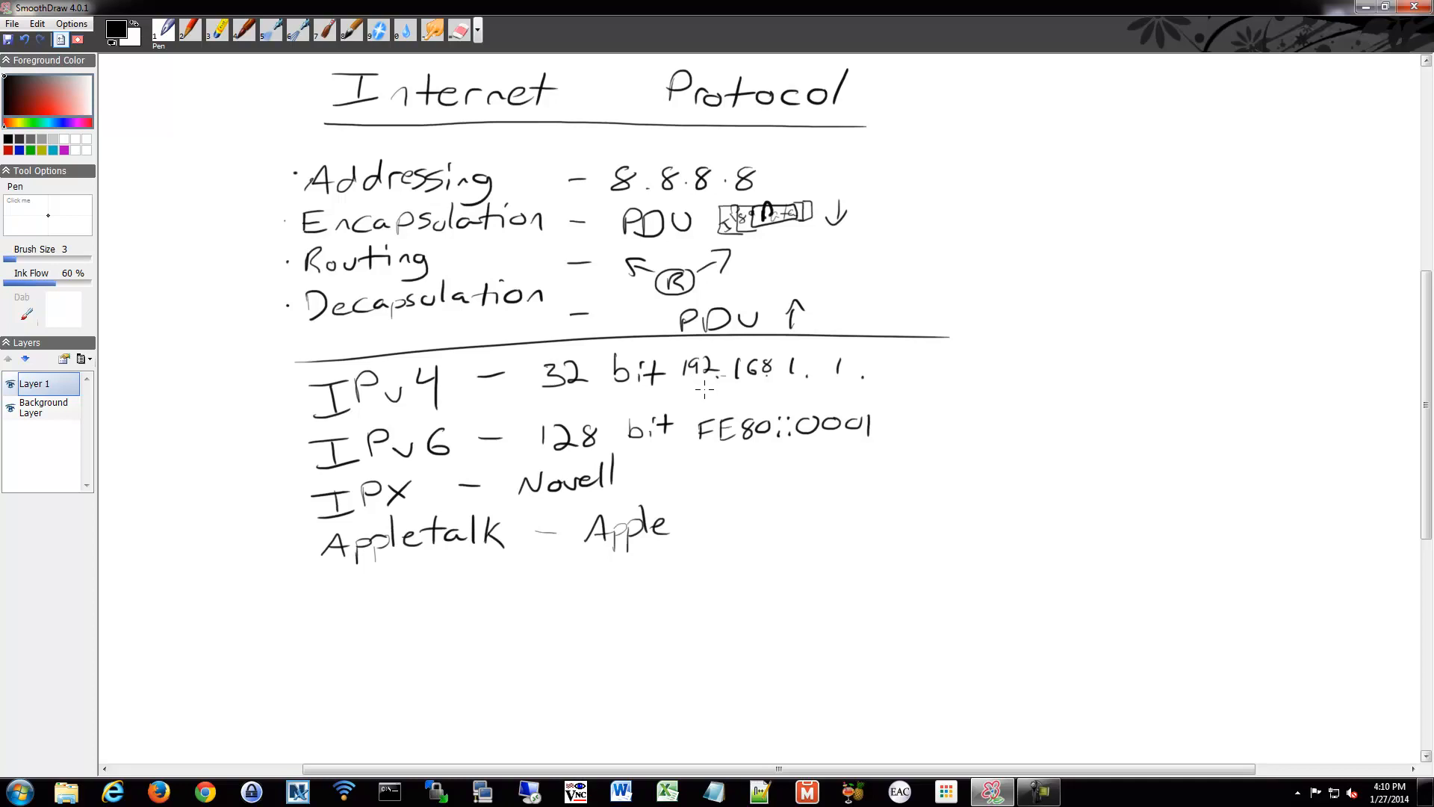
mouse_move(712, 384)
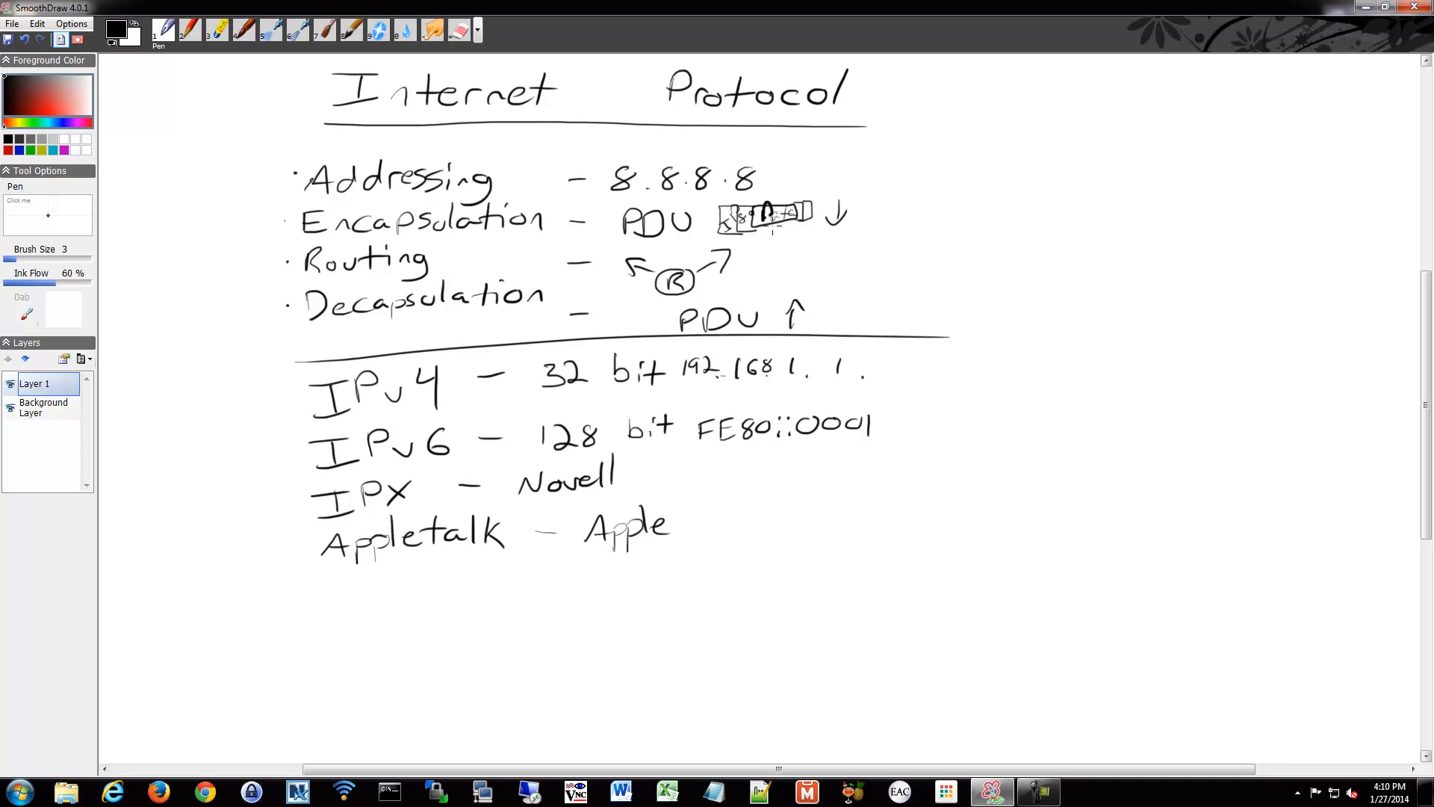
mouse_move(813, 337)
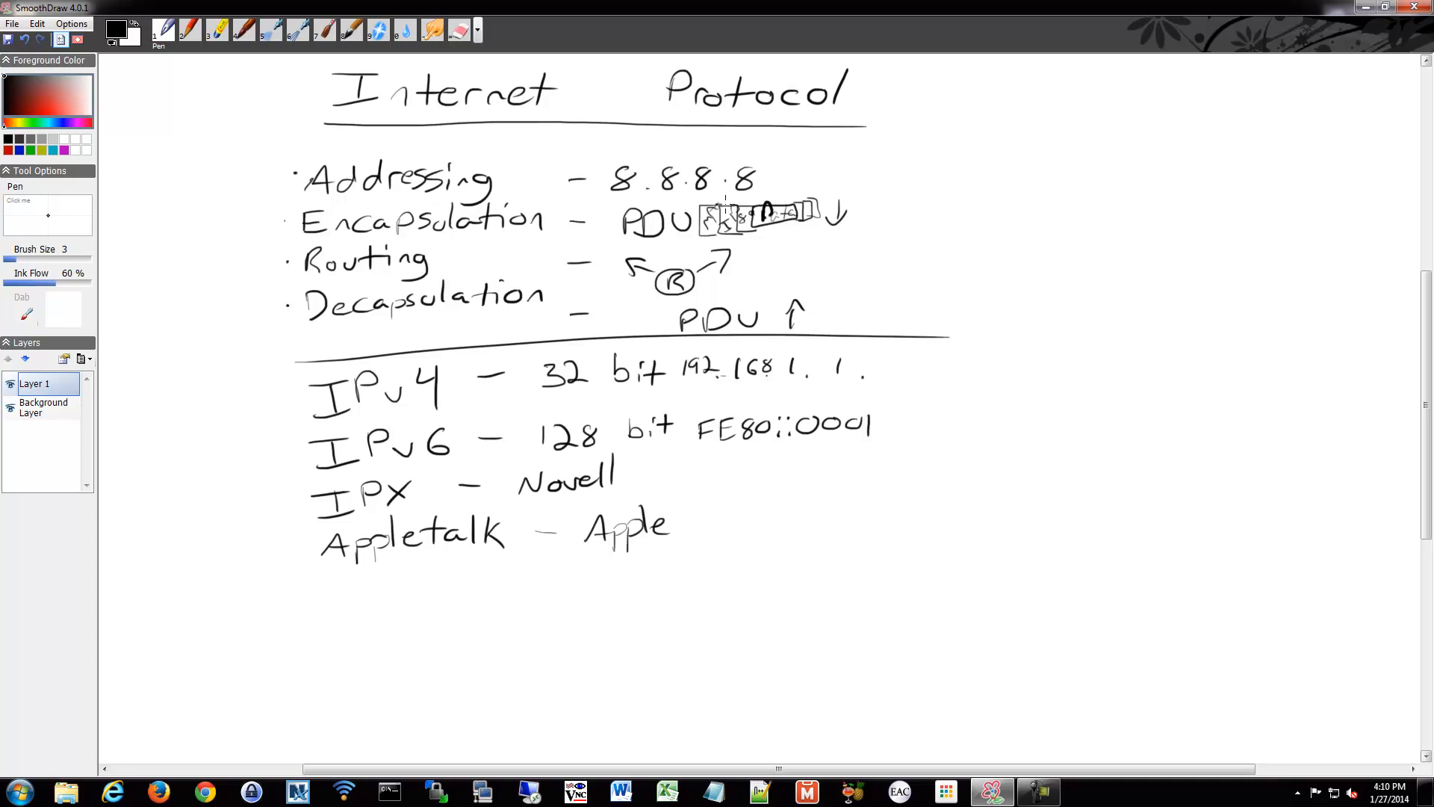
mouse_move(640, 592)
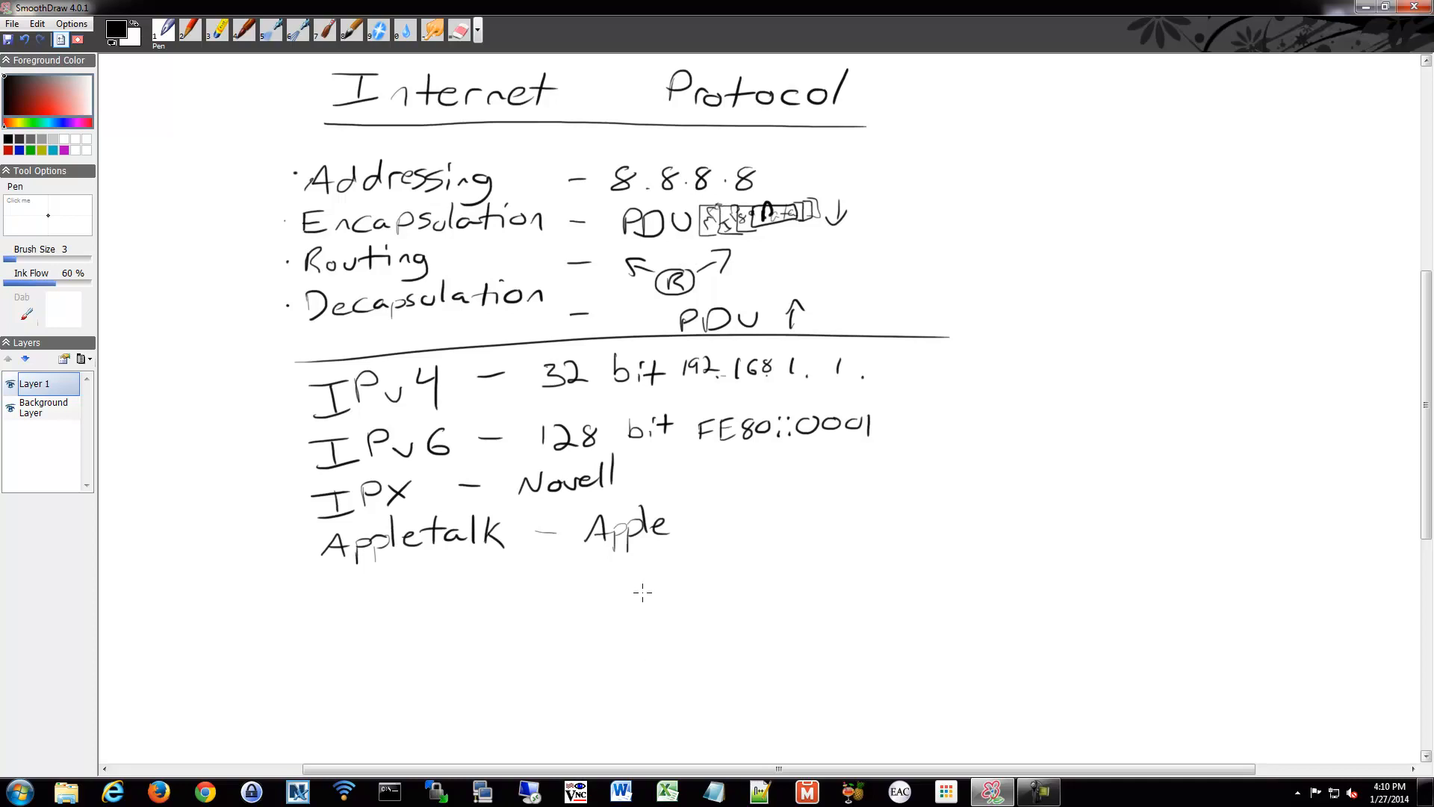
mouse_move(274, 533)
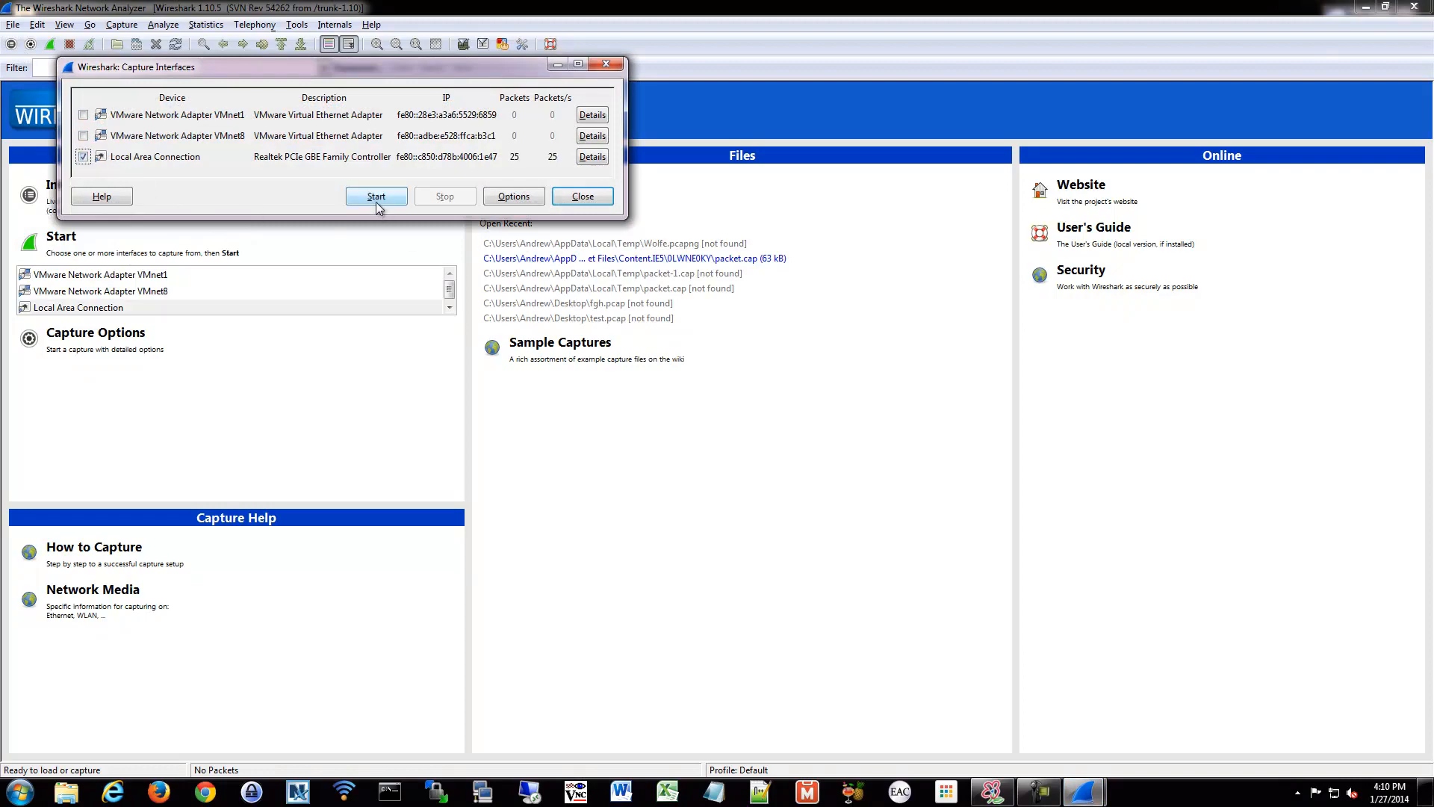
Step: Start capturing traffic on the Local Area Connection interface
click(376, 196)
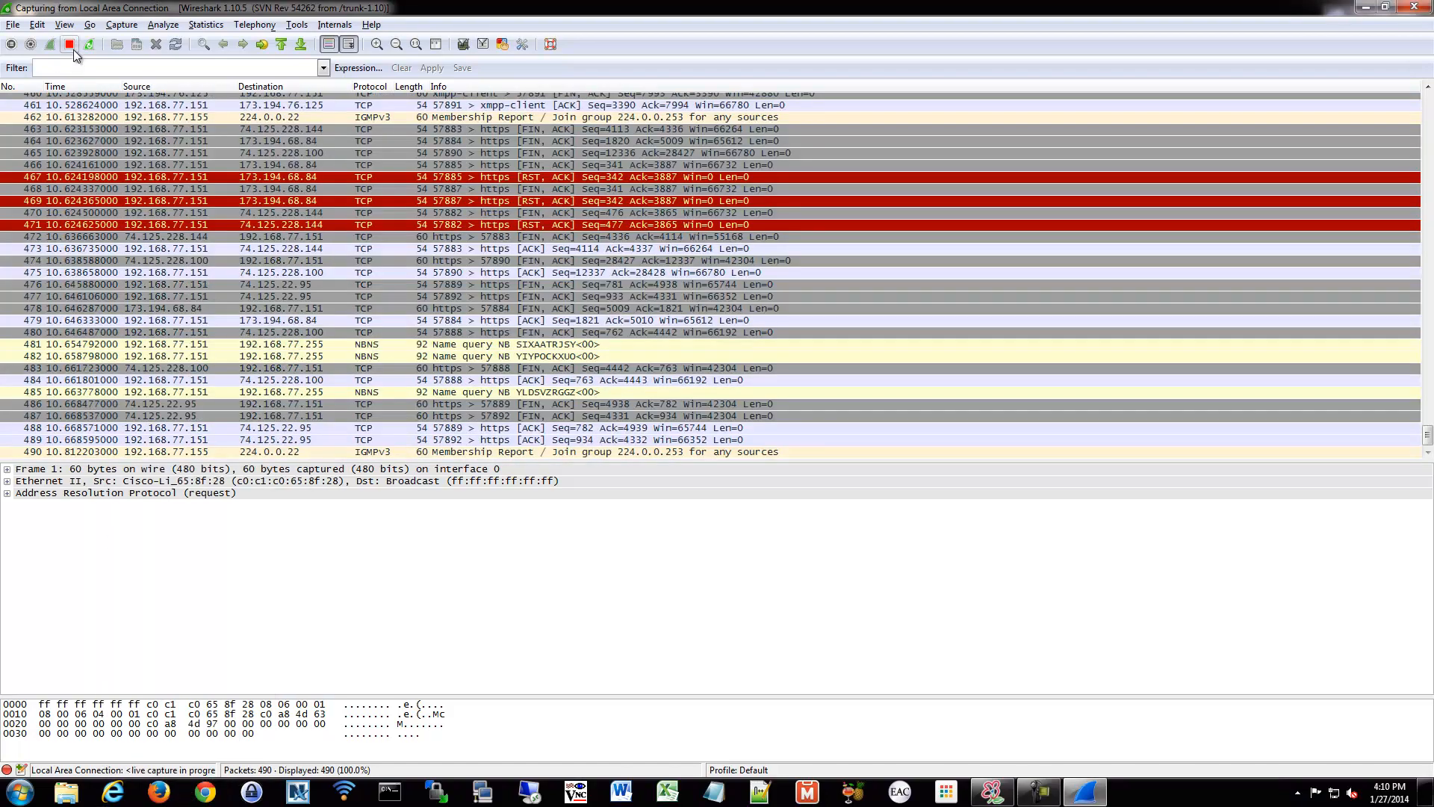
Step: Stop the live capture and expand packet 148's Internet Protocol Version 4 header
click(69, 45)
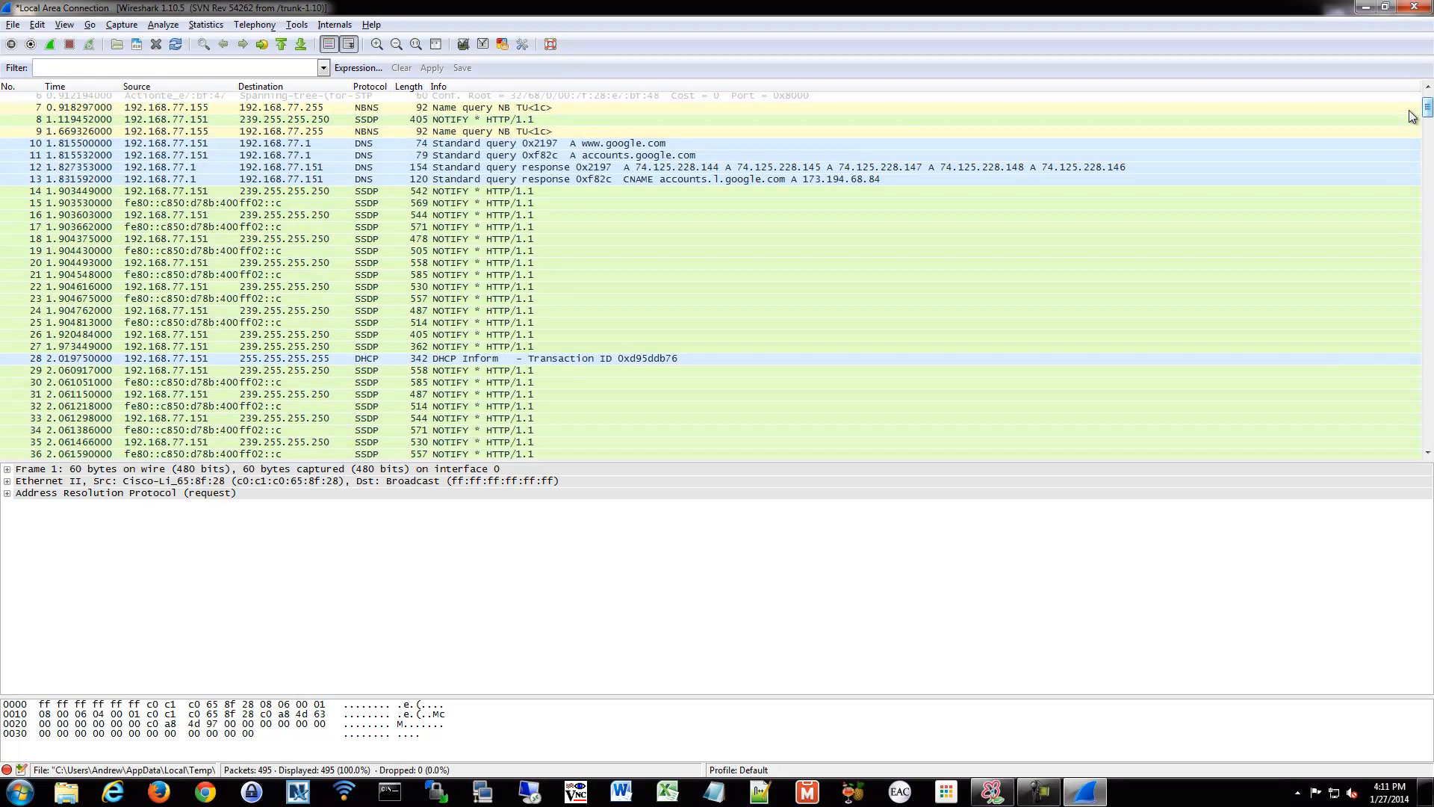
scroll(down, 3)
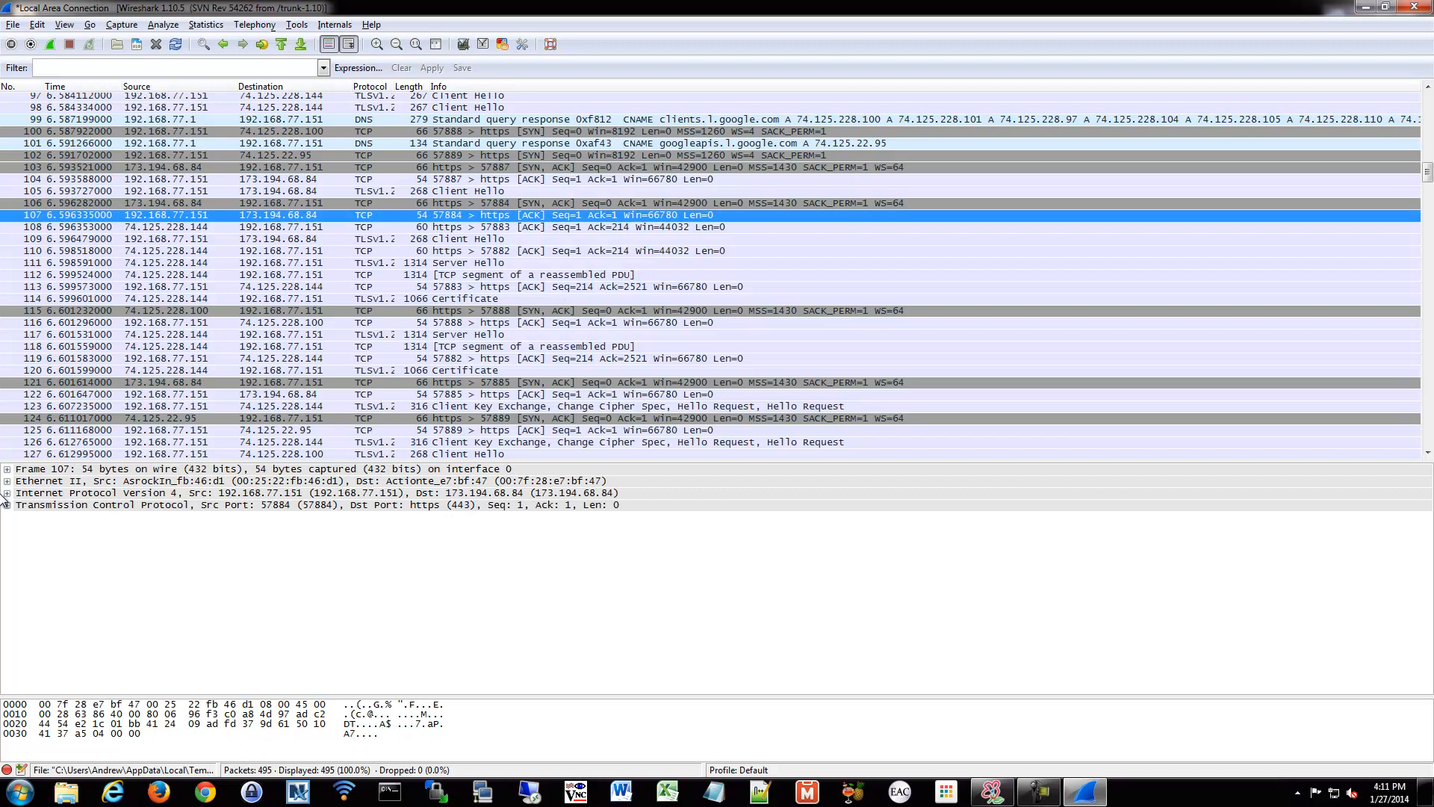
click(7, 493)
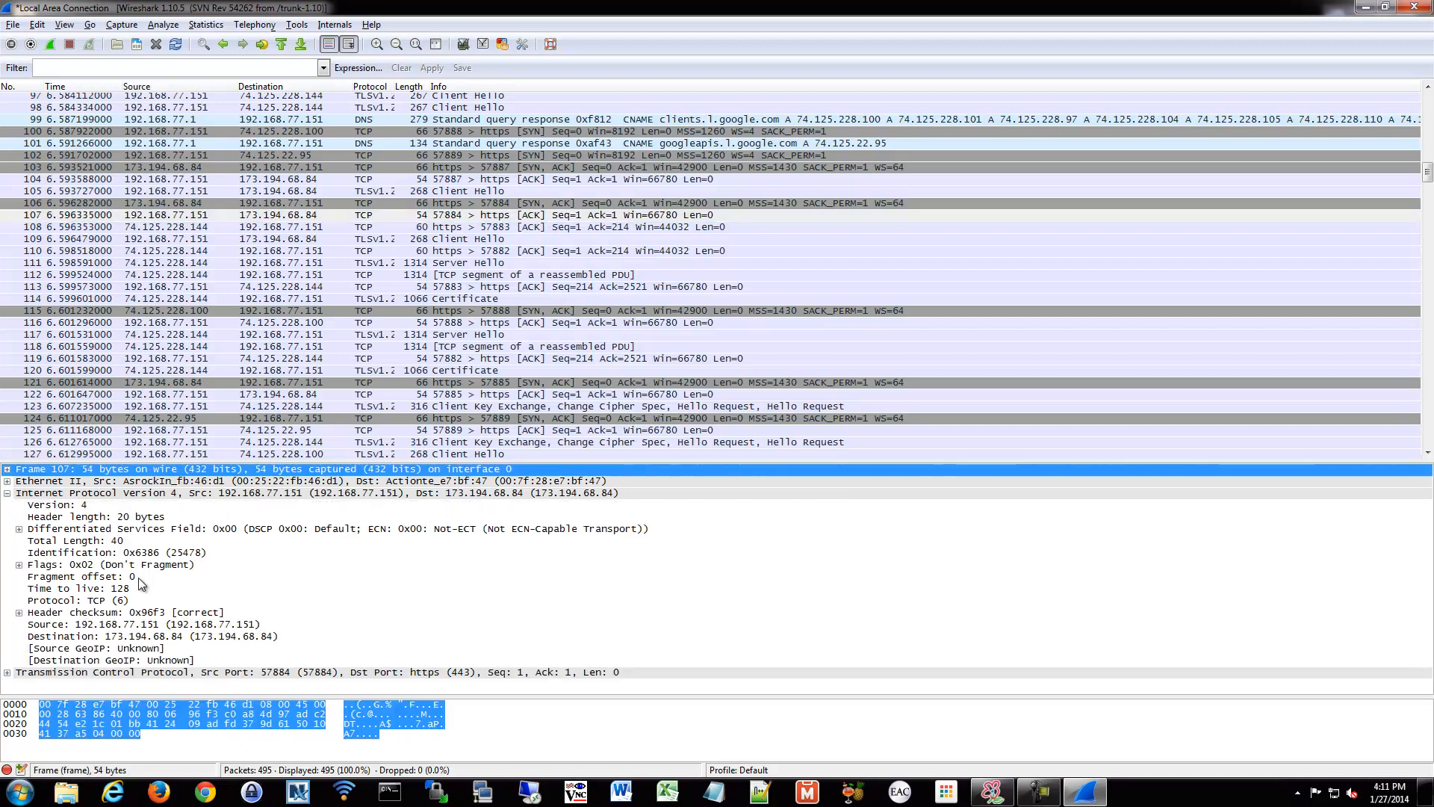
mouse_move(186, 397)
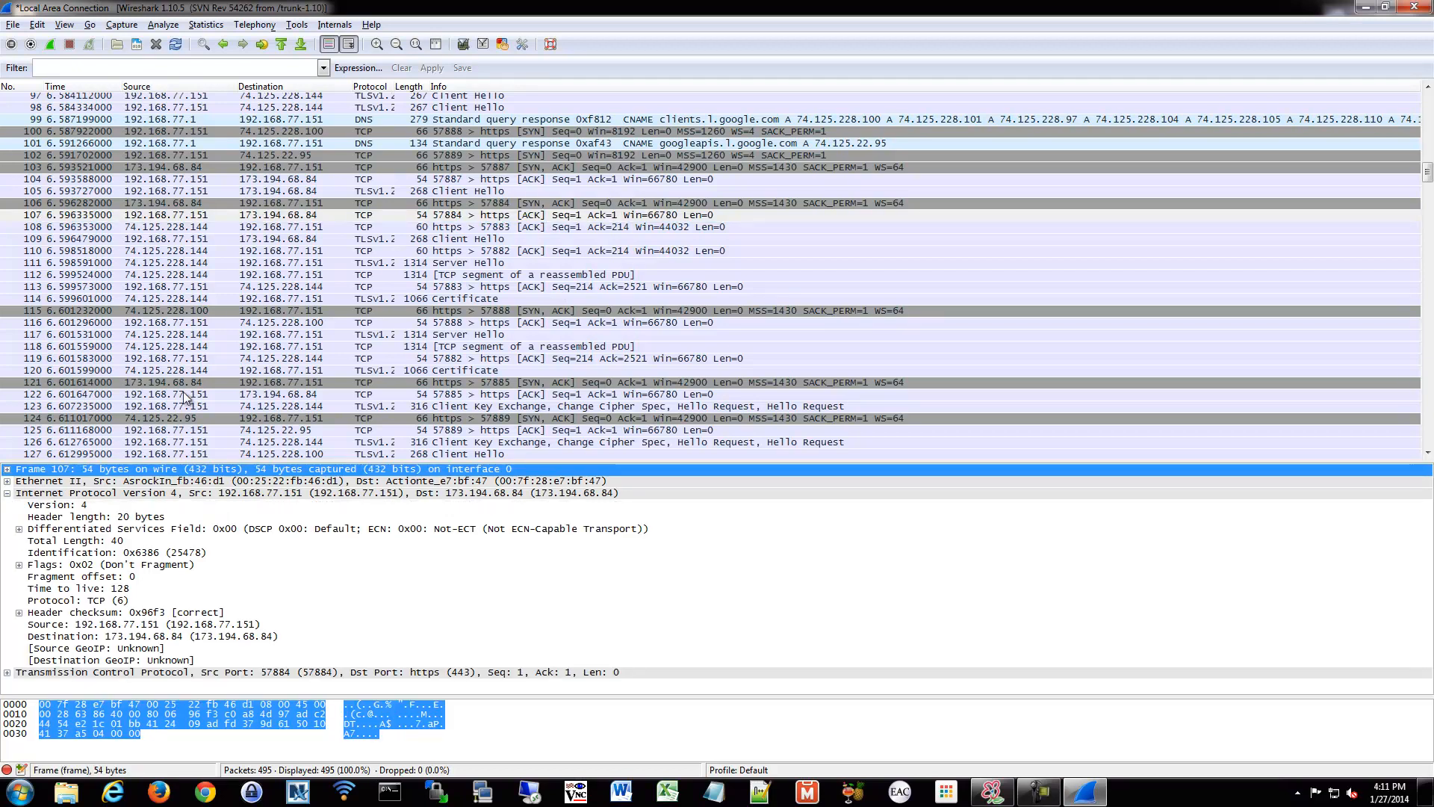
mouse_move(87, 511)
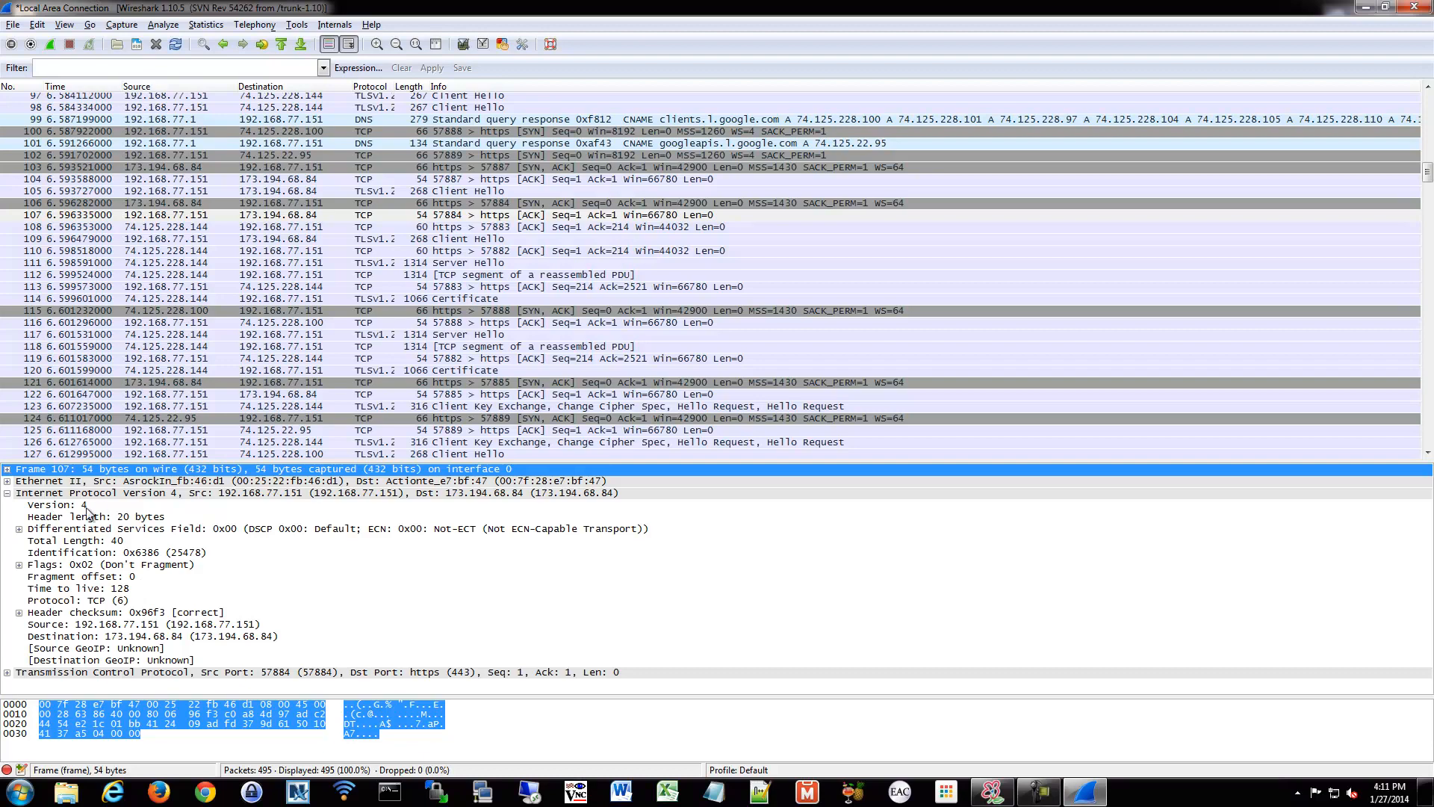
mouse_move(167, 475)
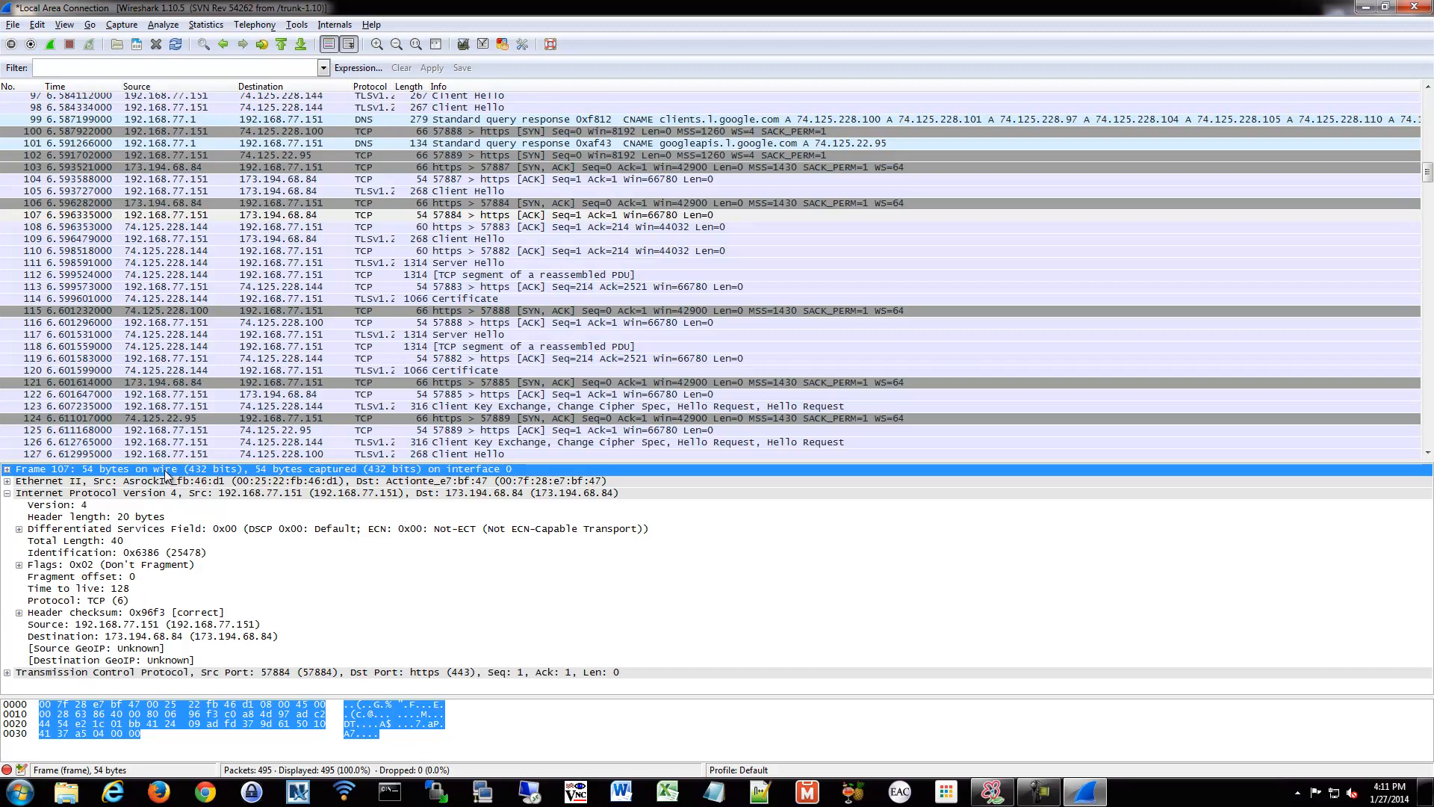
scroll(down, 3)
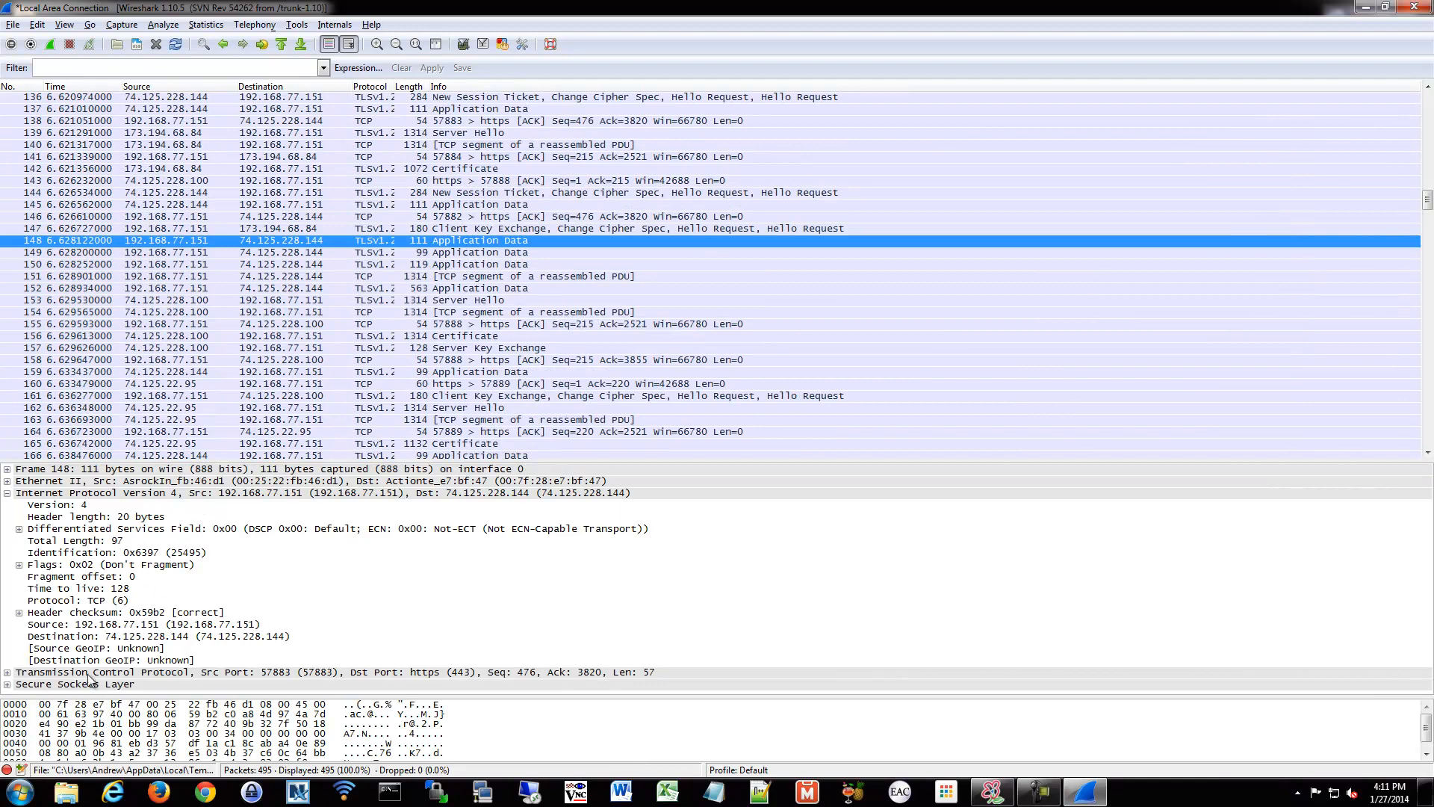
mouse_move(512, 766)
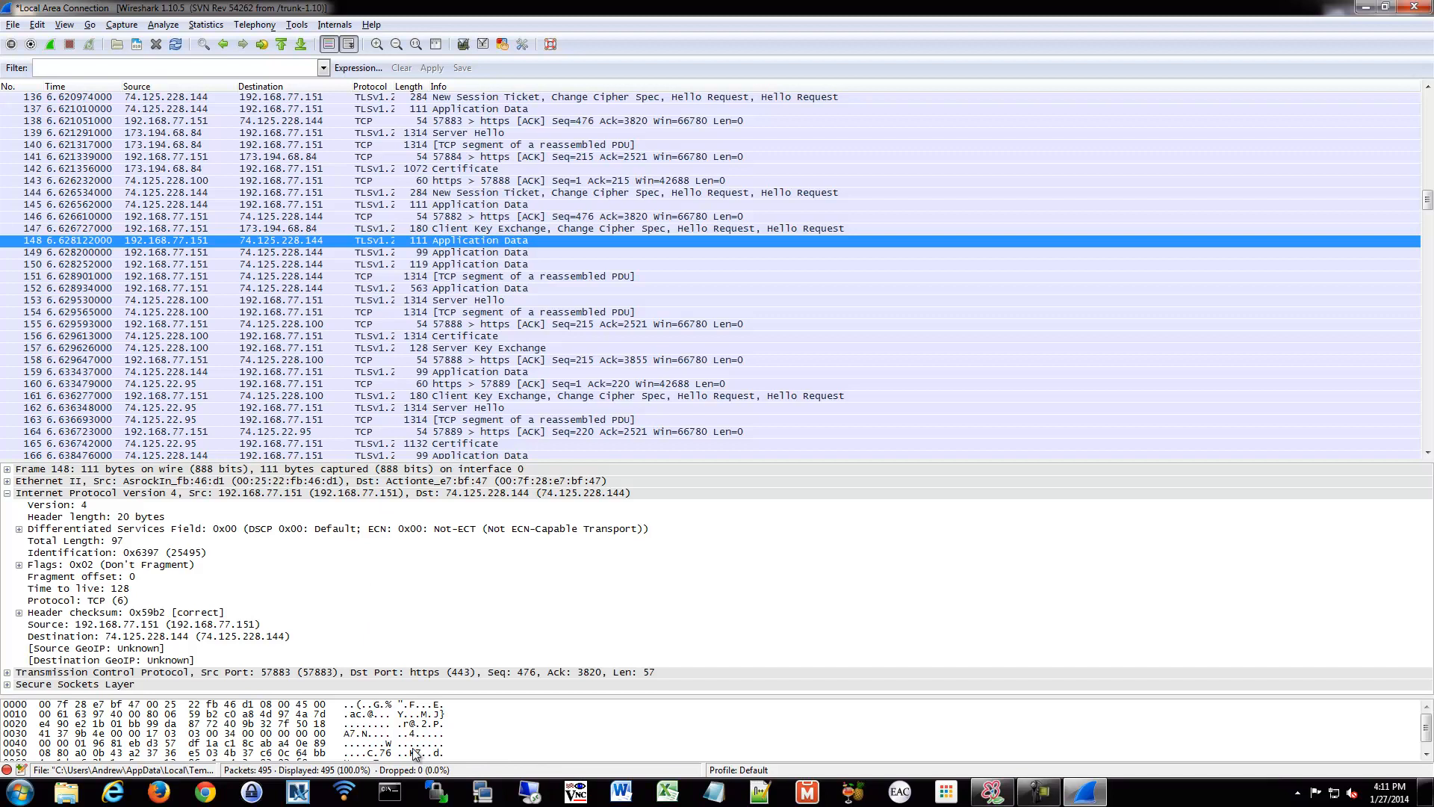
mouse_move(101, 499)
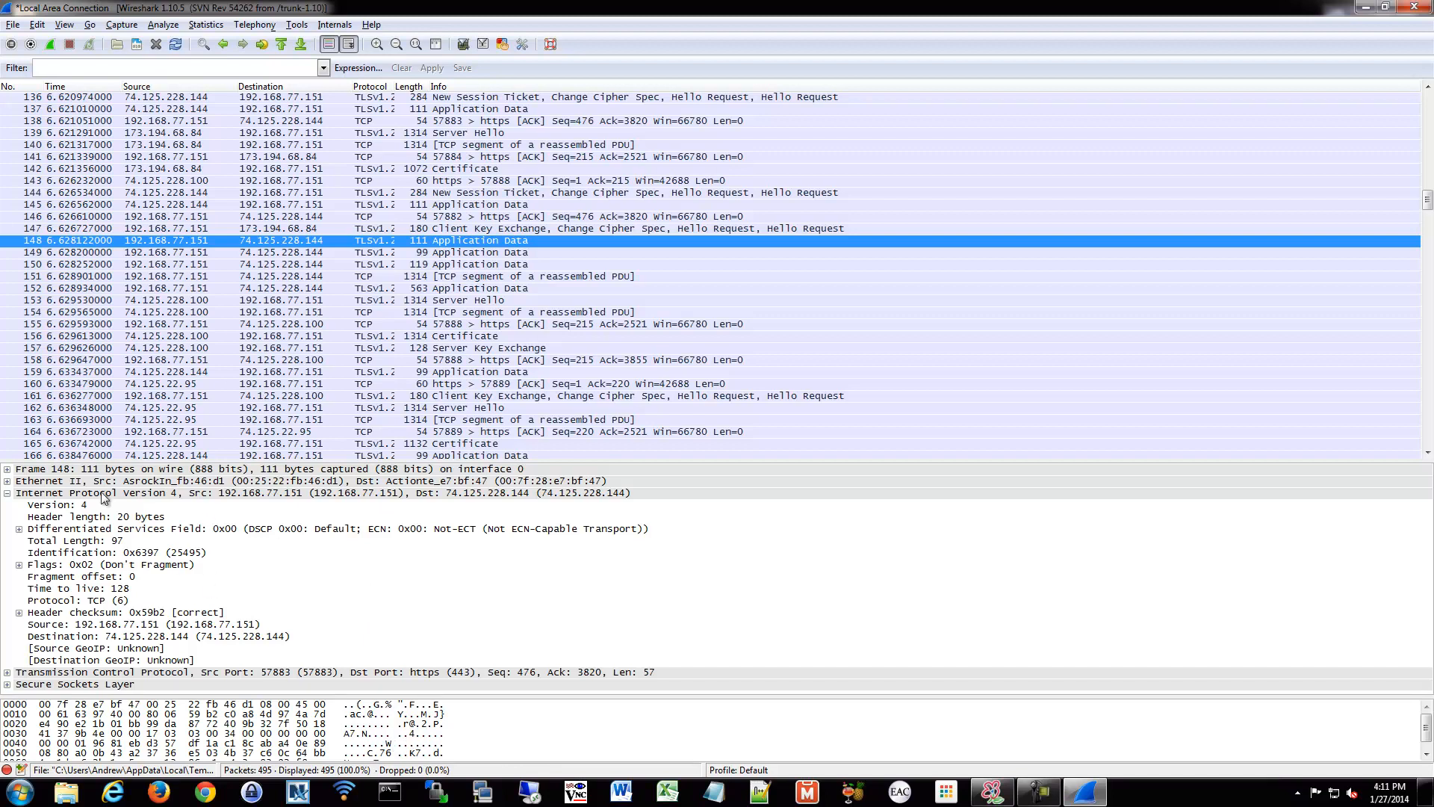
mouse_move(57, 604)
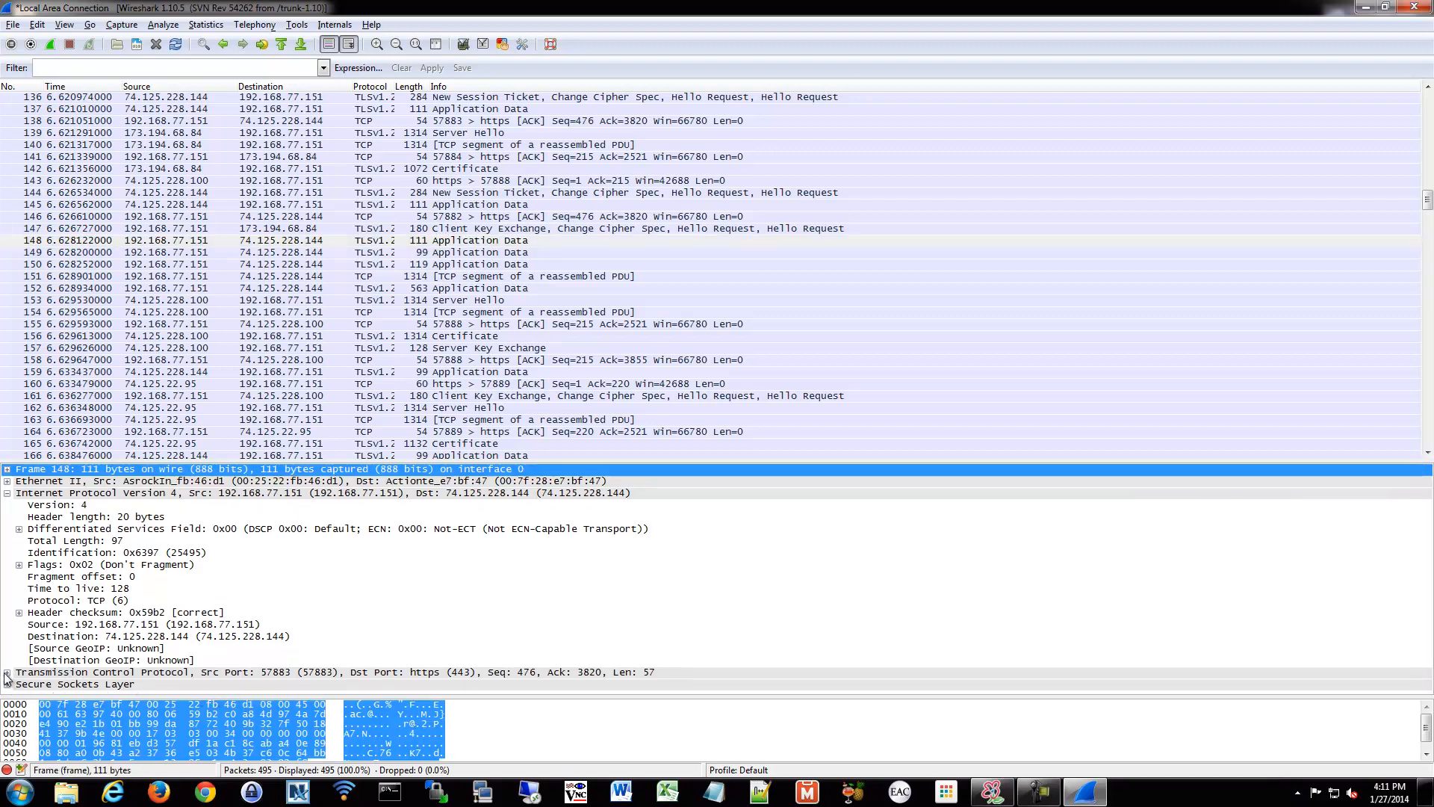
click(8, 671)
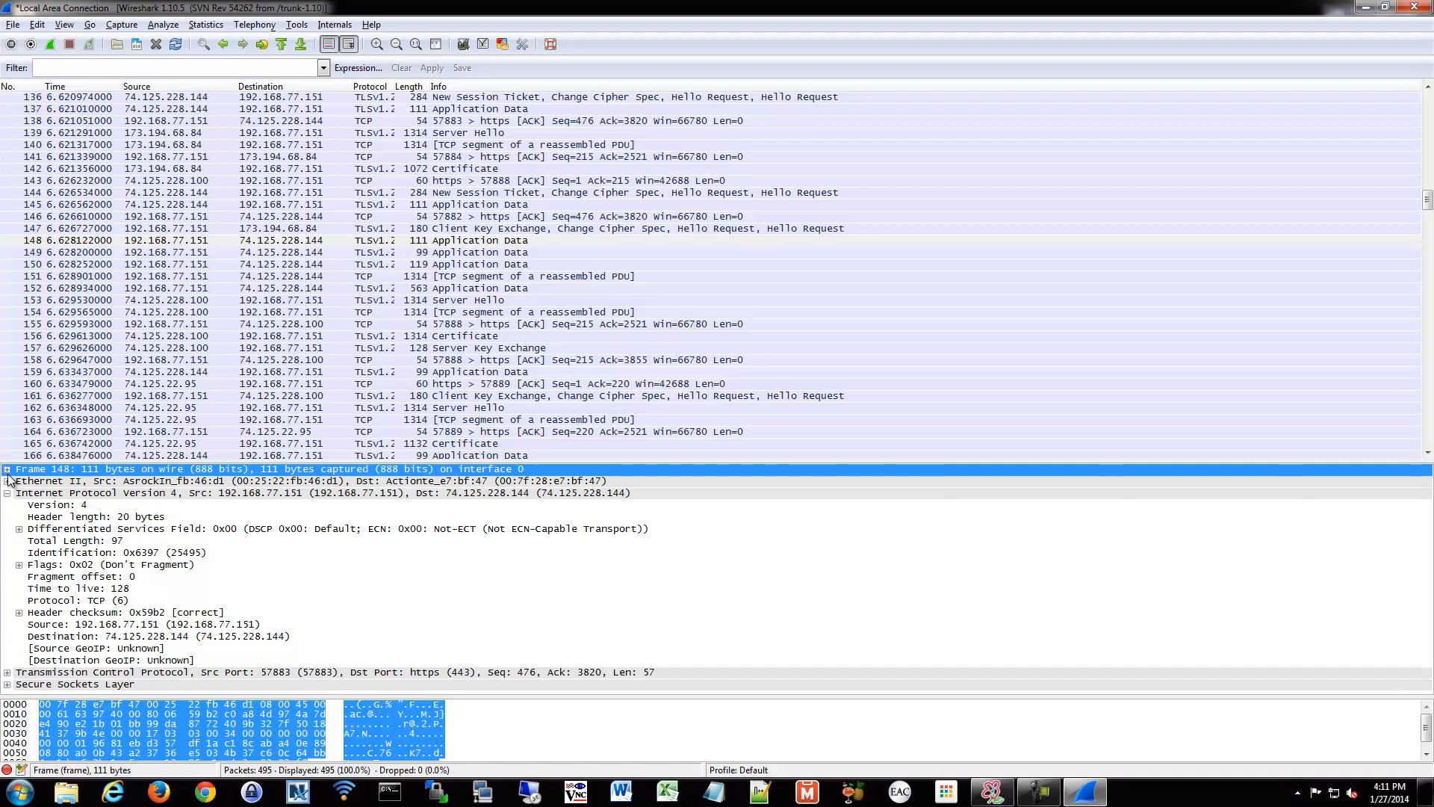
Step: Toggle Ethernet II, inspect Version and Header length, and expand the Flags field
click(7, 481)
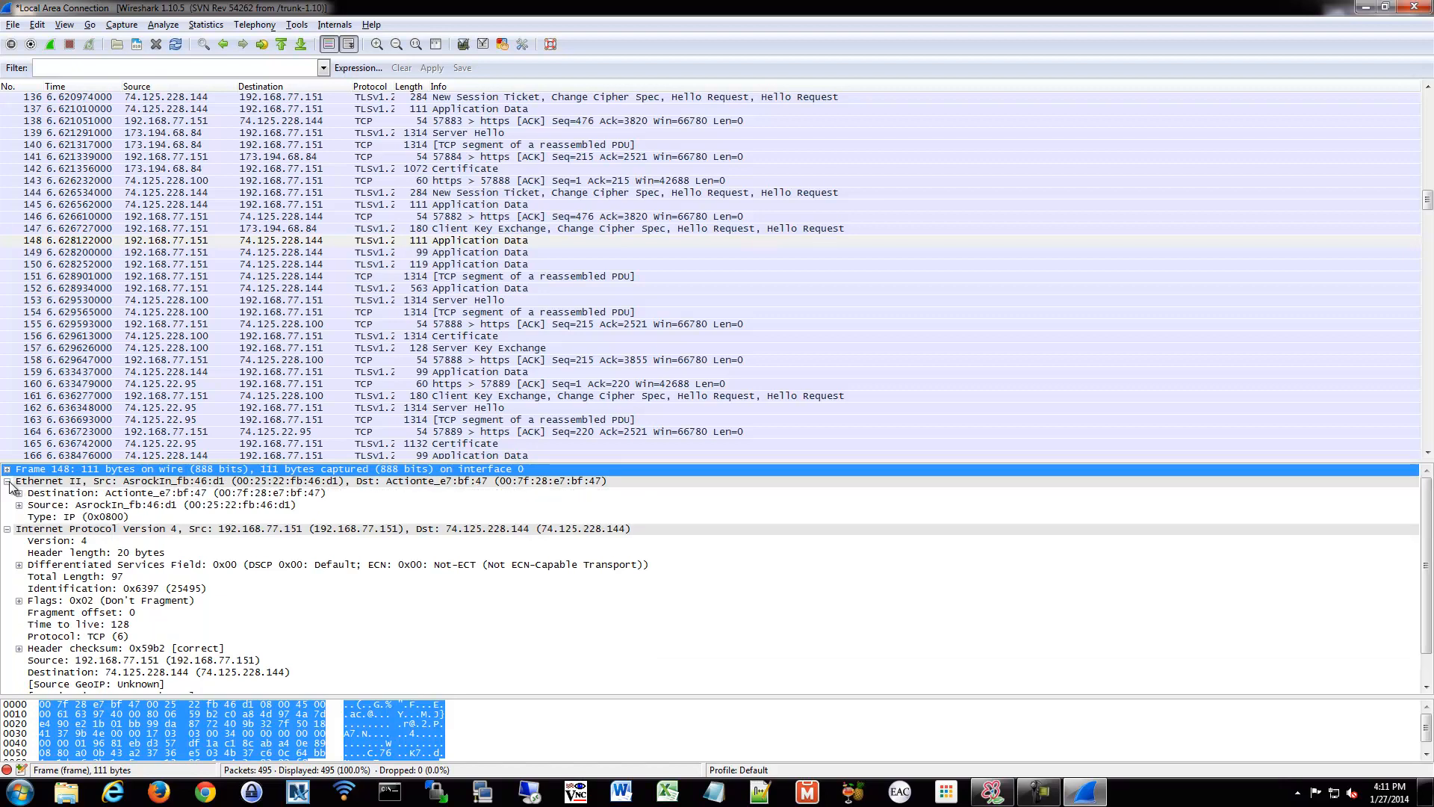
click(7, 480)
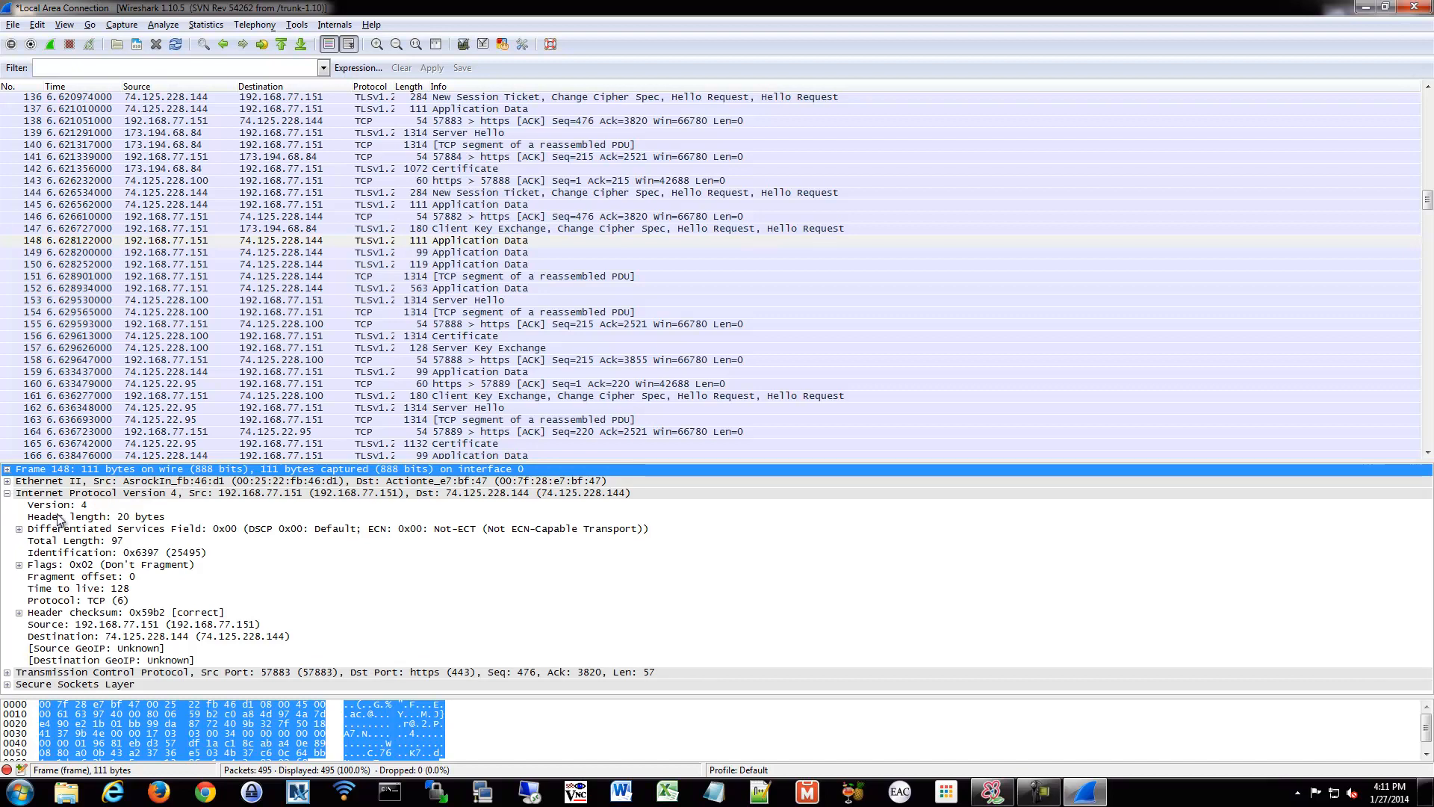
click(55, 504)
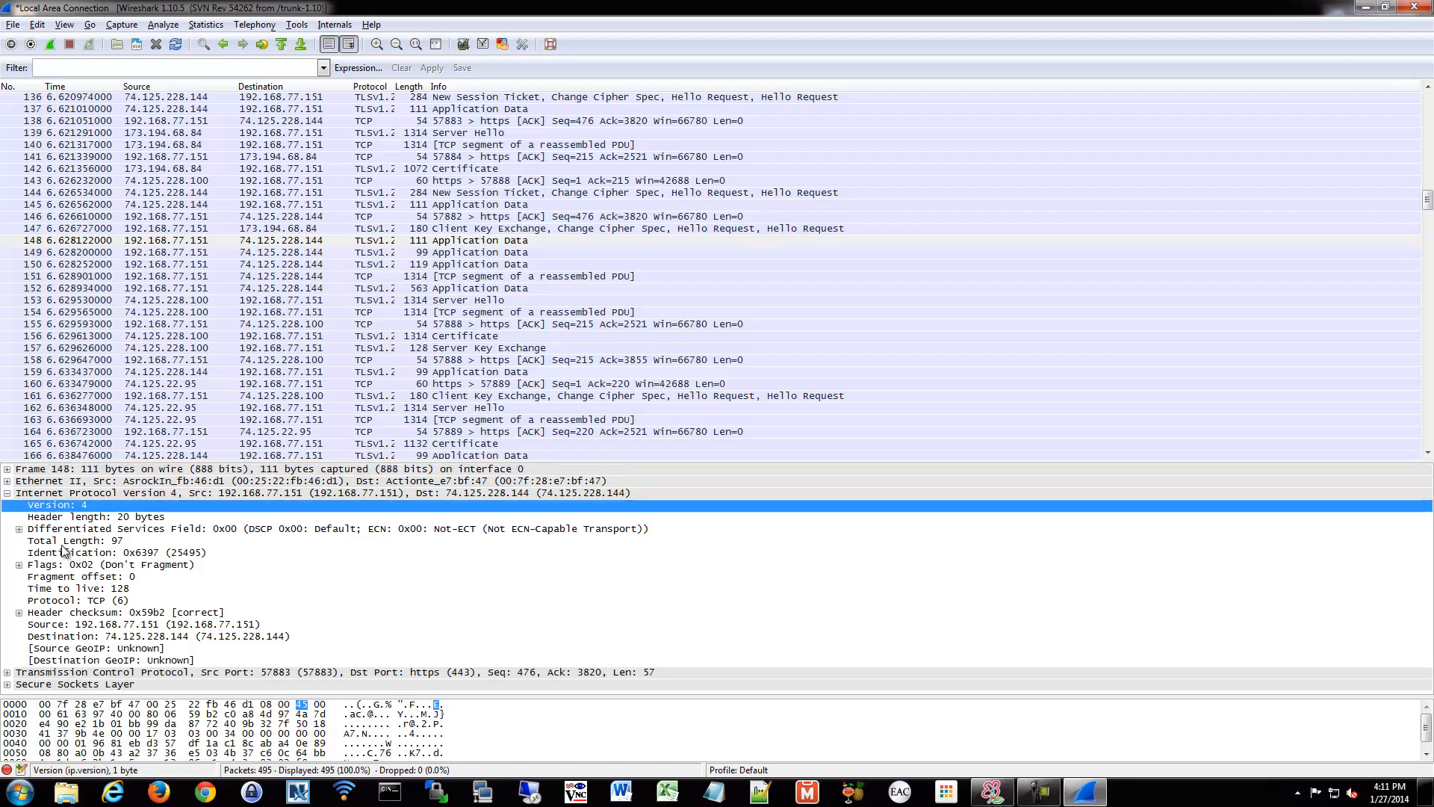
mouse_move(70, 512)
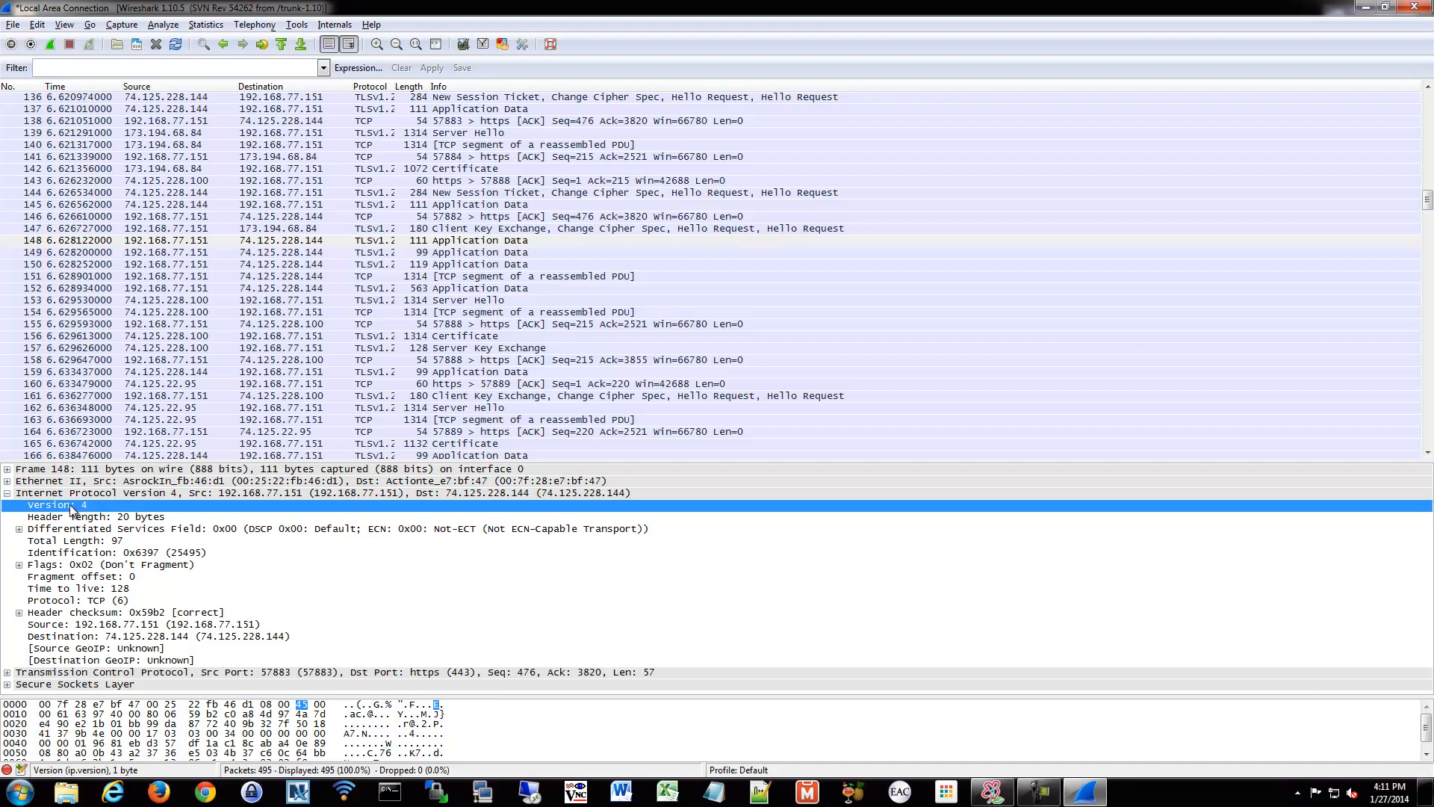
click(91, 516)
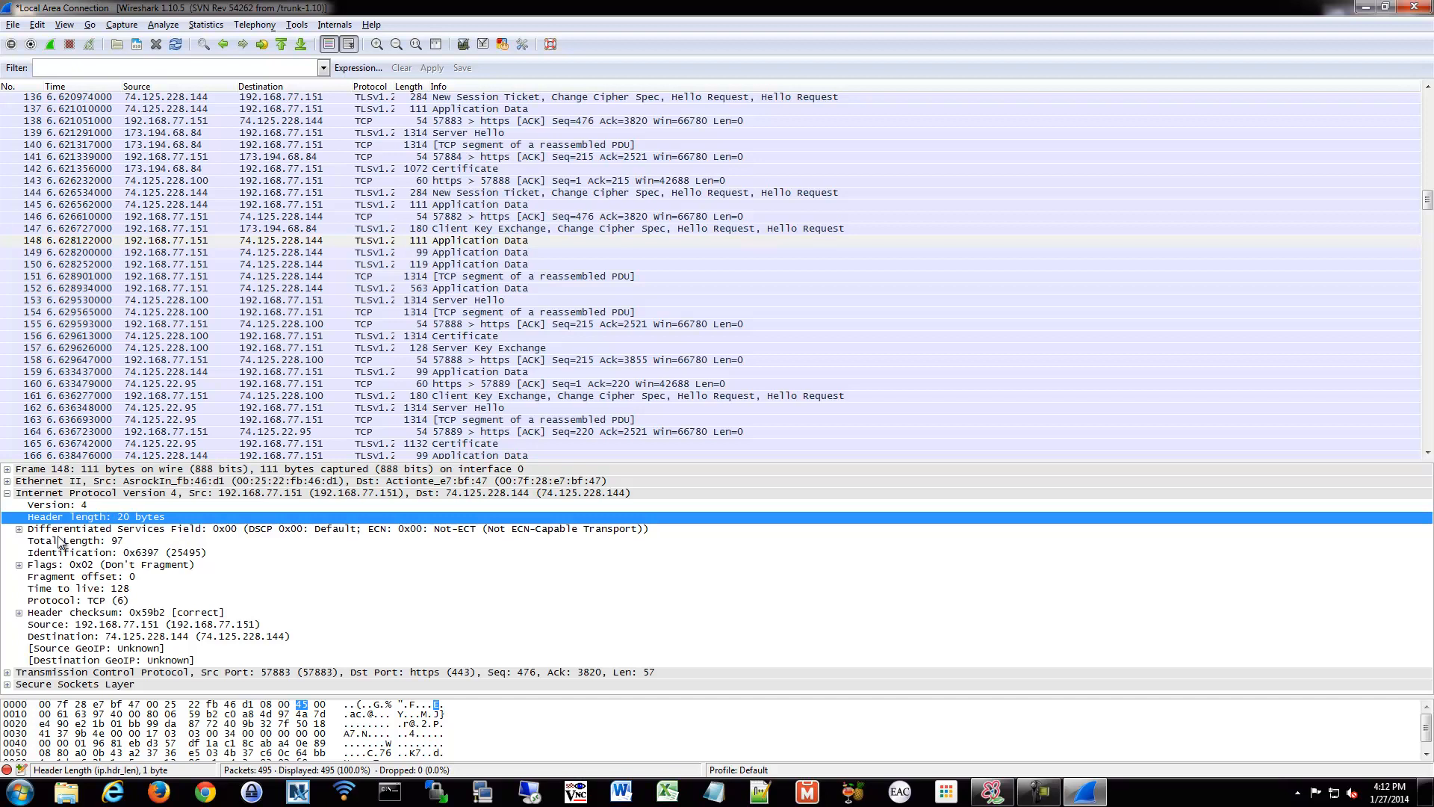
click(91, 540)
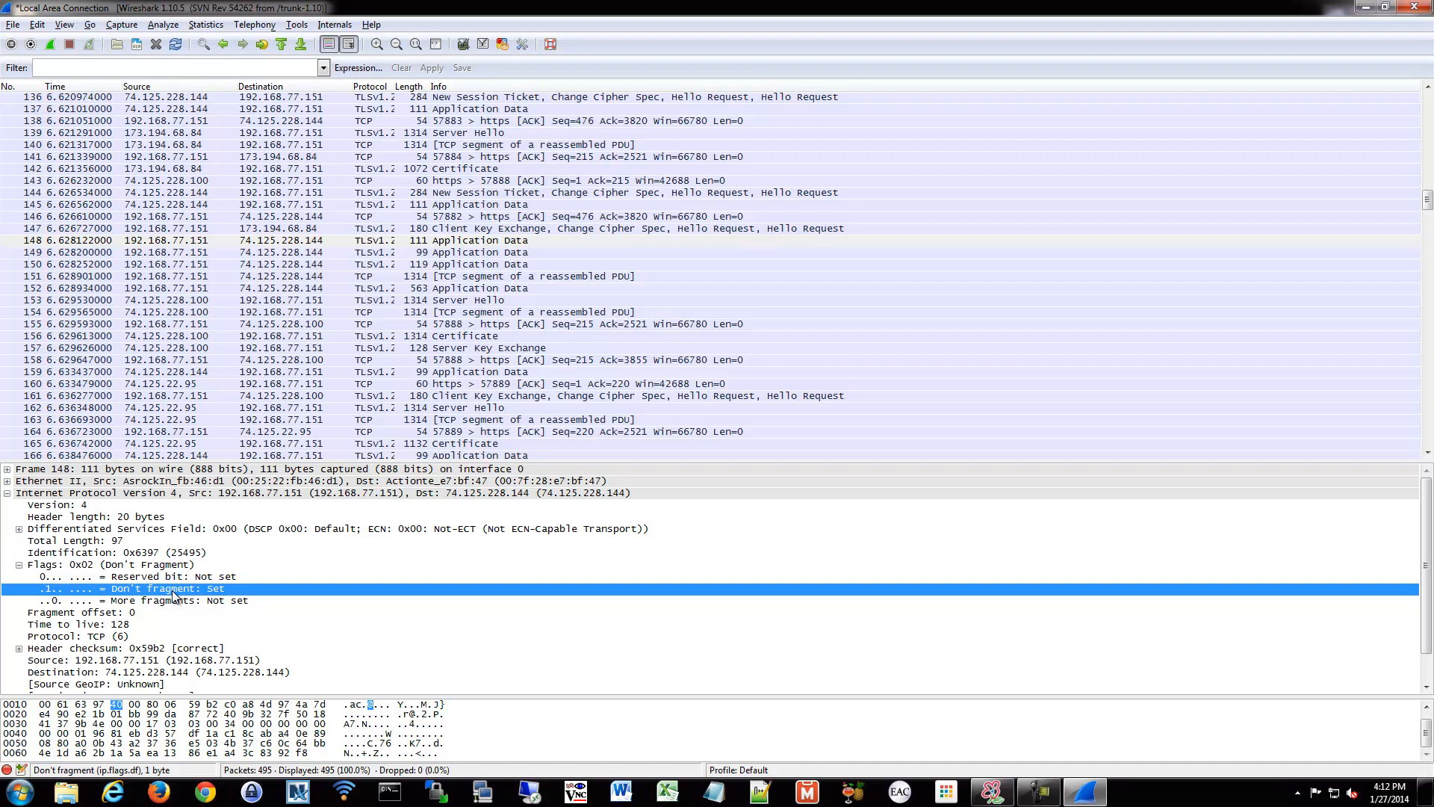
Step: Inspect packet 148's Reserved bit and Don't fragment flags under Flags
click(128, 576)
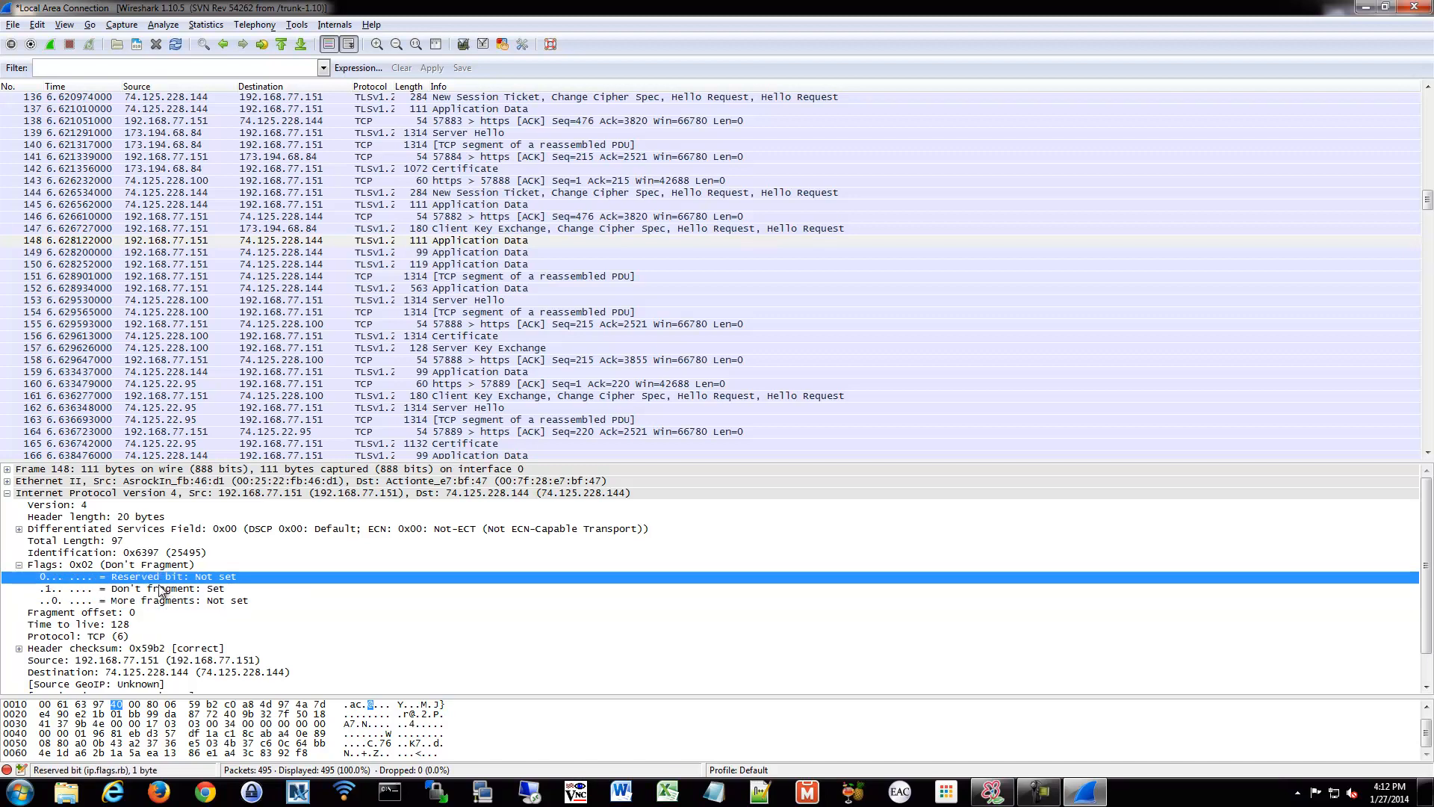
click(137, 588)
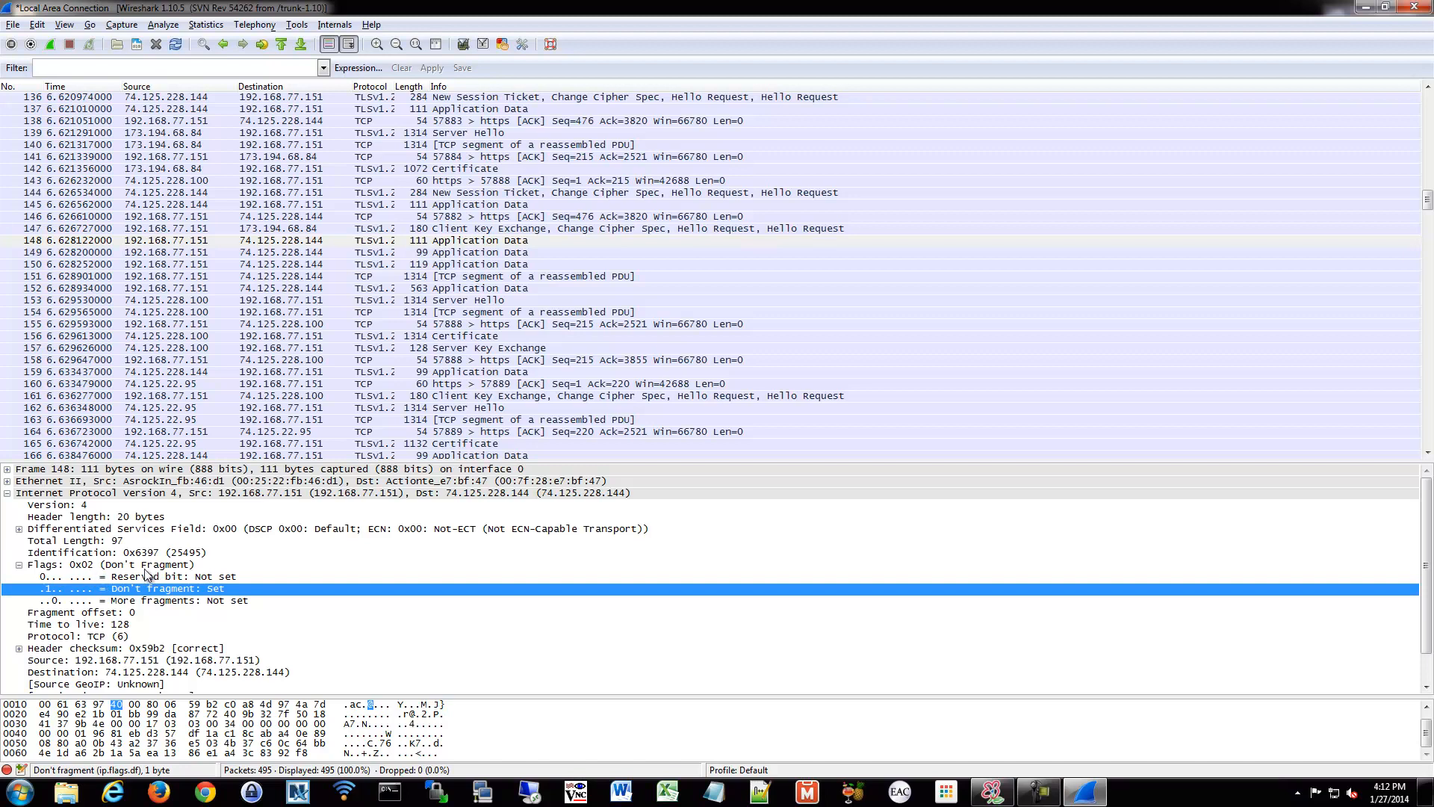
mouse_move(16, 576)
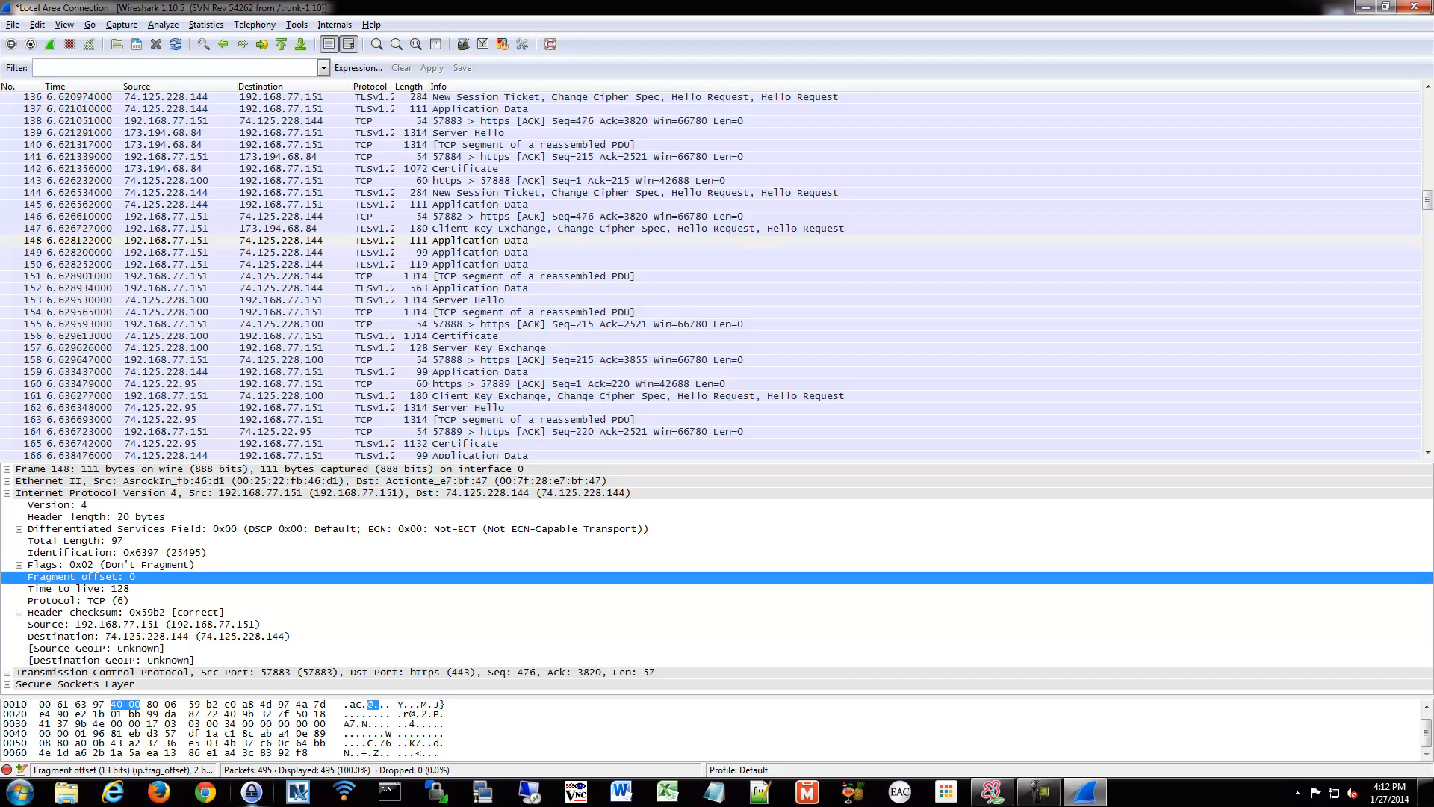
mouse_move(281, 510)
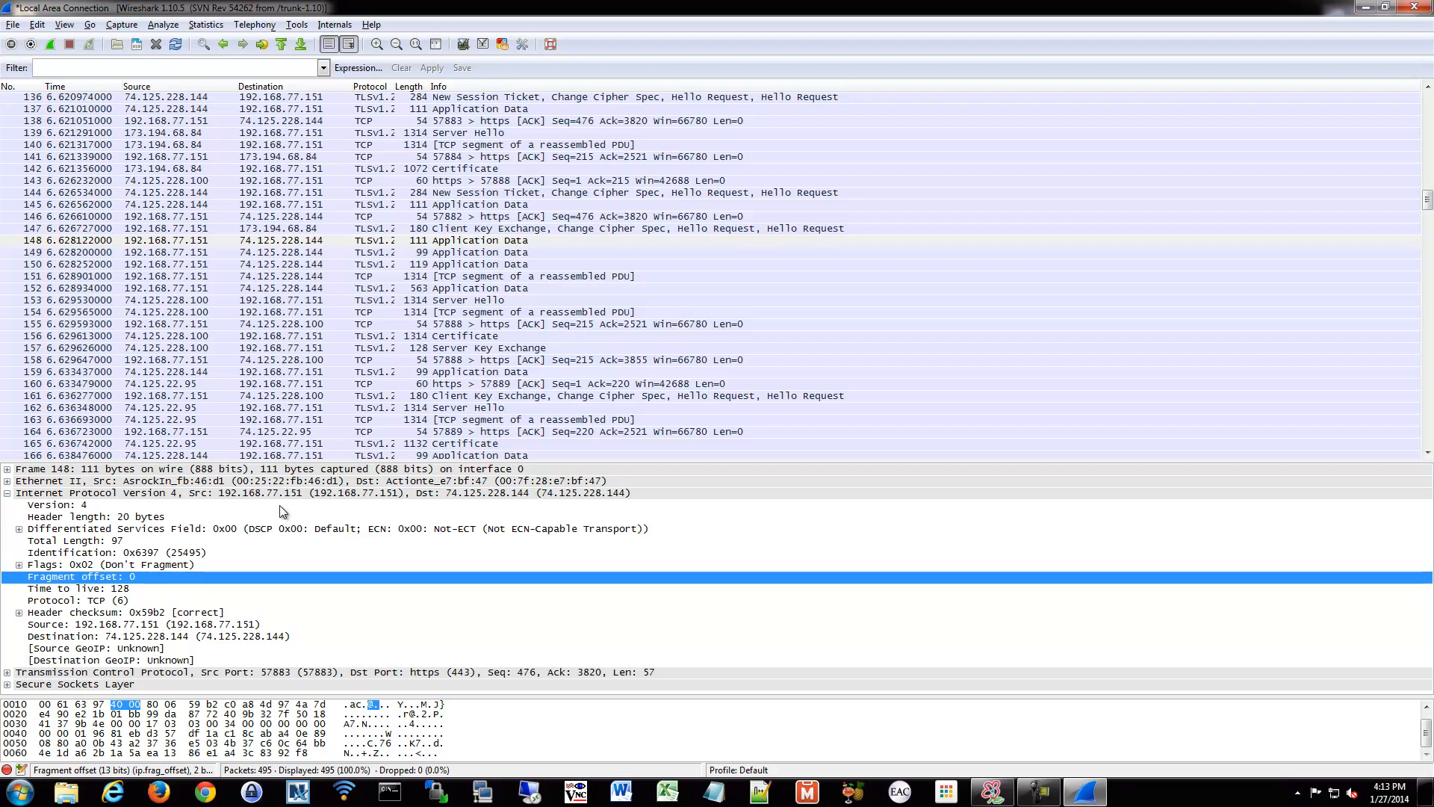
click(77, 588)
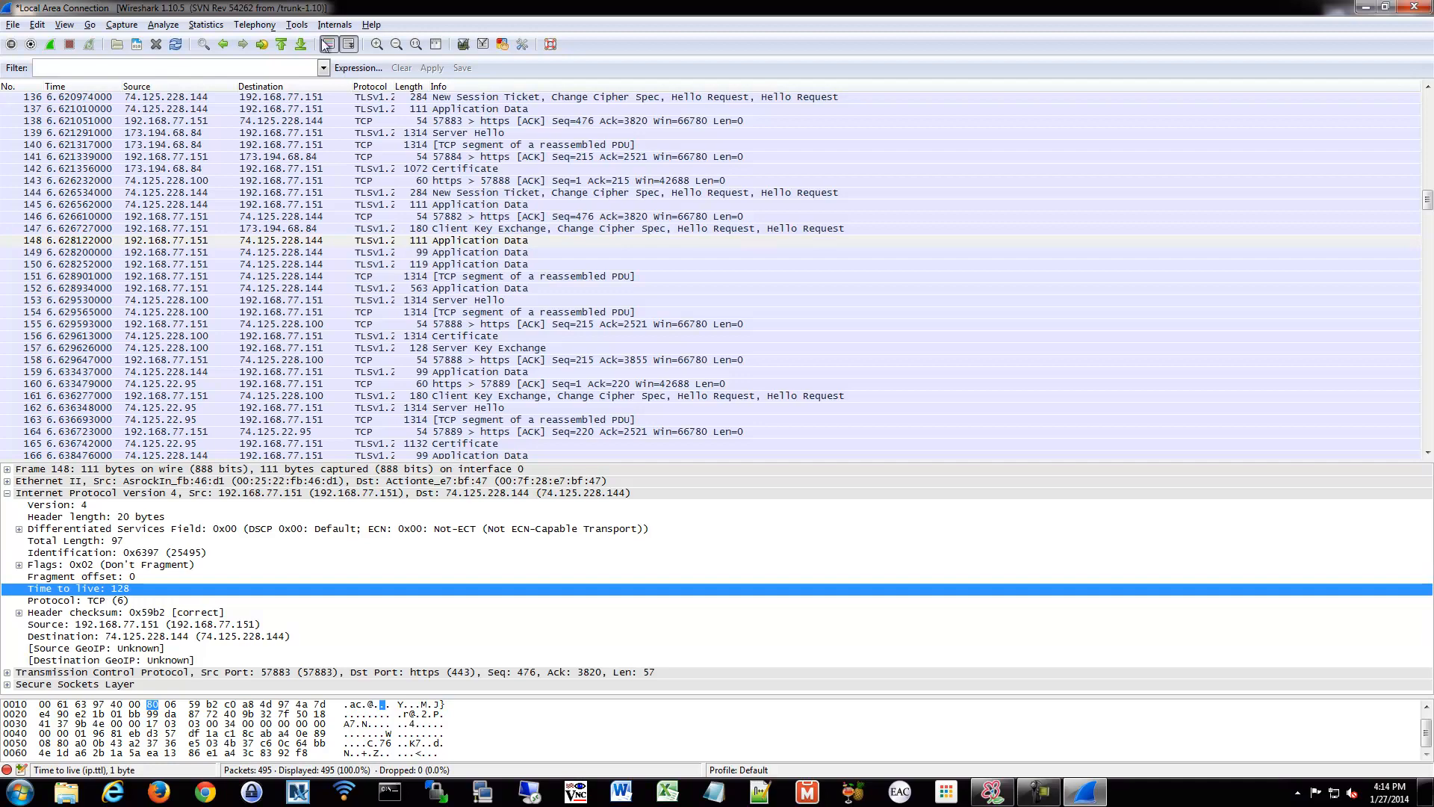
scroll(down, 3)
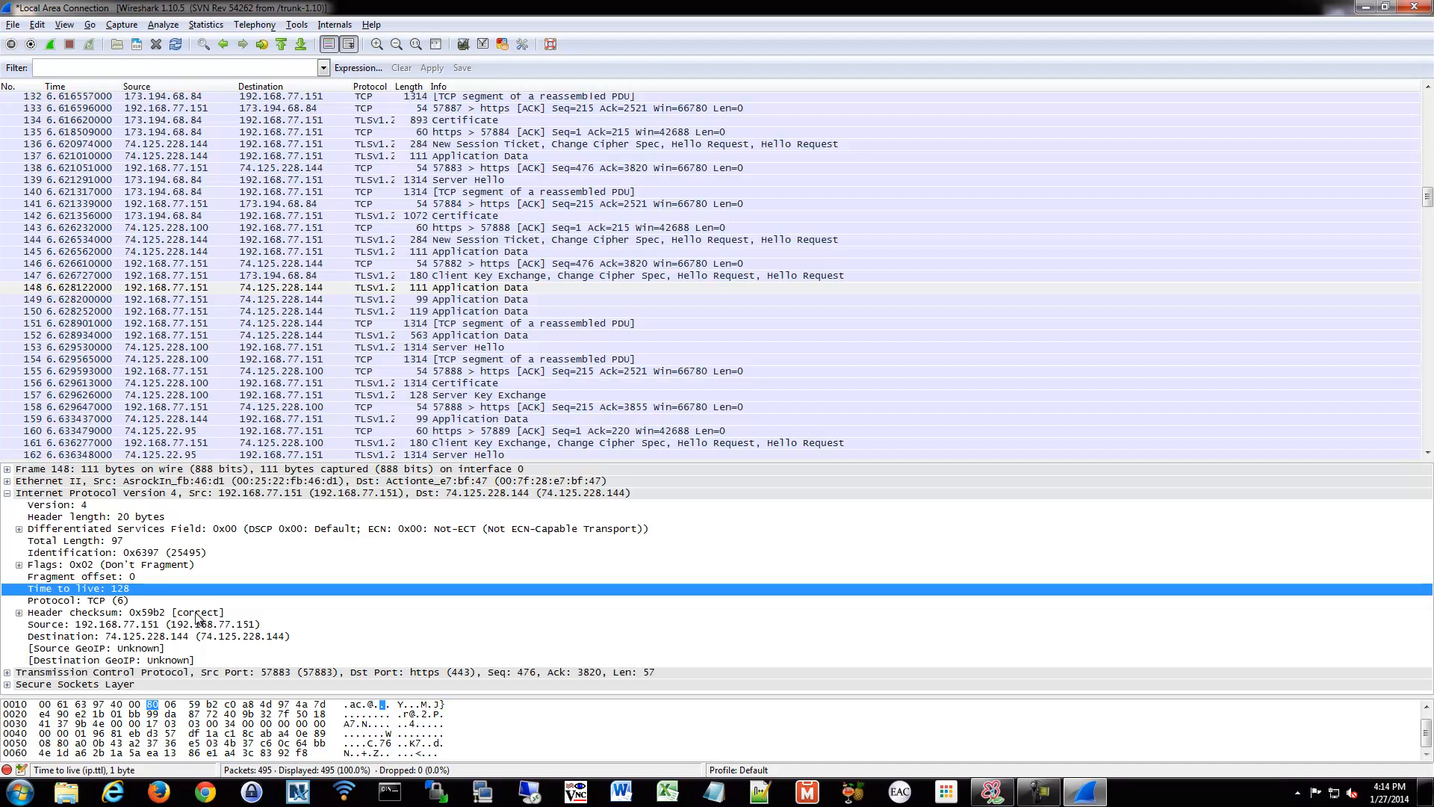
mouse_move(131, 604)
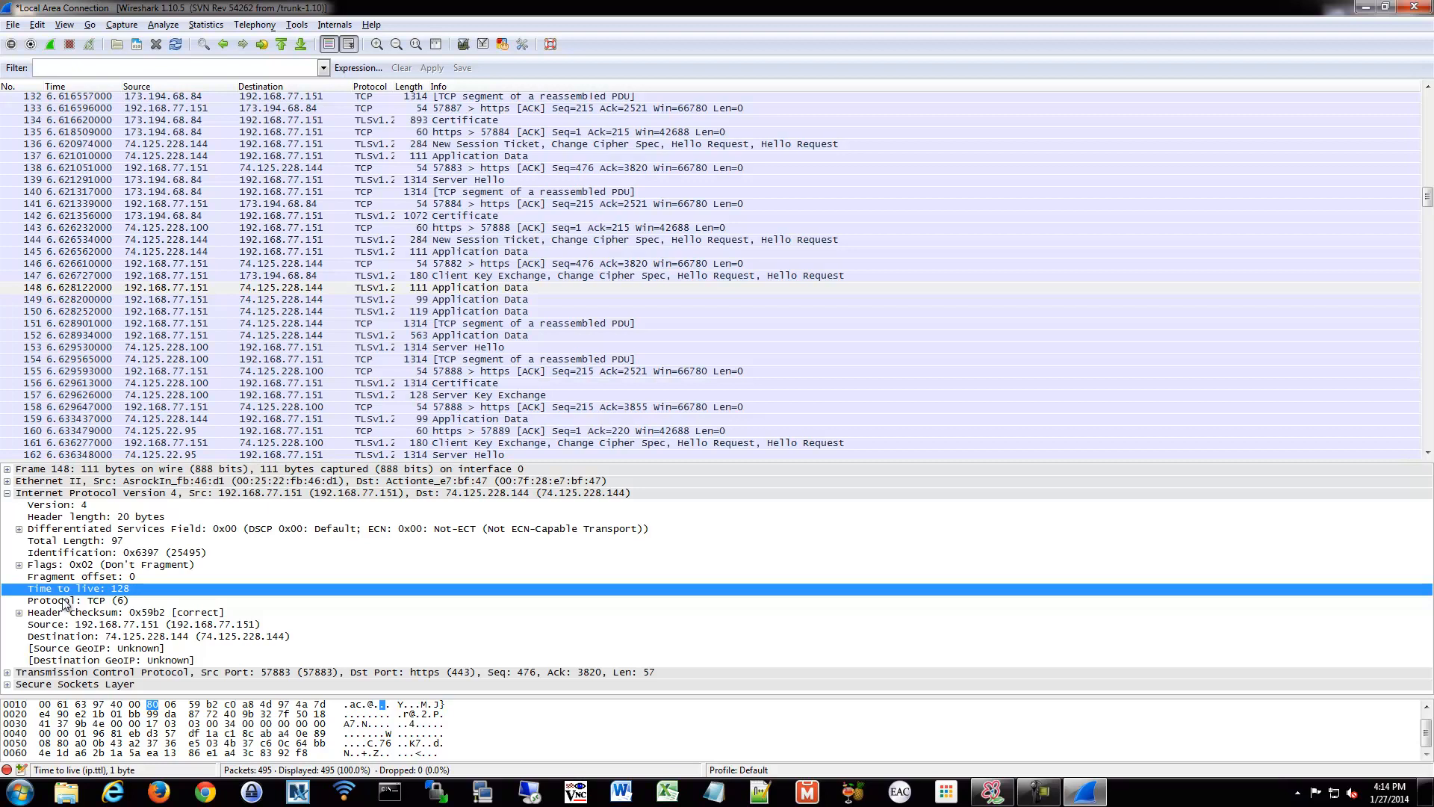
Step: Inspect Protocol, expand Header checksum 0x59b2 to Good True, then inspect Source
click(78, 600)
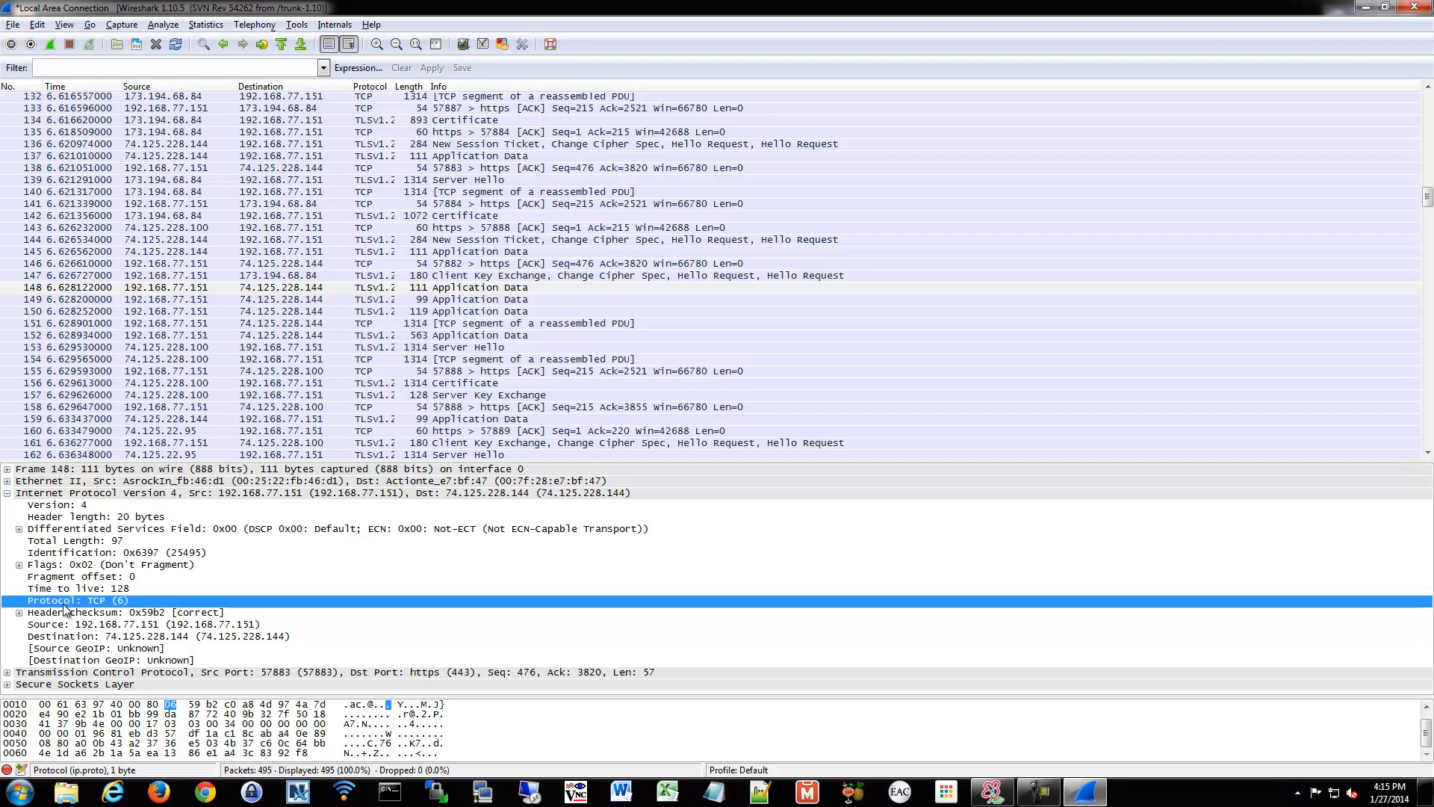
mouse_move(173, 714)
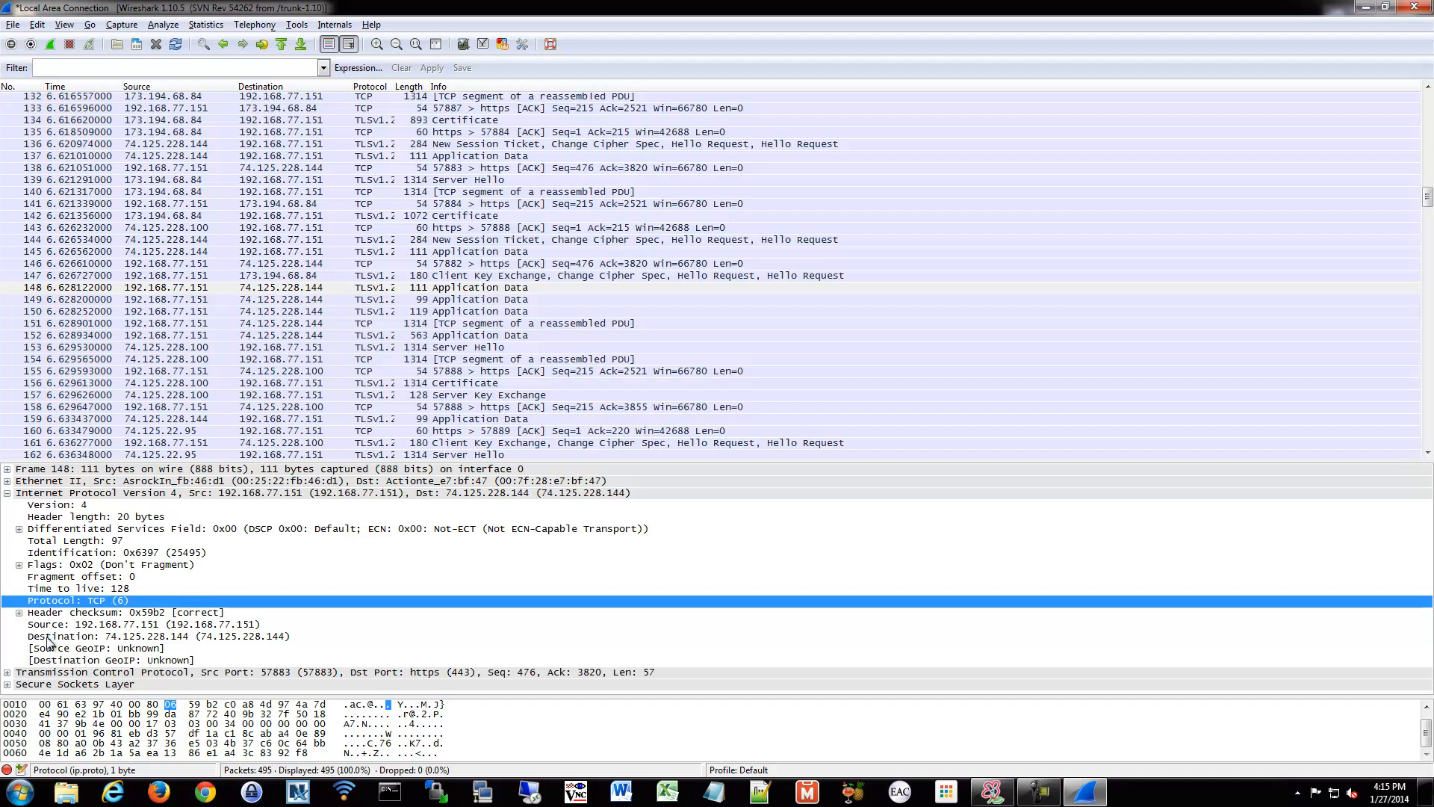
click(20, 612)
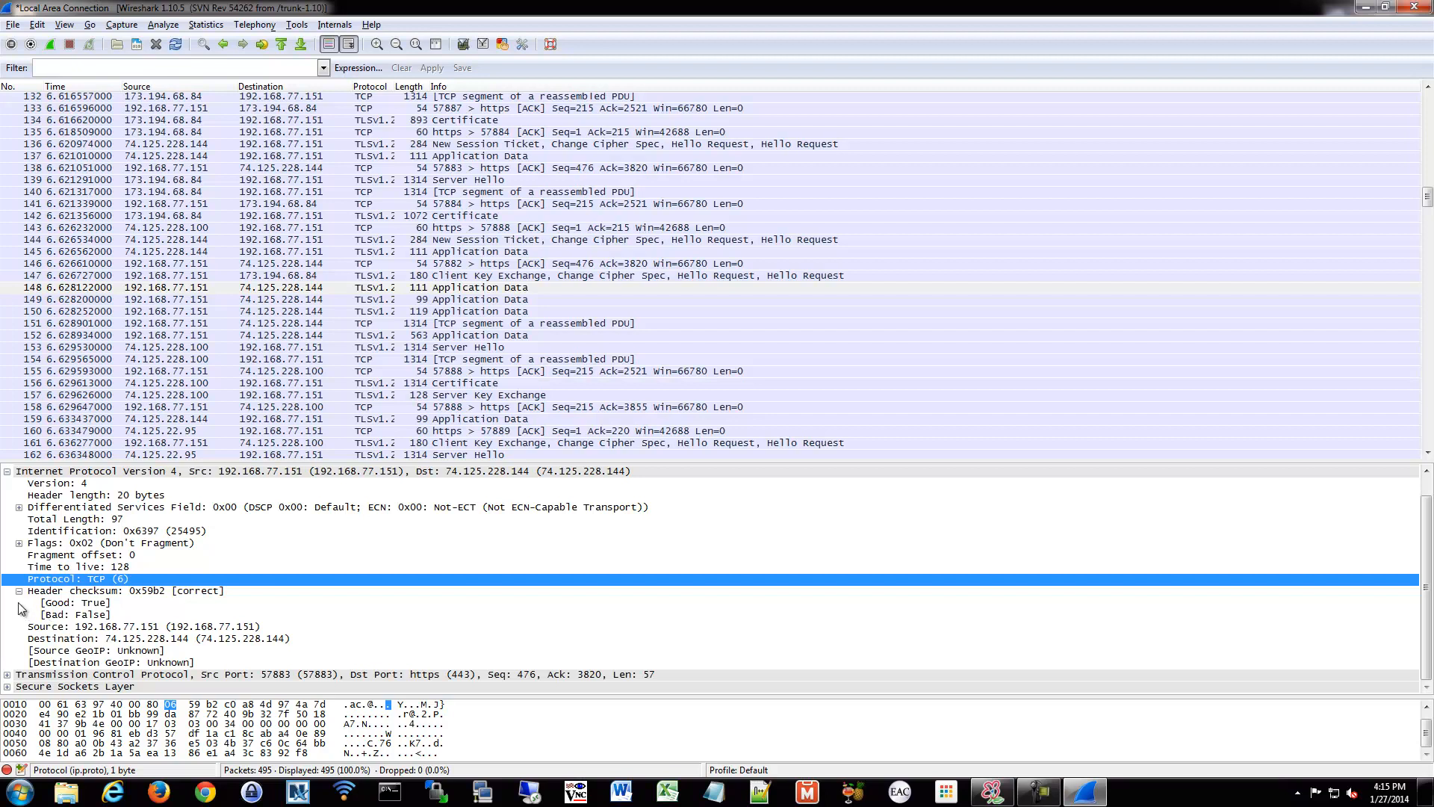
mouse_move(103, 600)
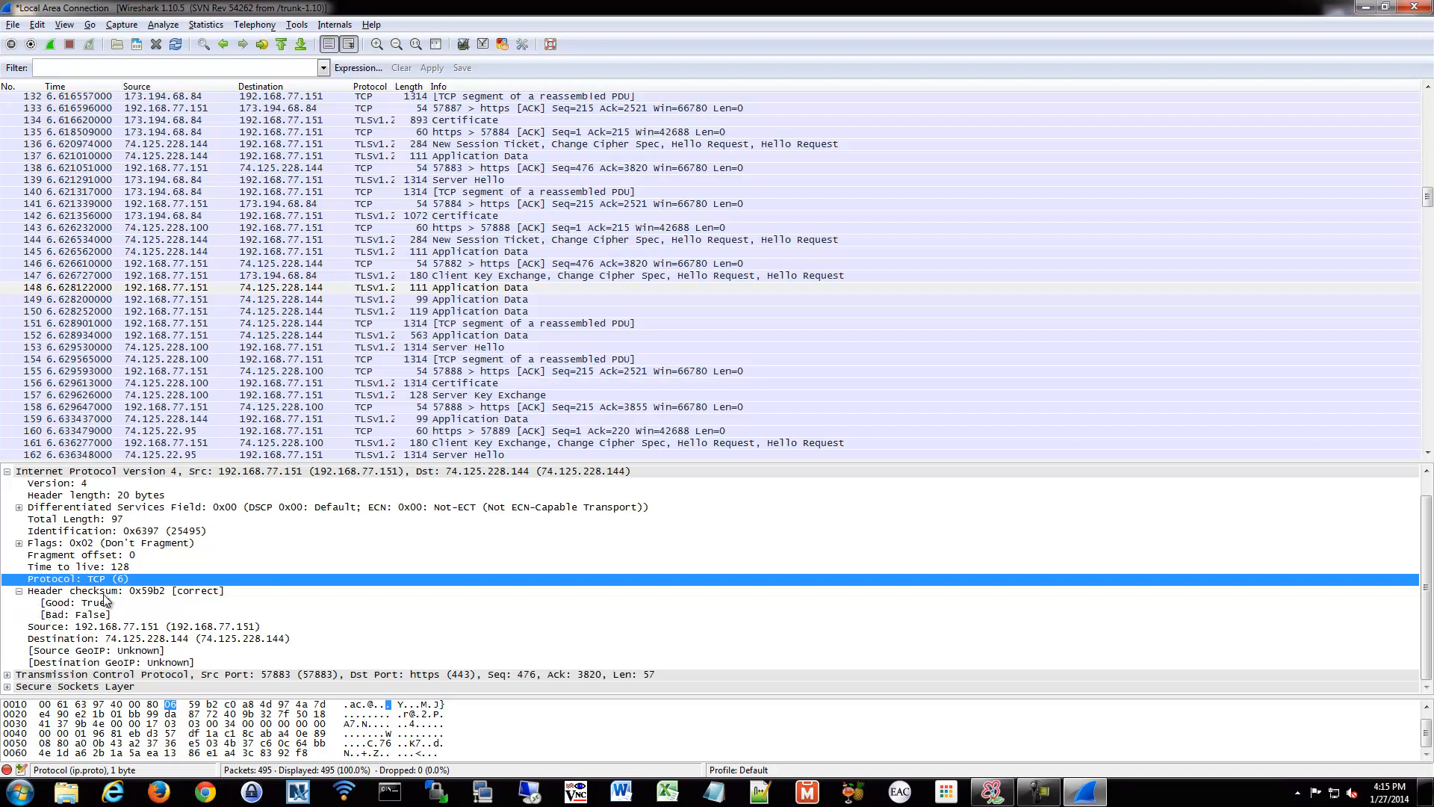
click(125, 591)
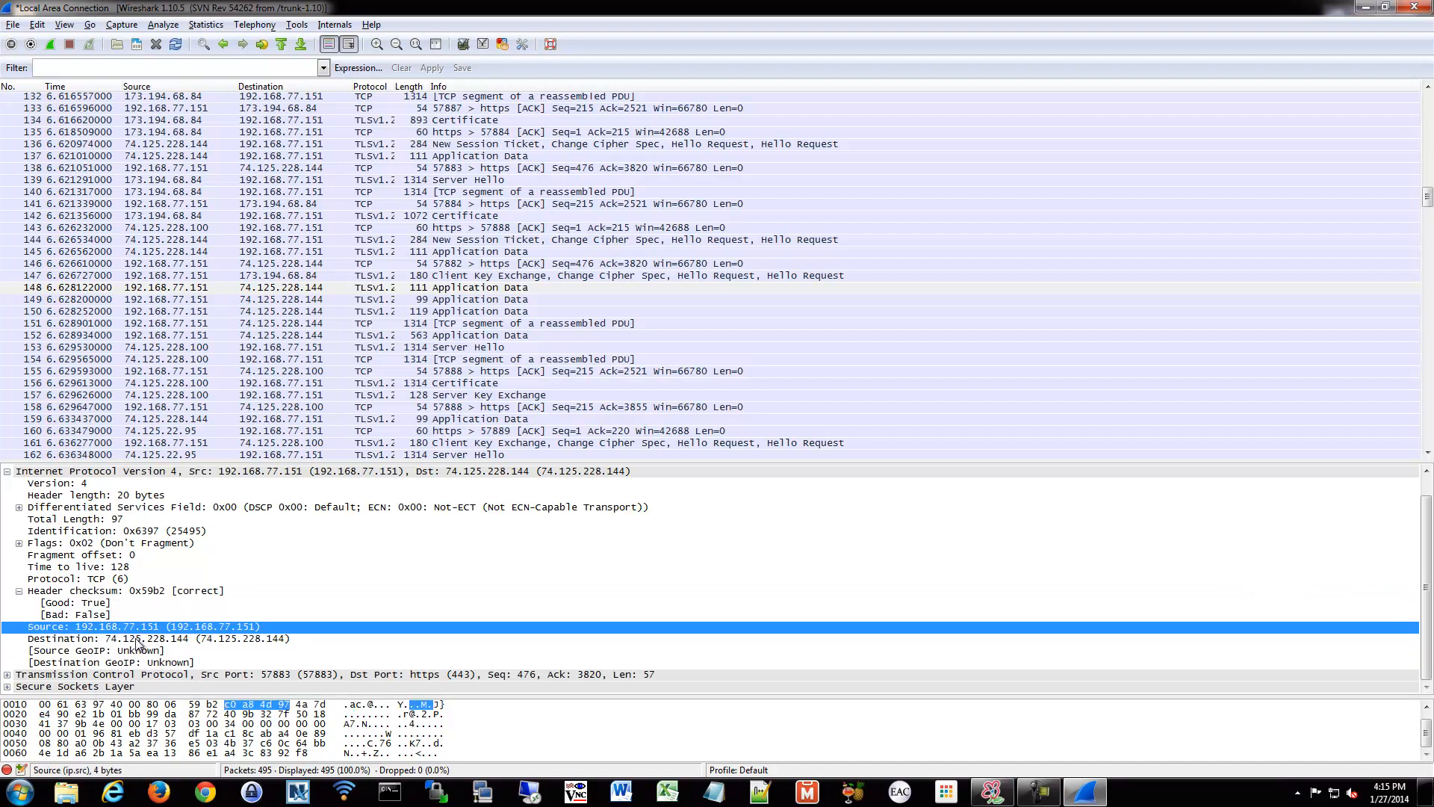
click(137, 638)
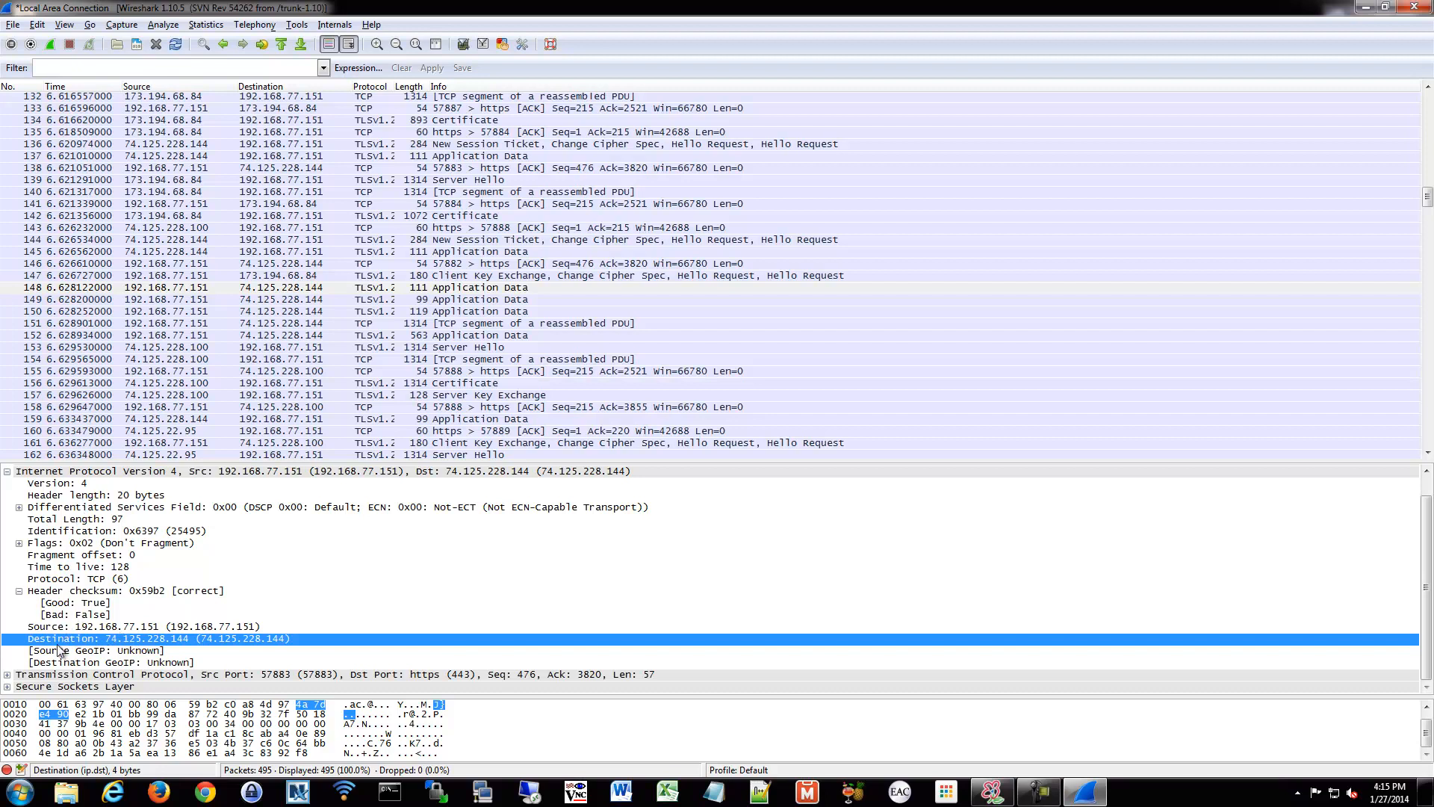
mouse_move(260, 470)
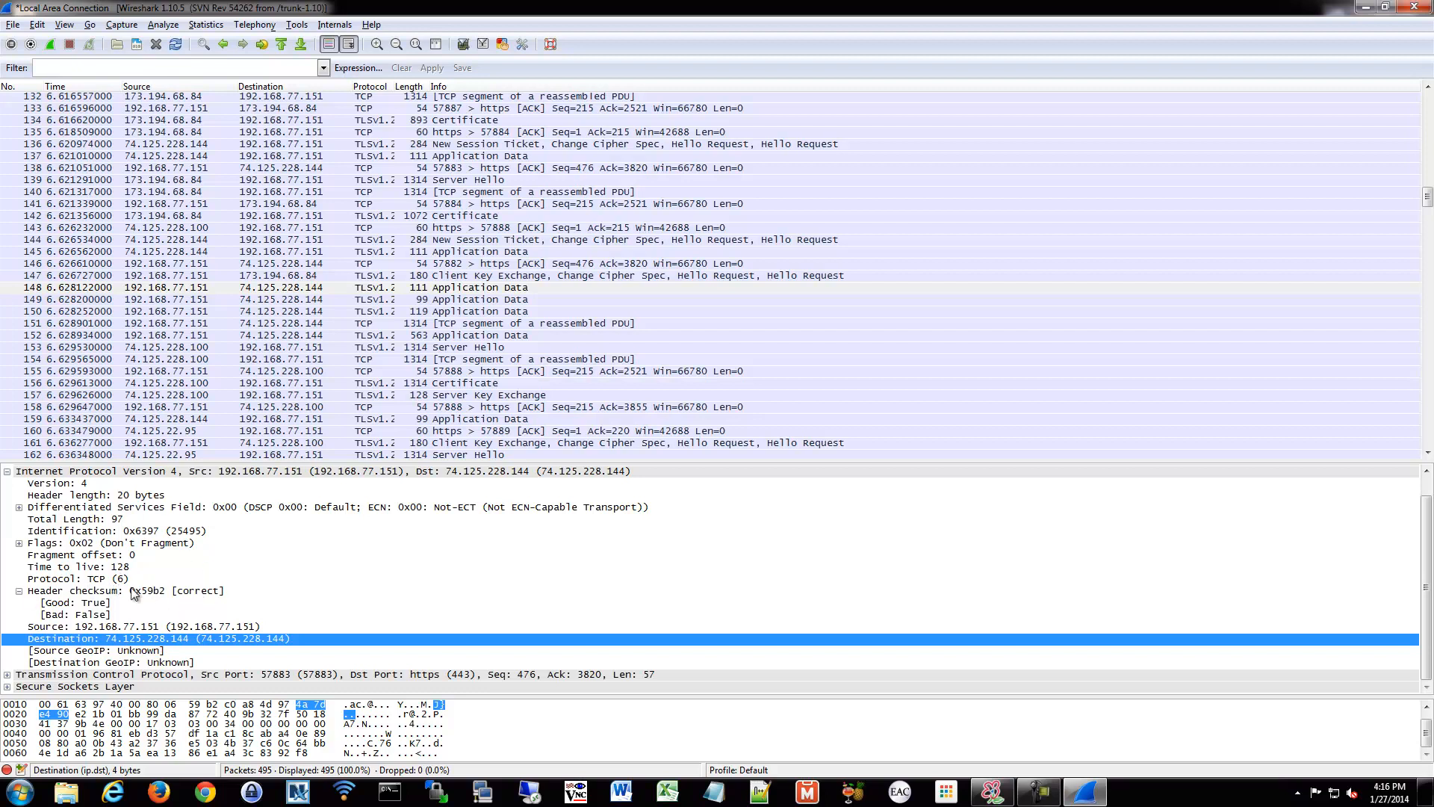
mouse_move(98, 566)
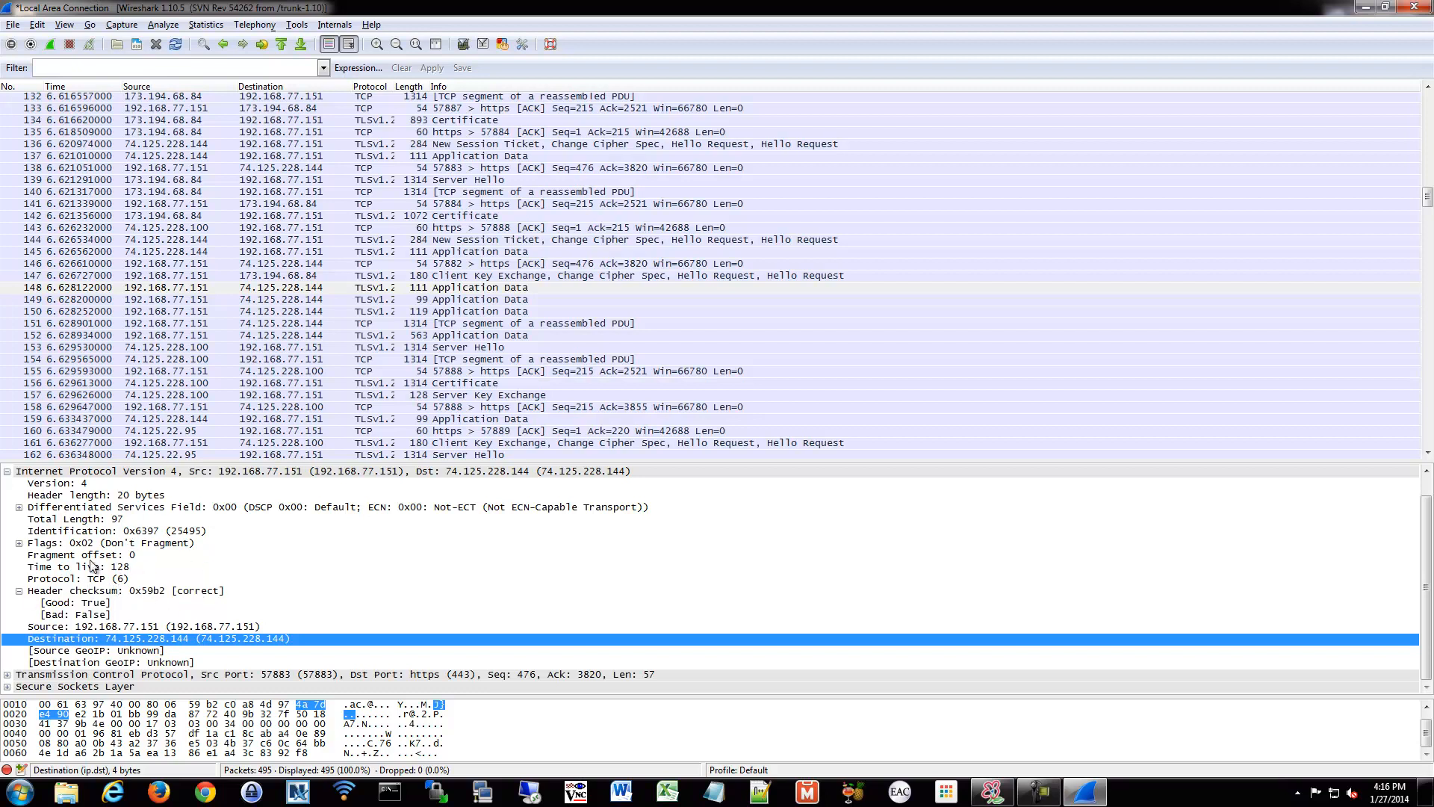
mouse_move(155, 552)
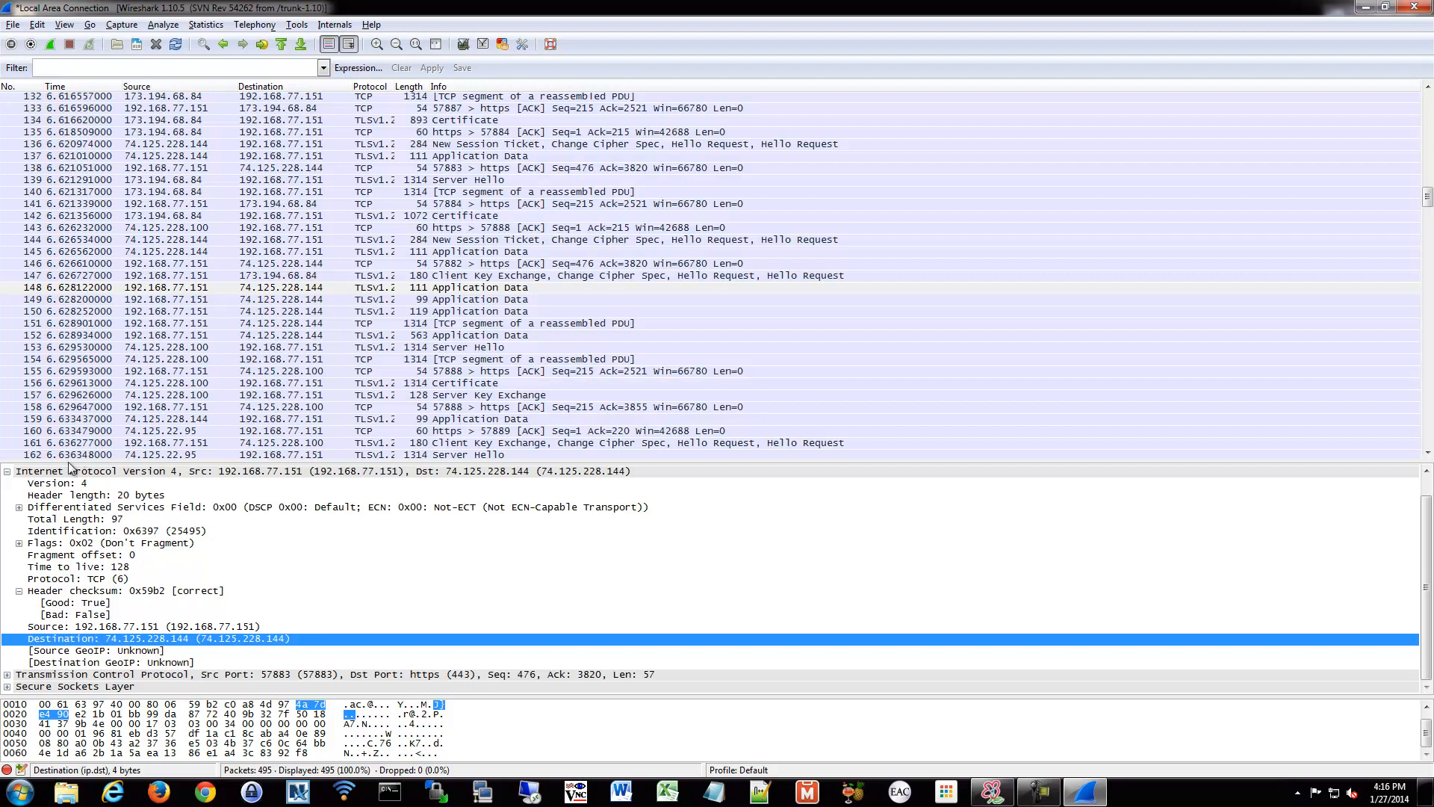
mouse_move(72, 647)
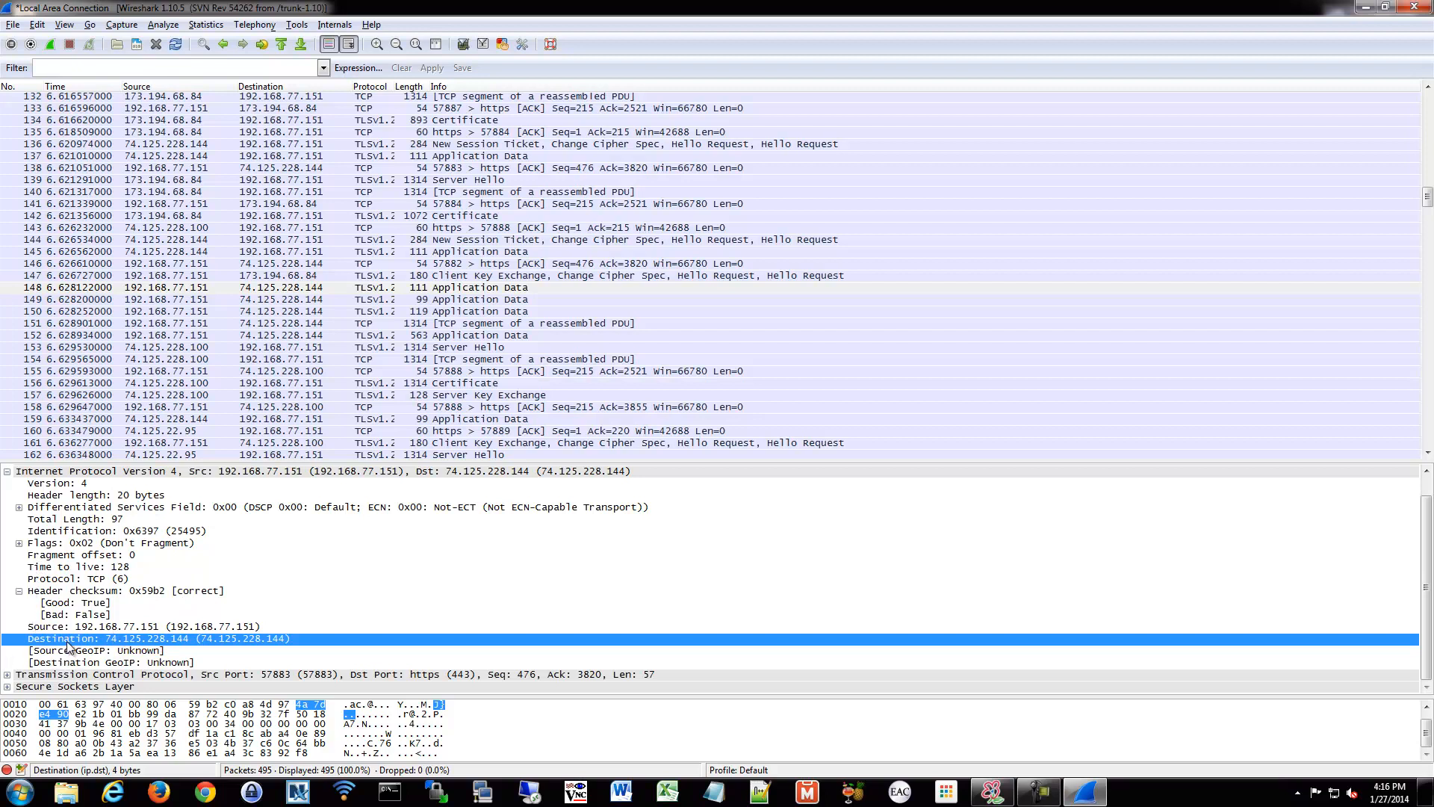
mouse_move(316, 546)
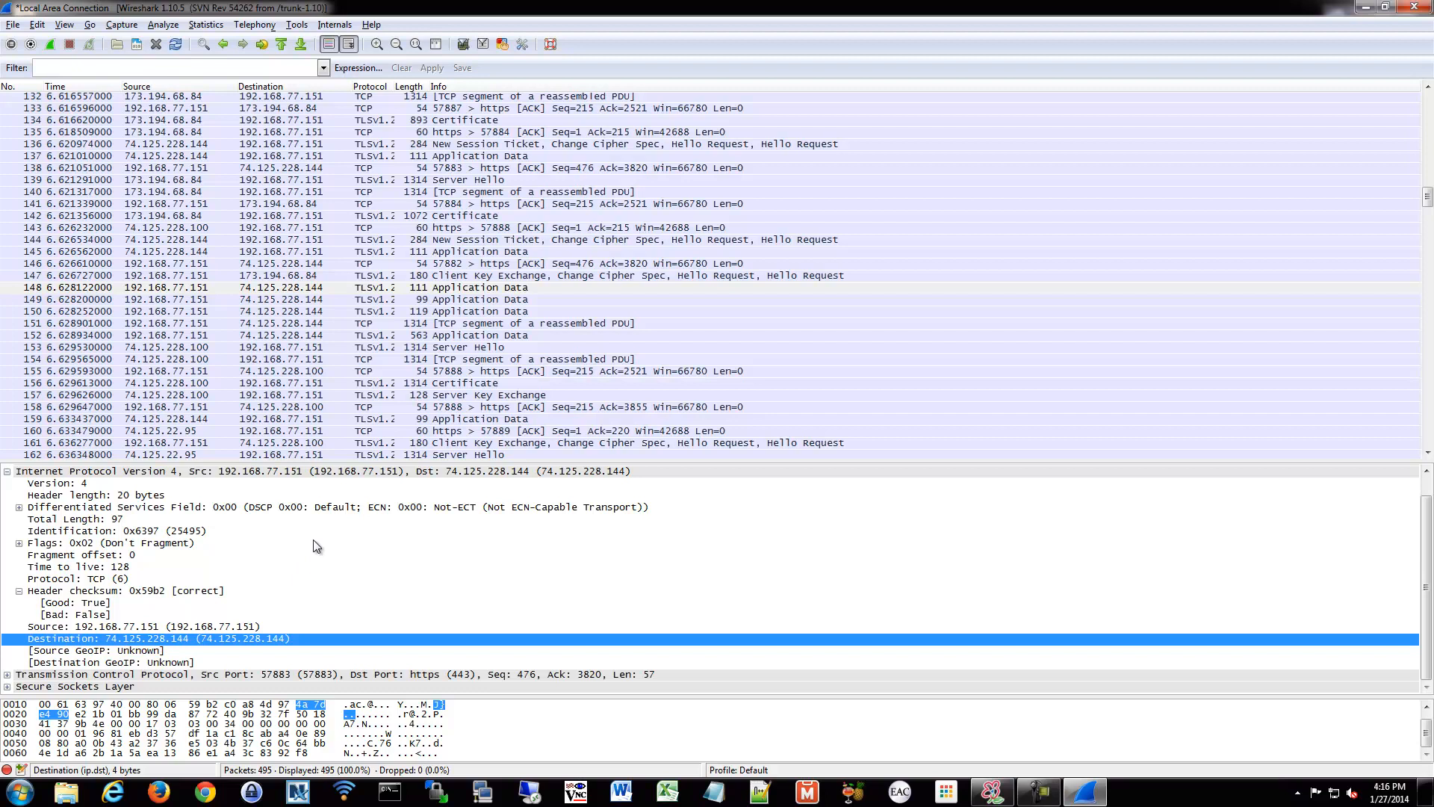
mouse_move(223, 547)
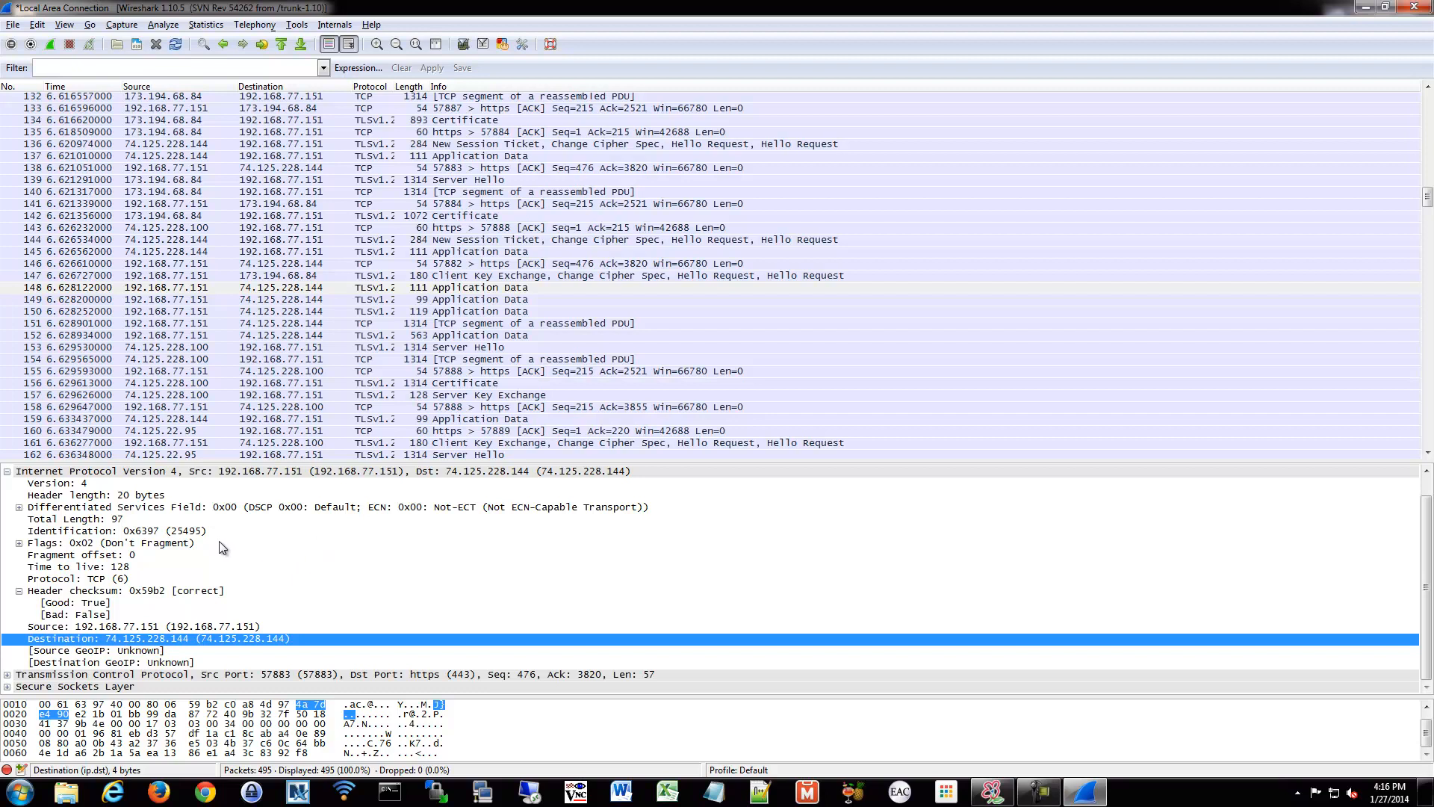
mouse_move(59, 501)
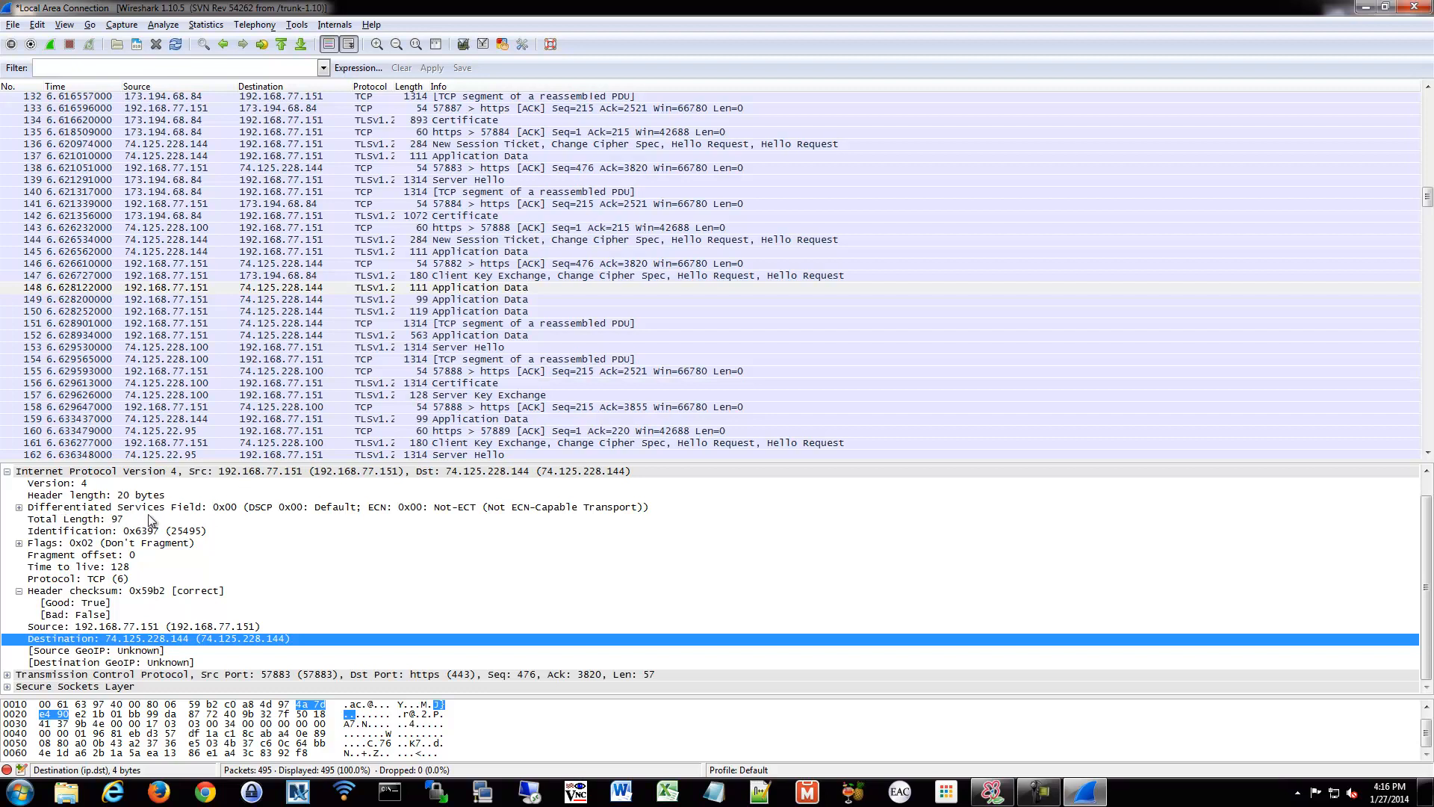
Step: Select Differentiated Services Field and expand it into DSCP Default and ECN Not-ECT
click(183, 506)
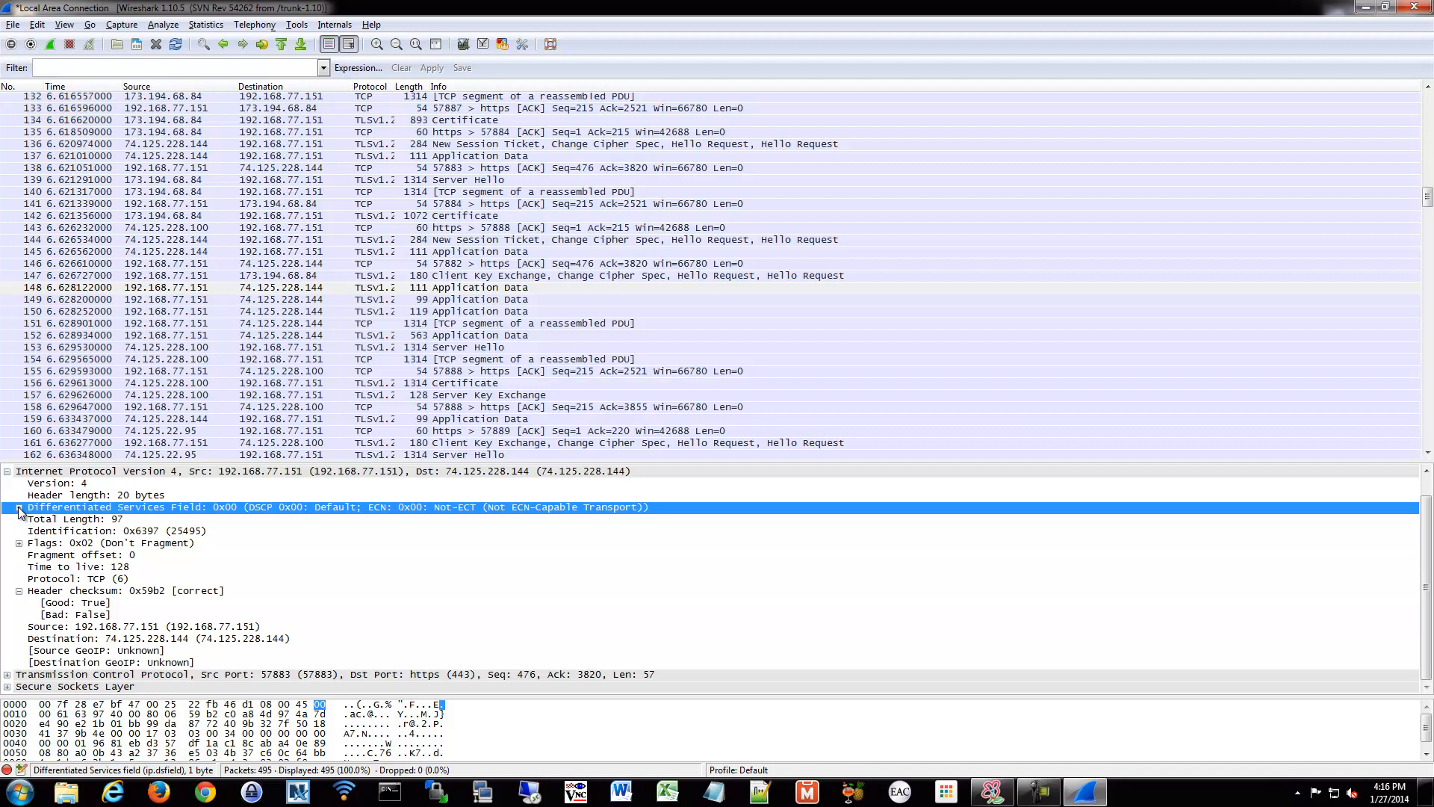
click(18, 507)
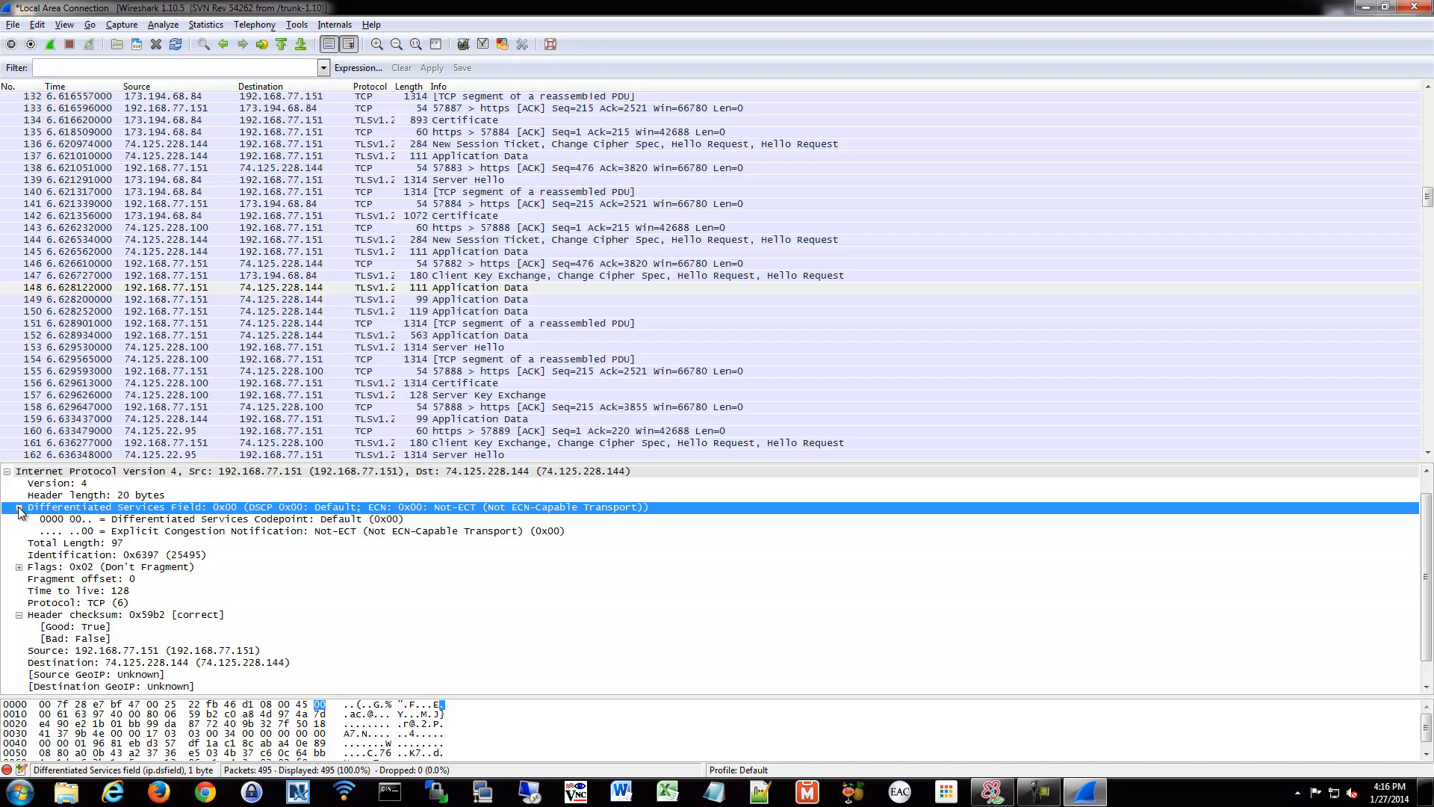